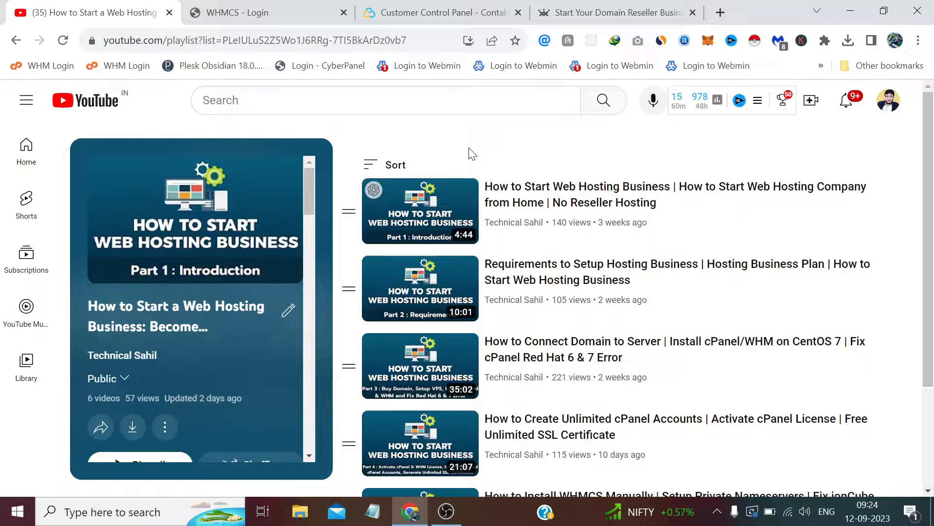
Browse the domain reseller page through pricing, Selling Options and 'Resell more than just Domains'.
click(612, 12)
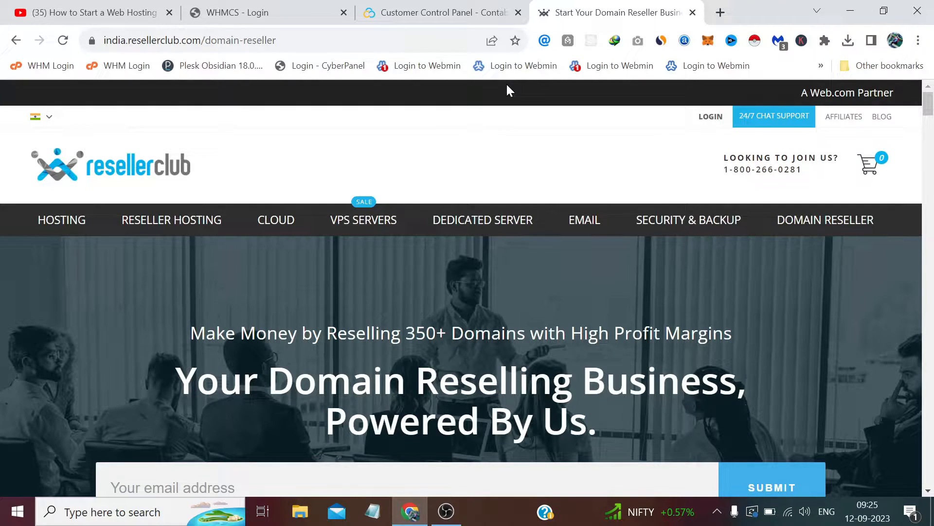
mouse_move(431, 82)
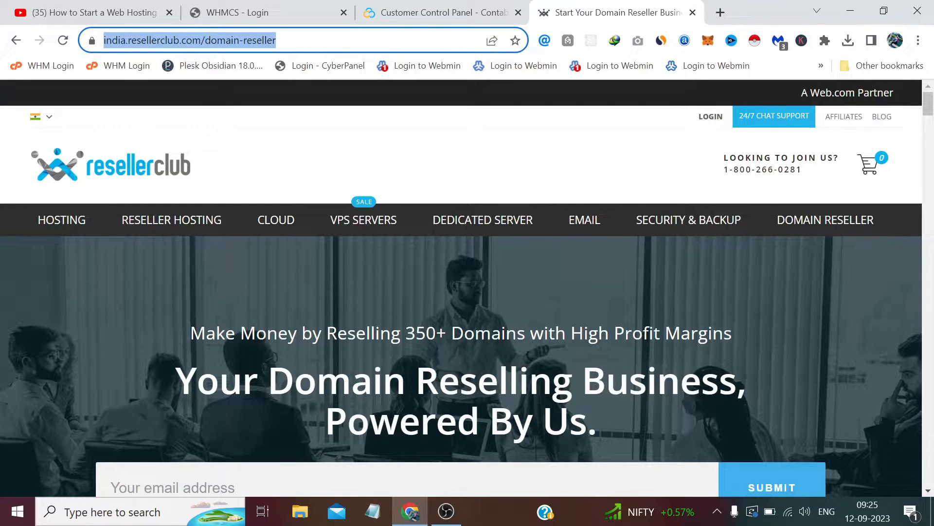
scroll(down, 3)
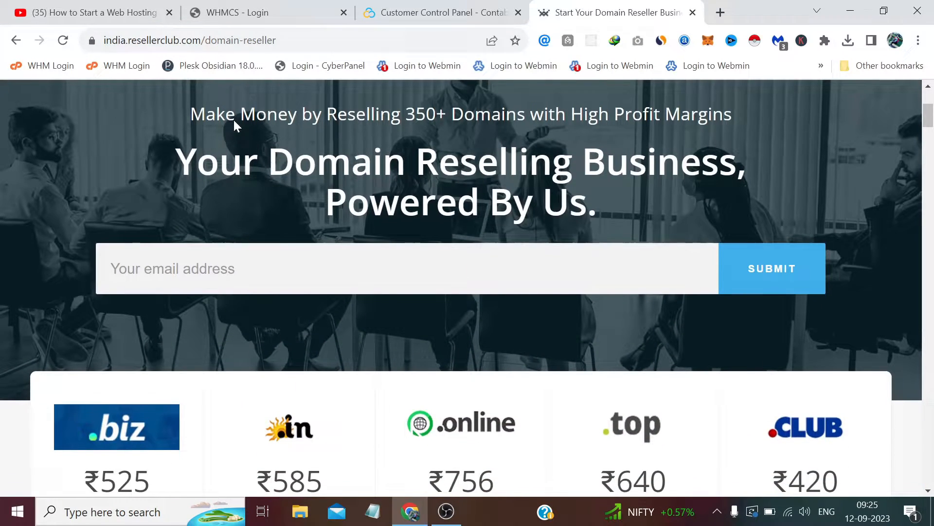
scroll(down, 3)
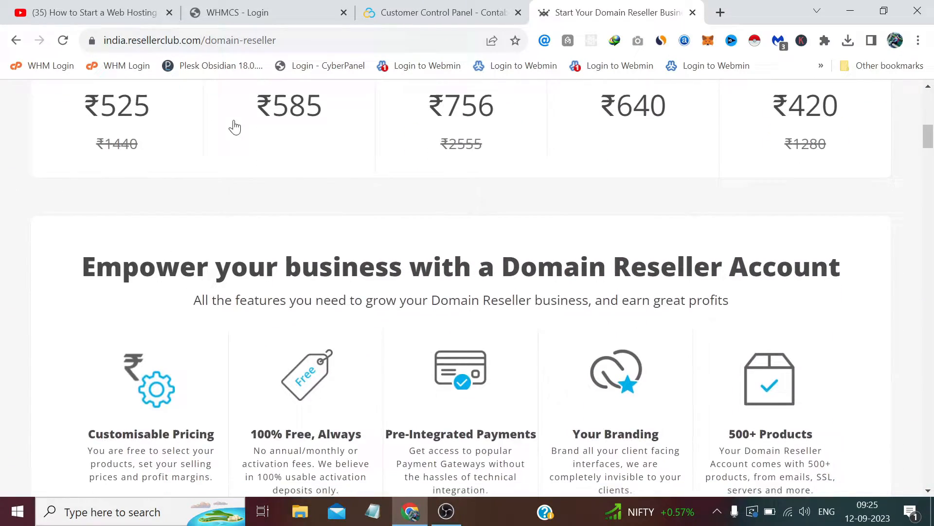
scroll(down, 3)
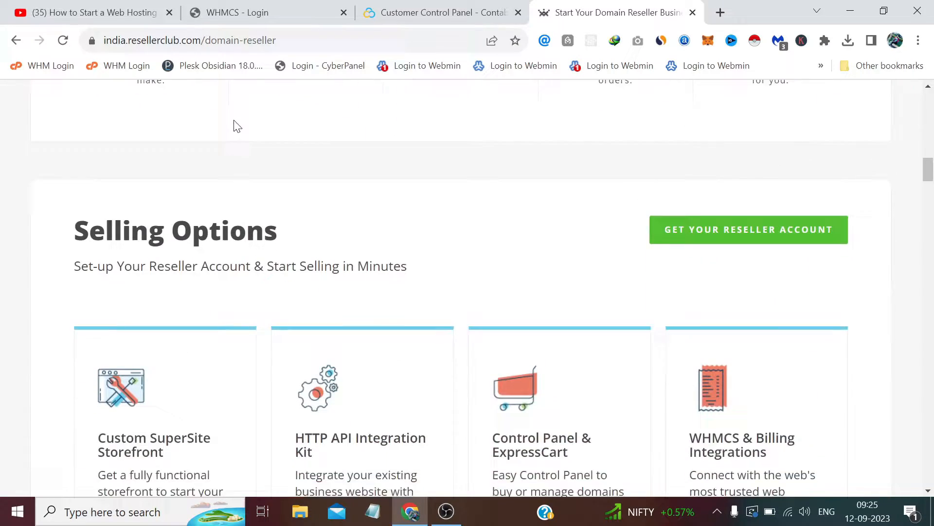
scroll(down, 3)
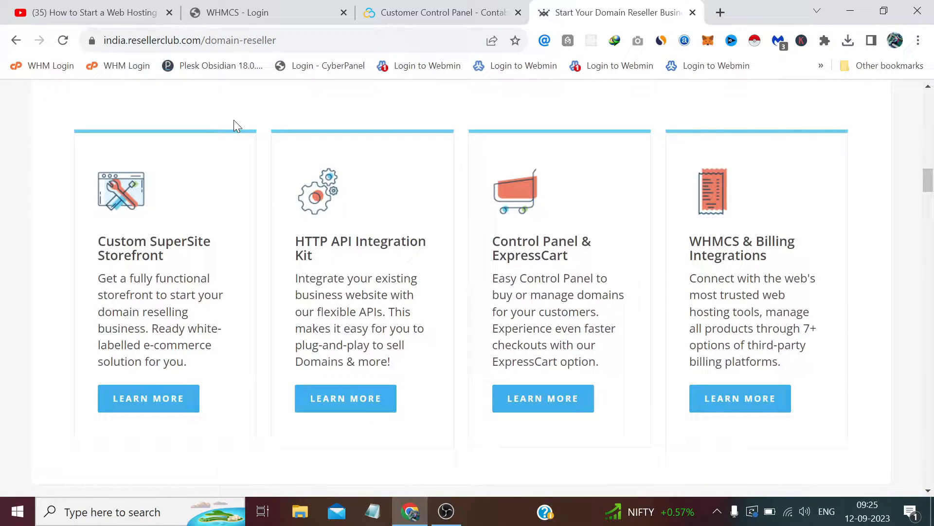
scroll(up, 3)
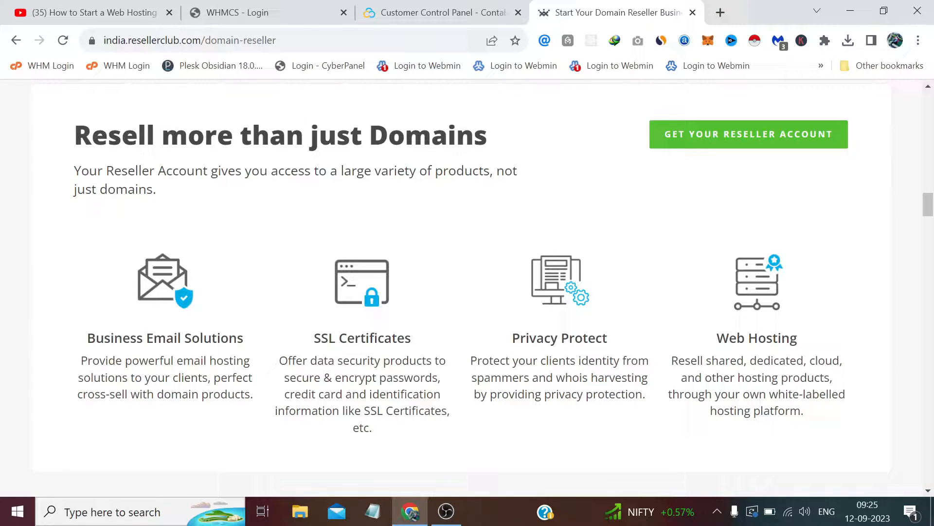
mouse_move(747, 134)
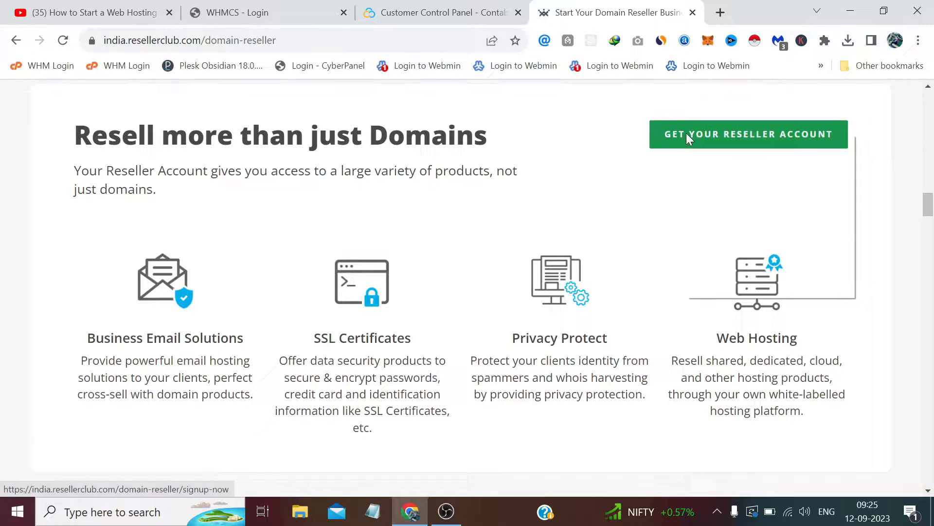
Open 'Get Your Reseller Account' in a new tab and review the Domain Reseller Advantage price slabs.
click(748, 133)
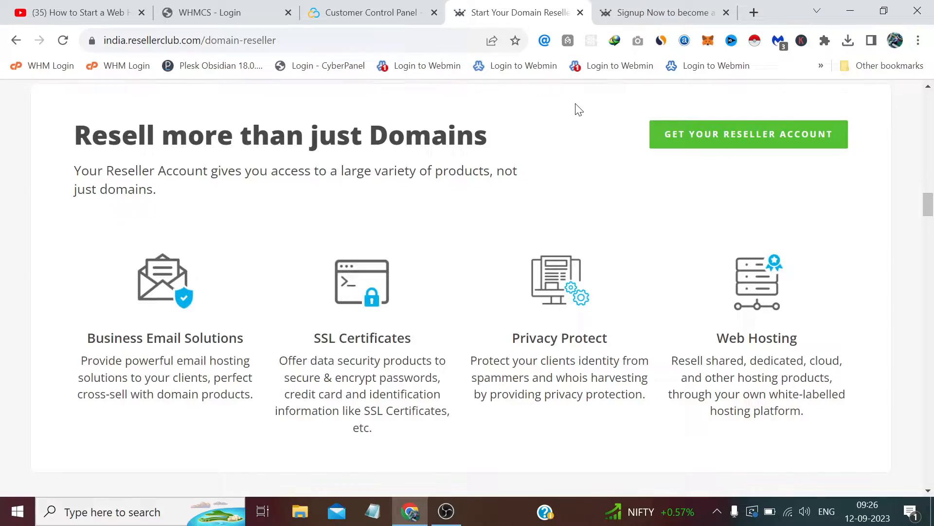
scroll(down, 3)
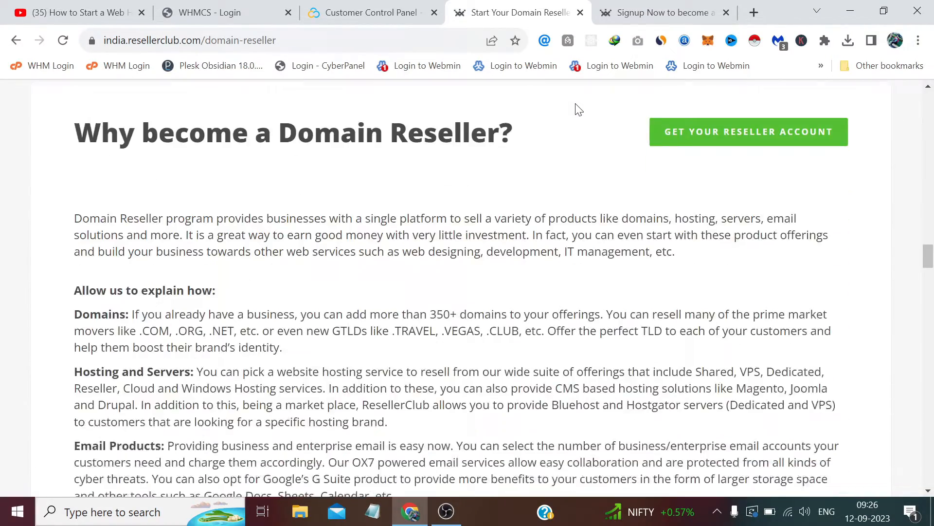
scroll(down, 3)
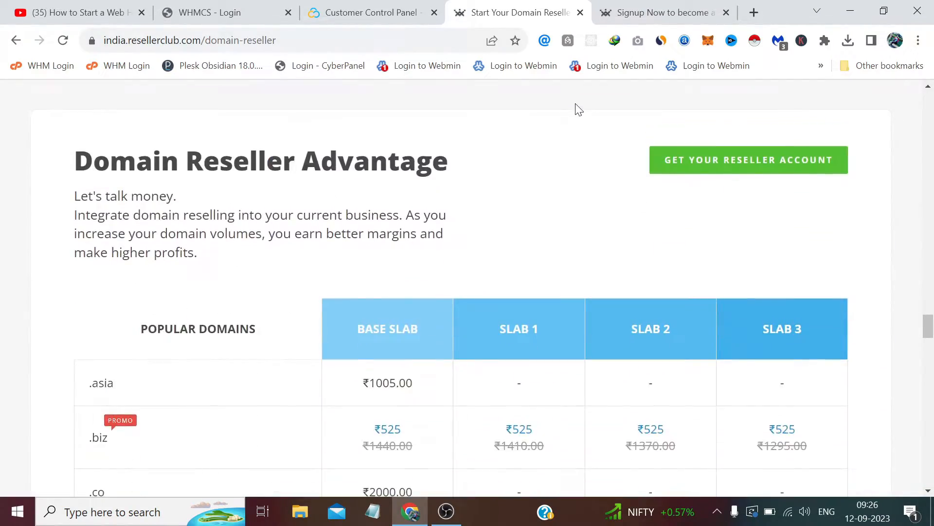
scroll(down, 3)
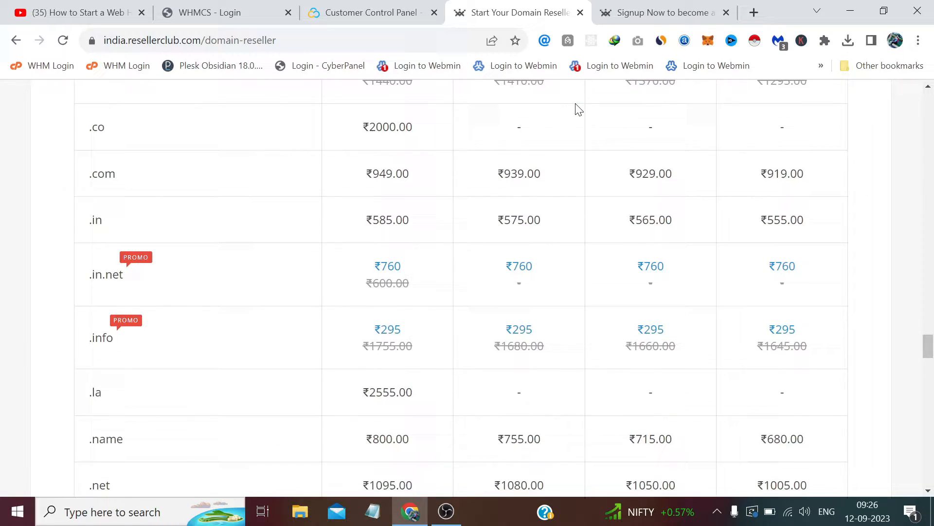
scroll(down, 3)
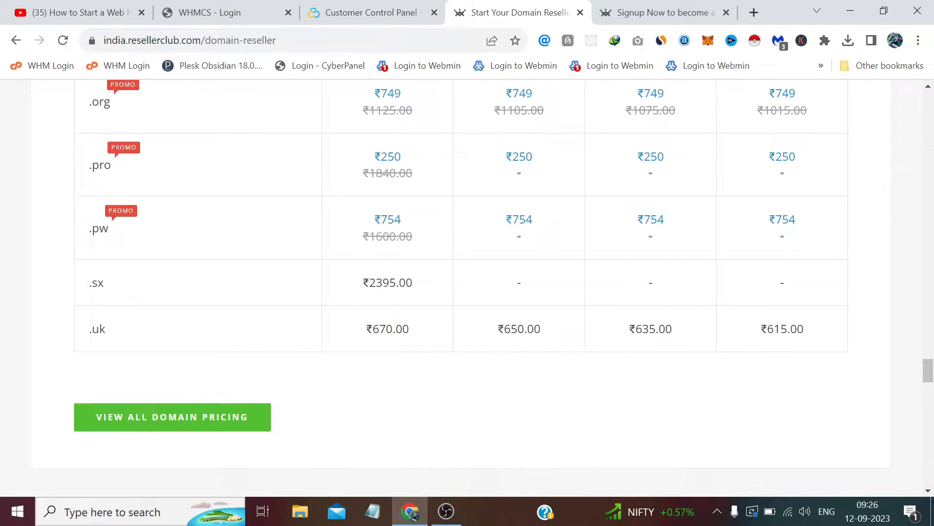
View the full domain registration price list, scrolling down into the .b extensions.
click(171, 416)
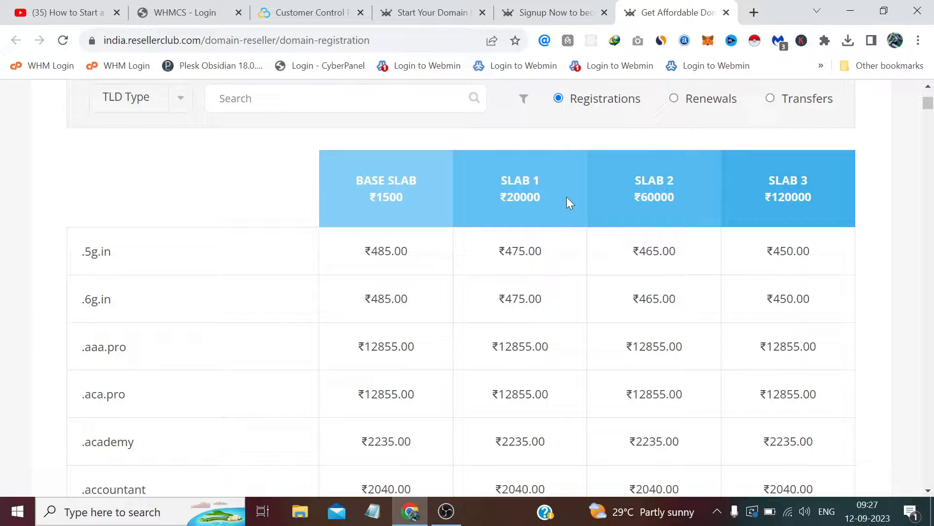
scroll(down, 3)
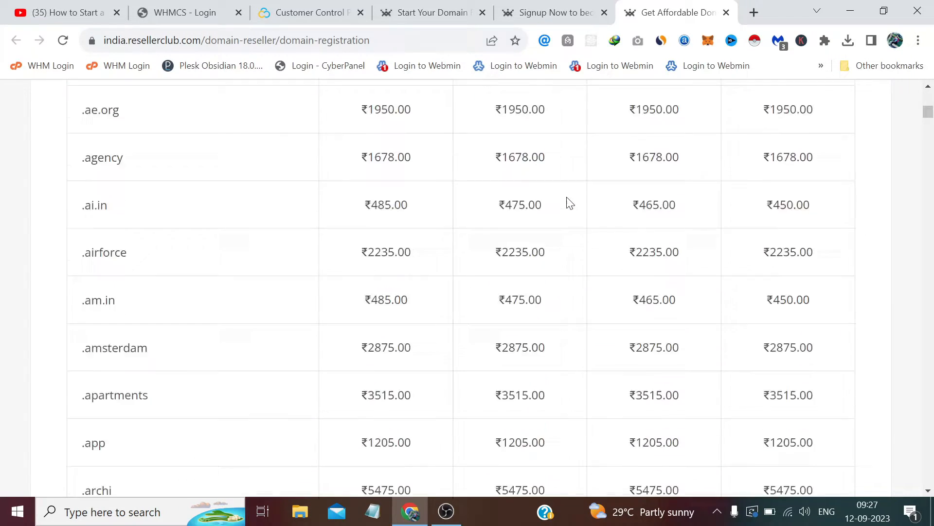
scroll(down, 3)
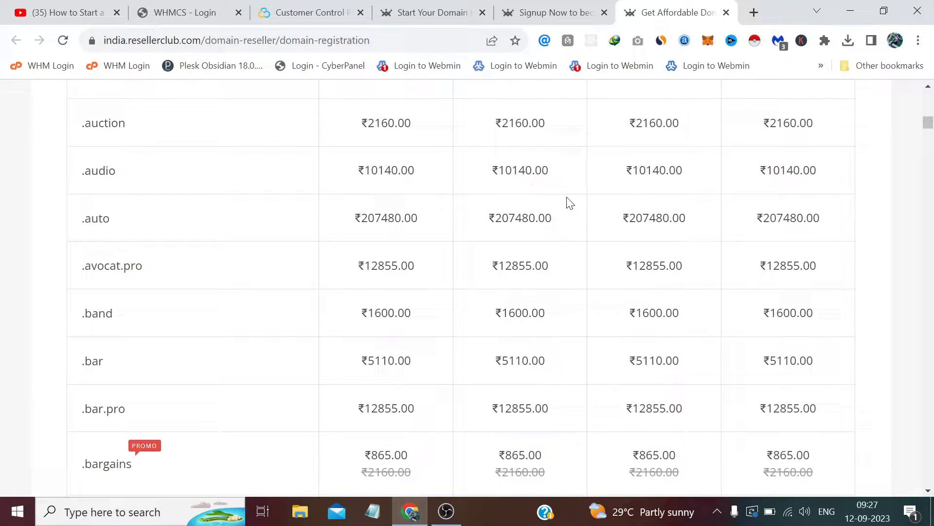
scroll(down, 3)
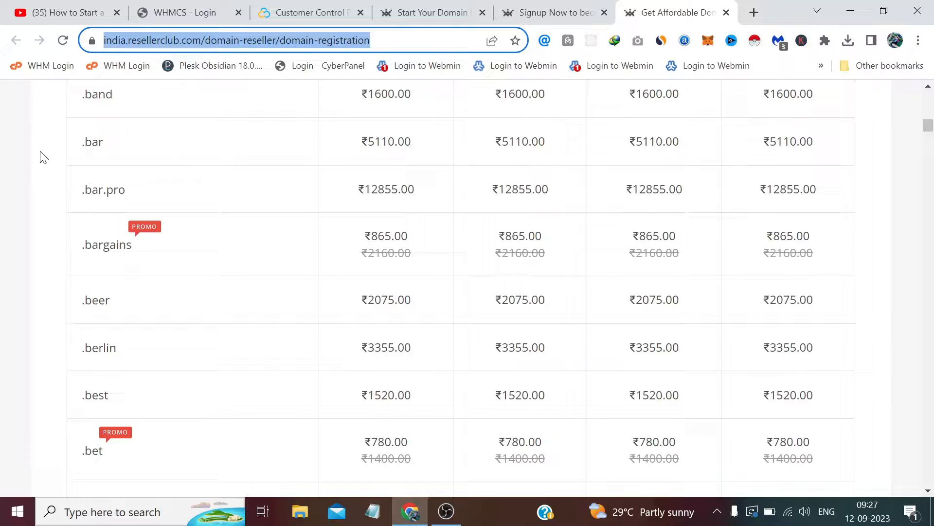
mouse_move(548, 12)
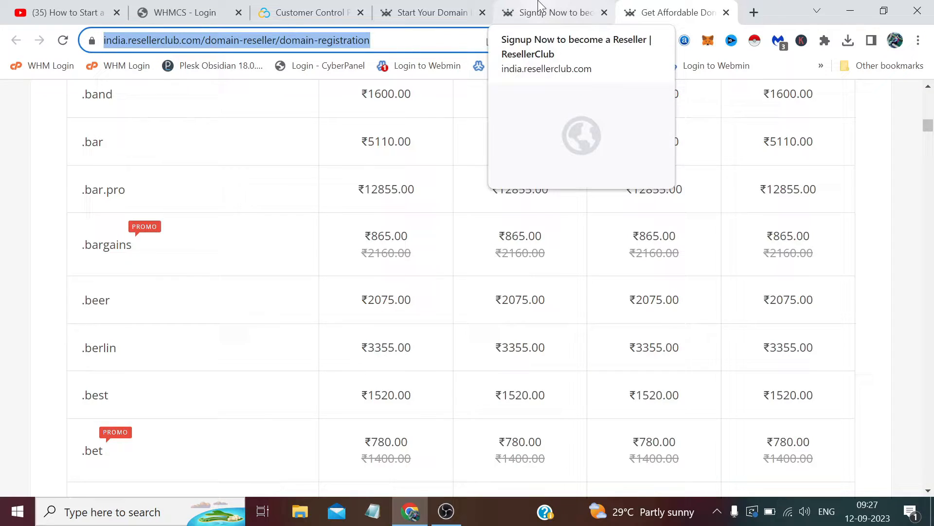
Log in to the existing reseller account with saved credentials, reaching the admin control panel dashboard.
click(551, 12)
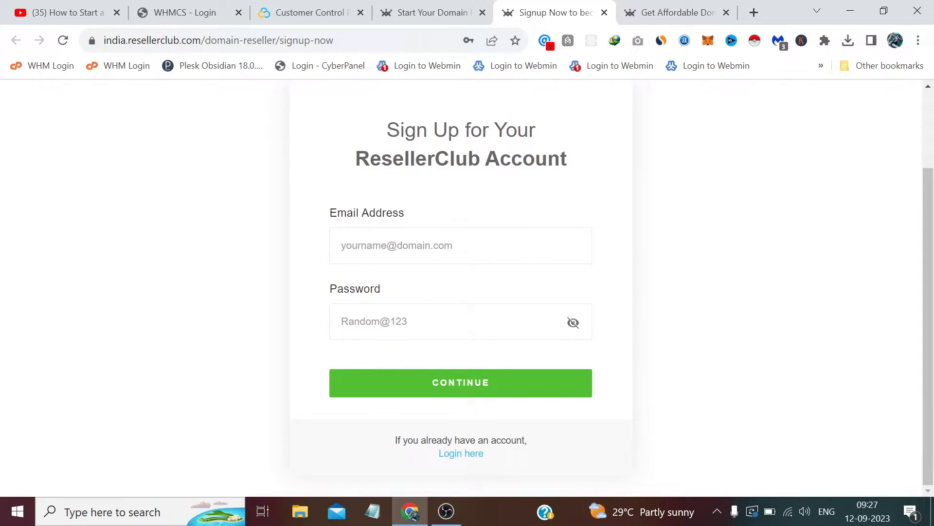
click(460, 452)
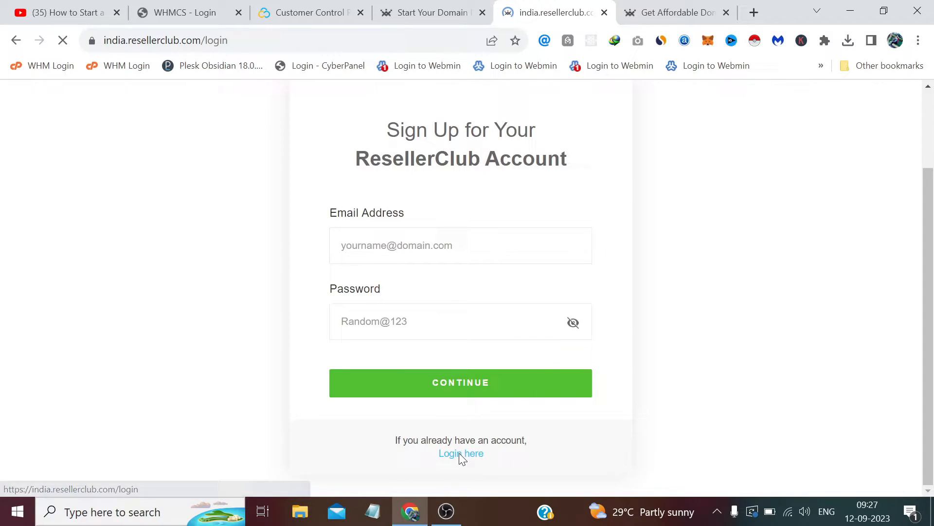
click(460, 453)
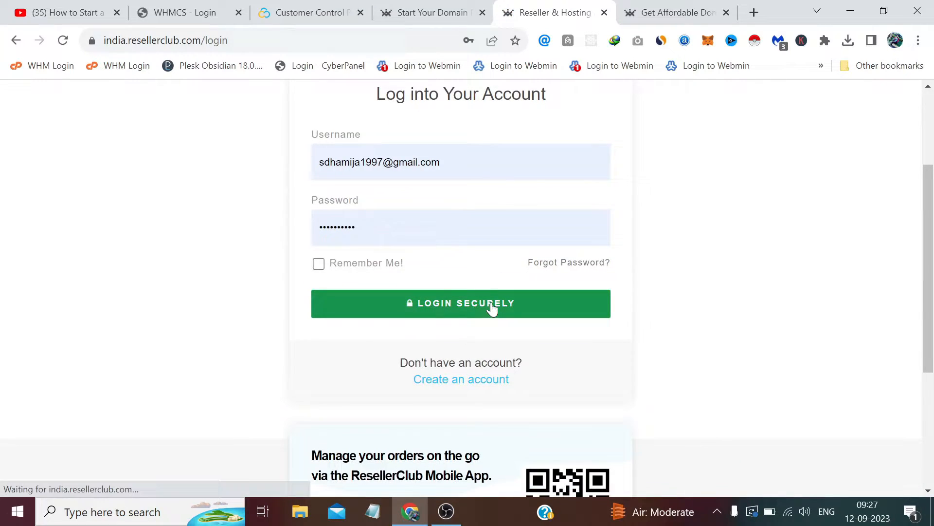
click(460, 303)
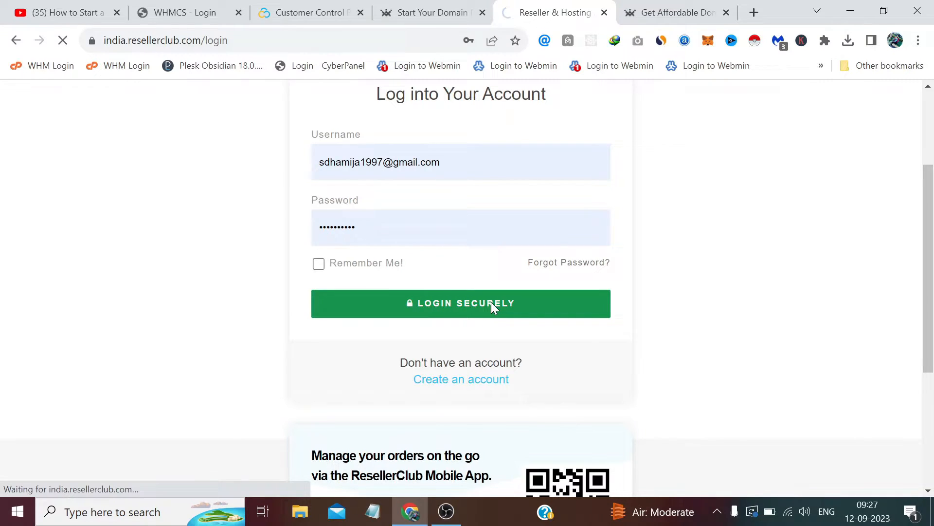
click(461, 303)
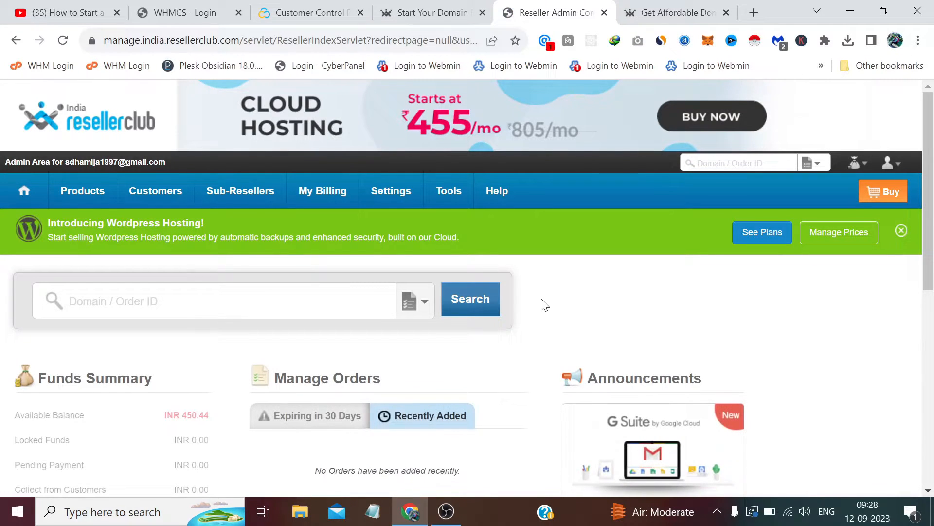
Review the dashboard funds summary (INR 450.44 balance) and bring up the Settings menu.
scroll(down, 3)
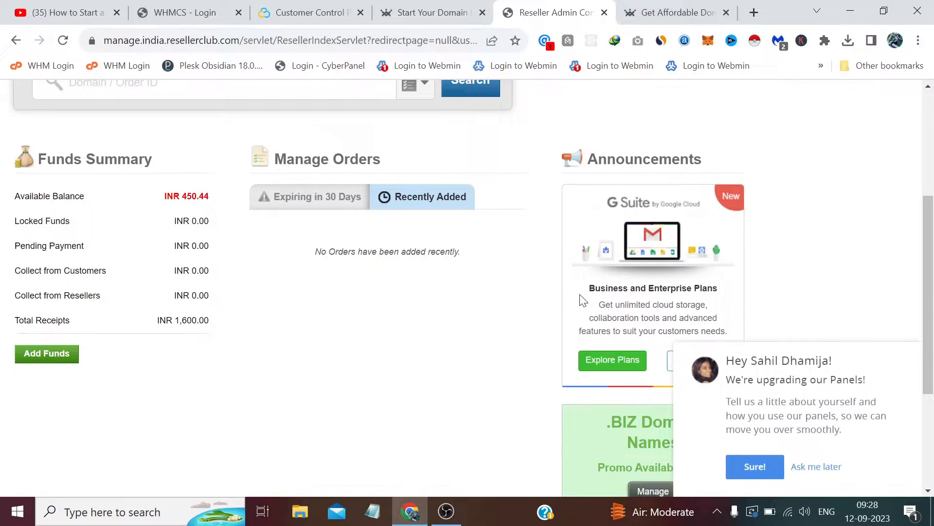
mouse_move(838, 480)
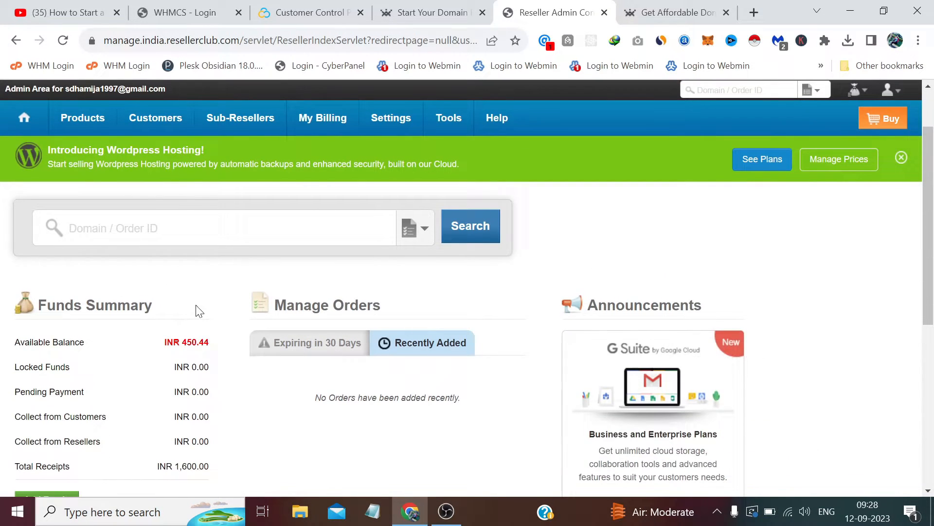
scroll(down, 3)
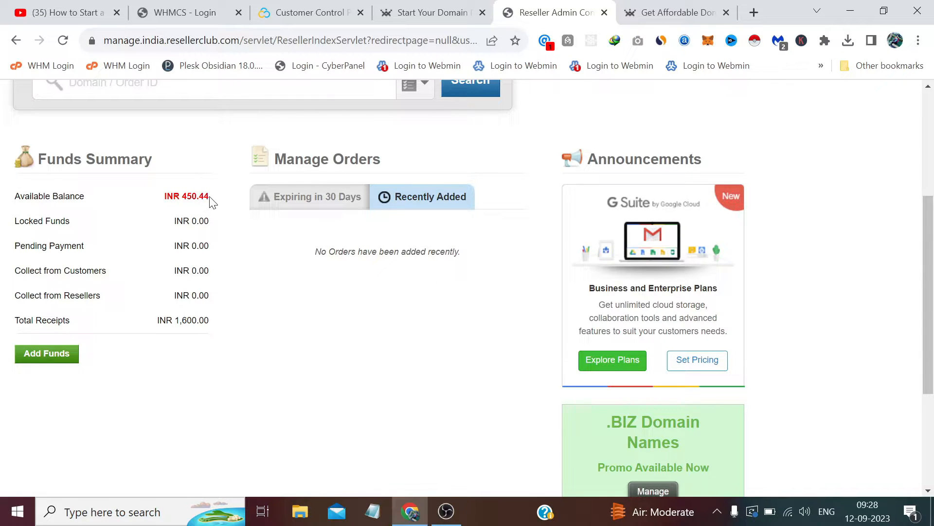
click(241, 191)
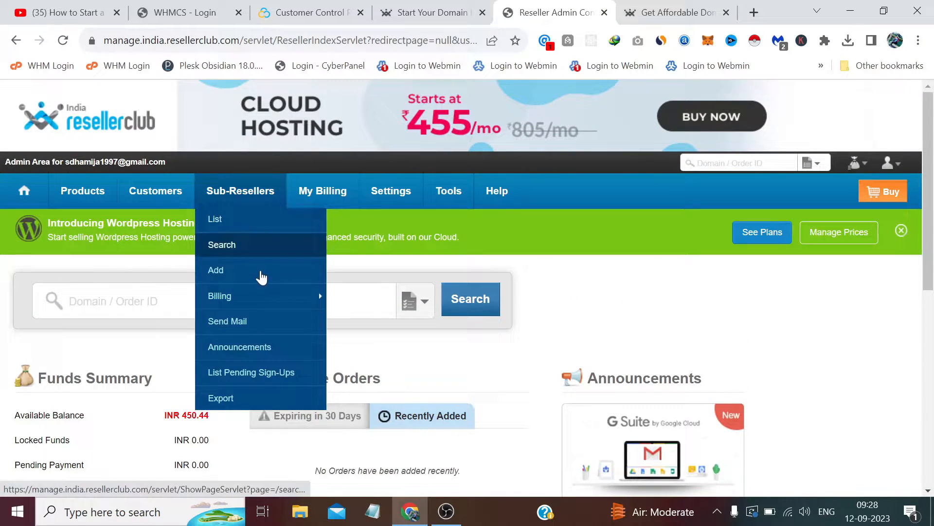
scroll(down, 3)
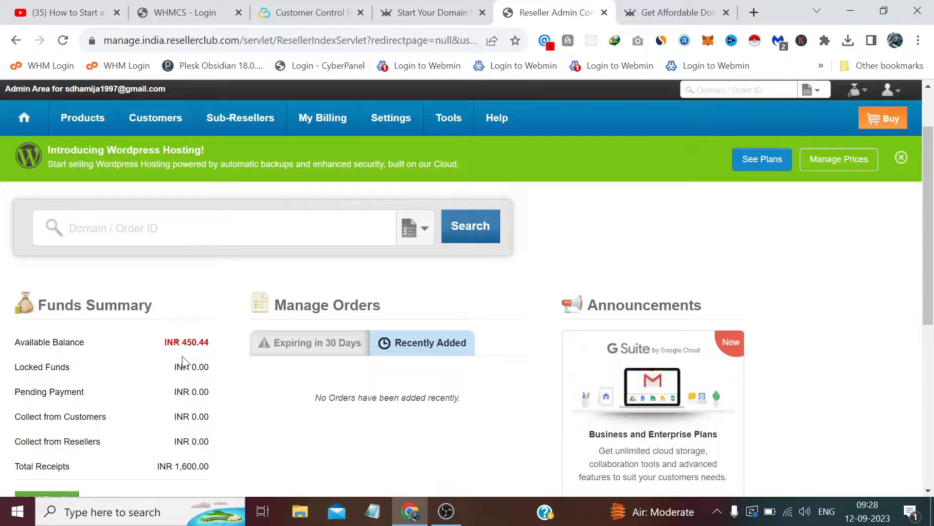
scroll(down, 3)
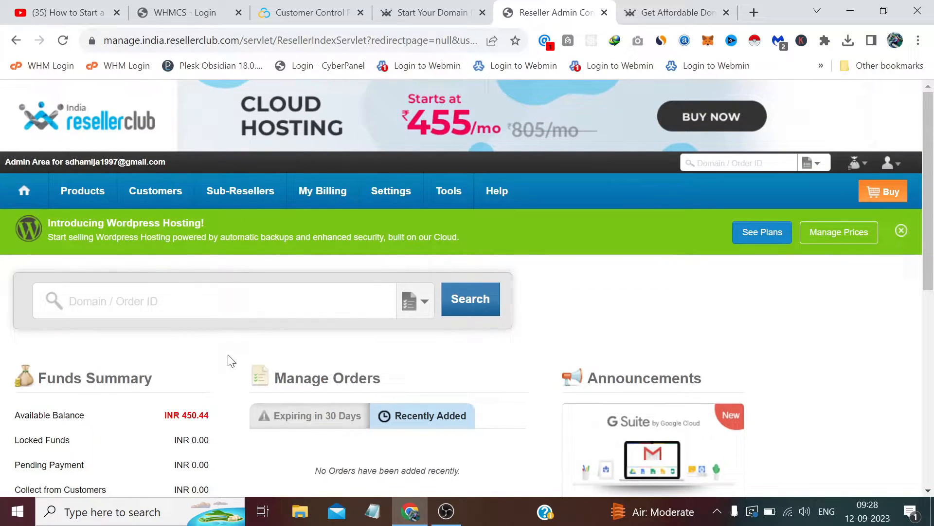
click(392, 191)
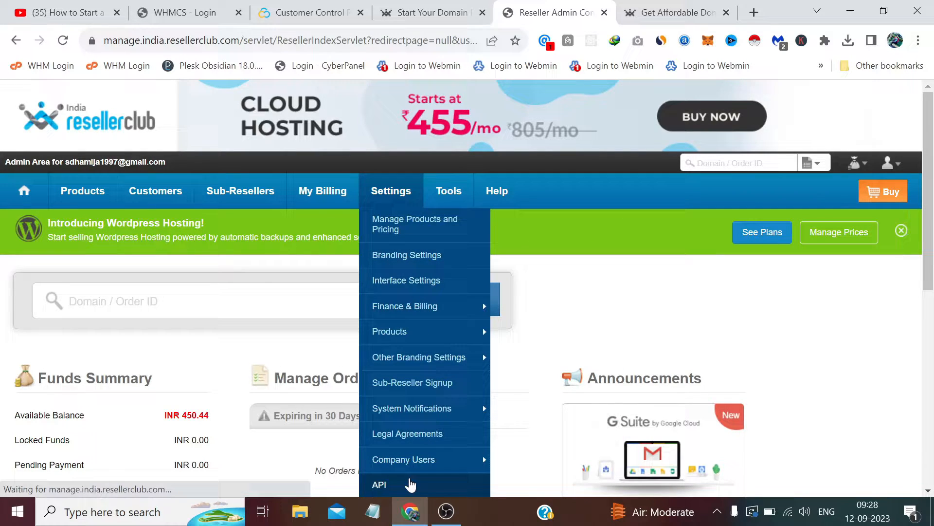
On the API page, confirm whitelisted IP 173.249.57.203 matches the Contabo VPS IP.
click(378, 483)
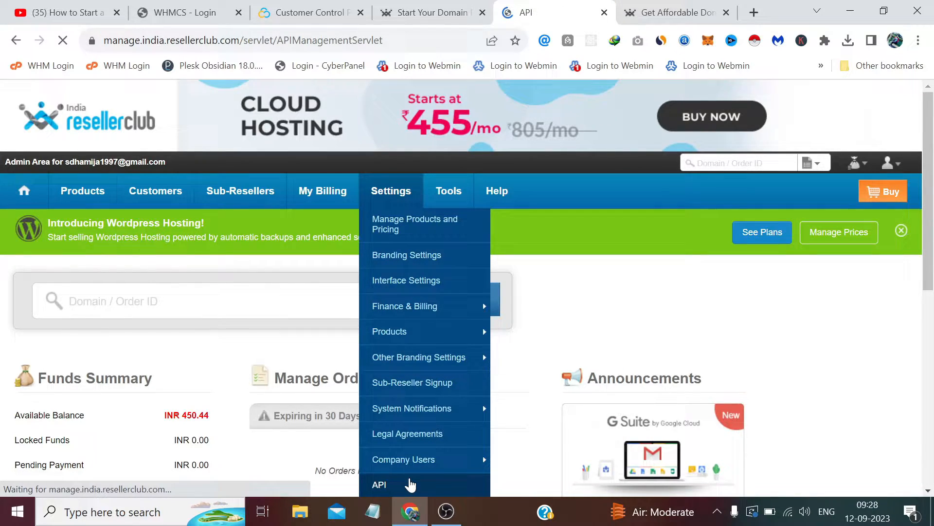
click(378, 484)
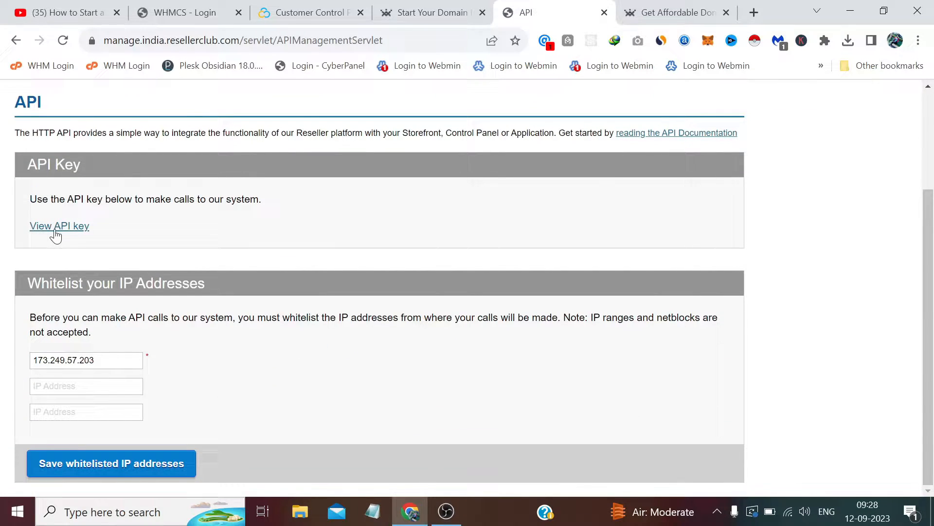
mouse_move(156, 261)
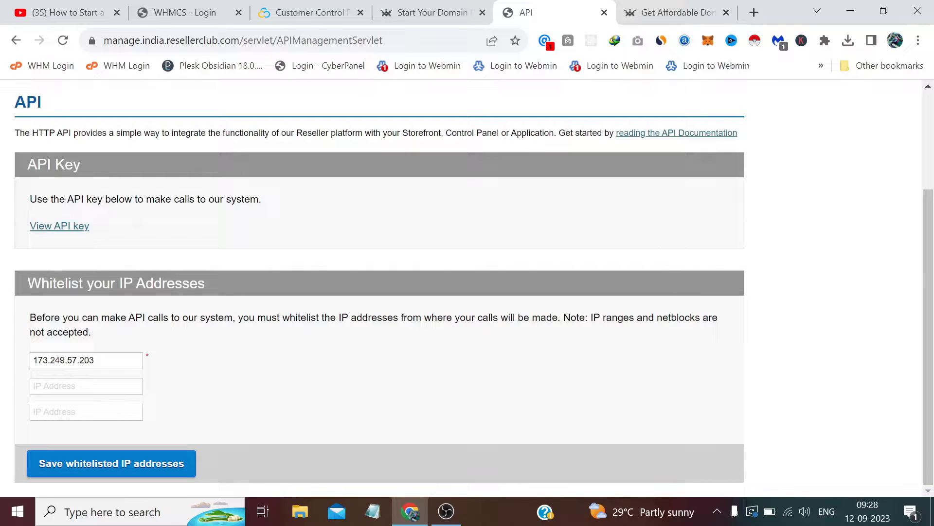
mouse_move(153, 298)
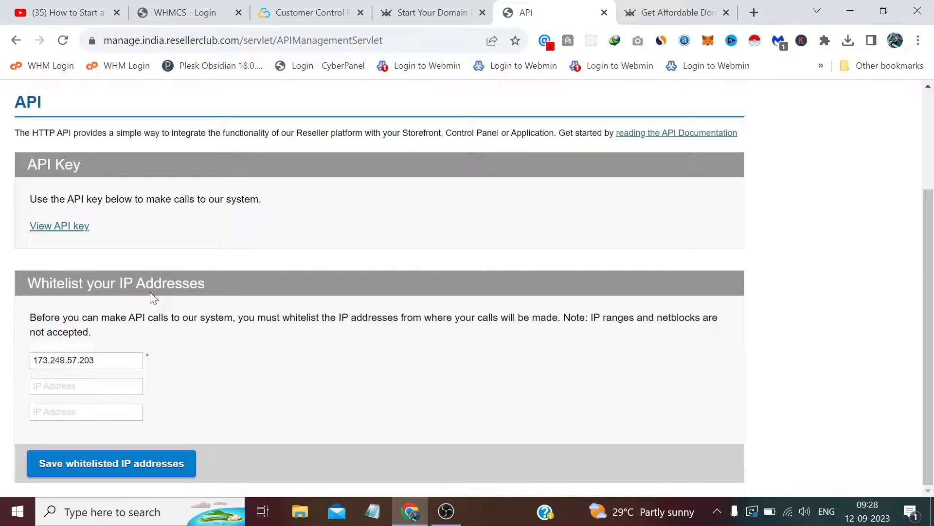
triple_click(85, 360)
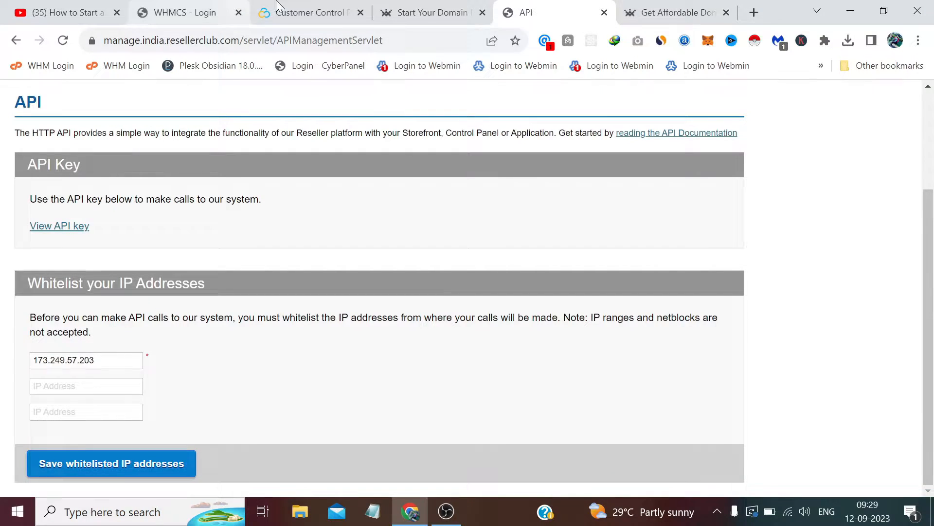
click(309, 12)
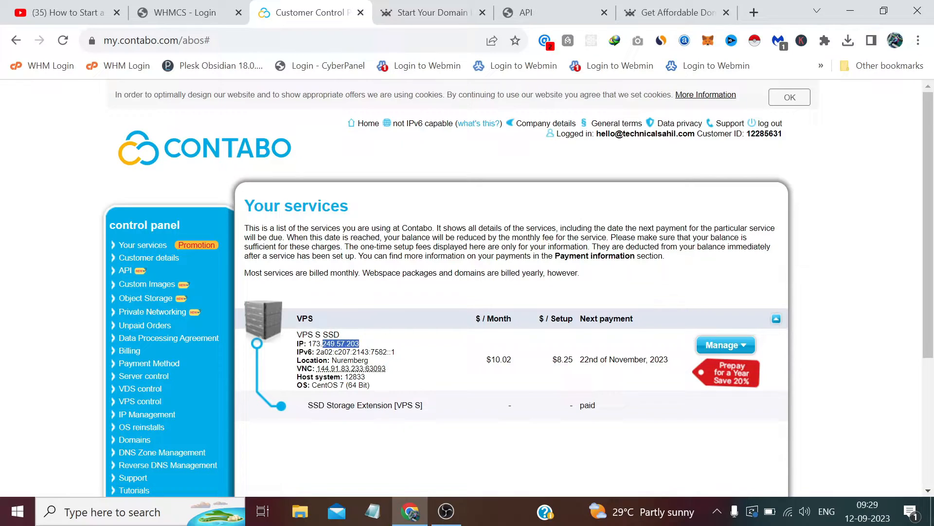
click(554, 11)
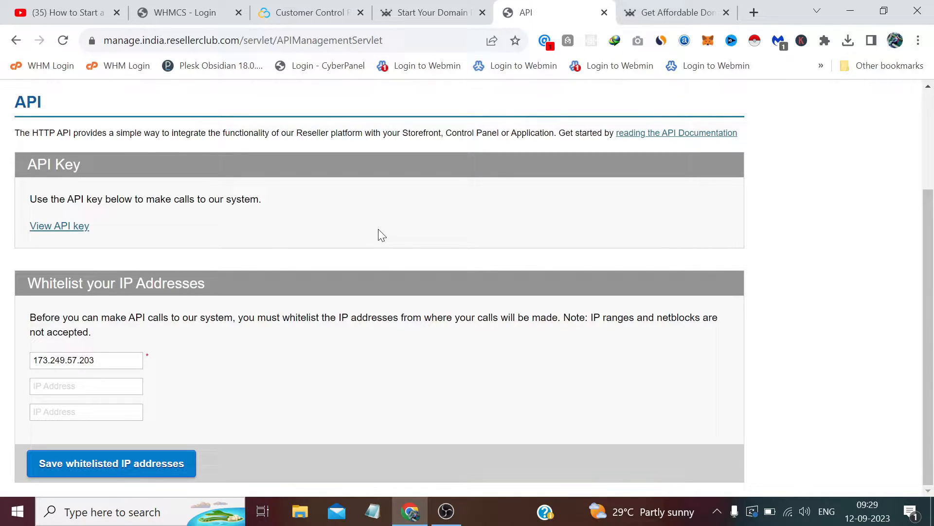
mouse_move(103, 301)
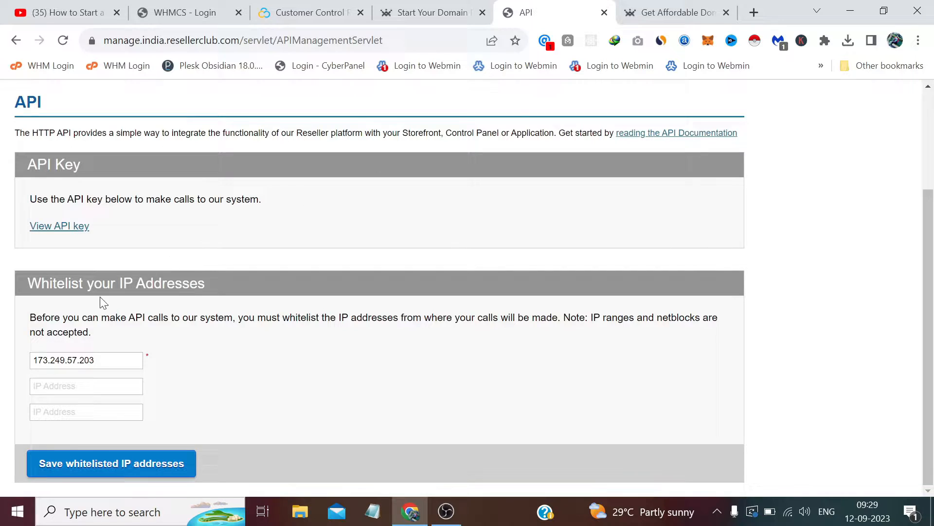
mouse_move(123, 339)
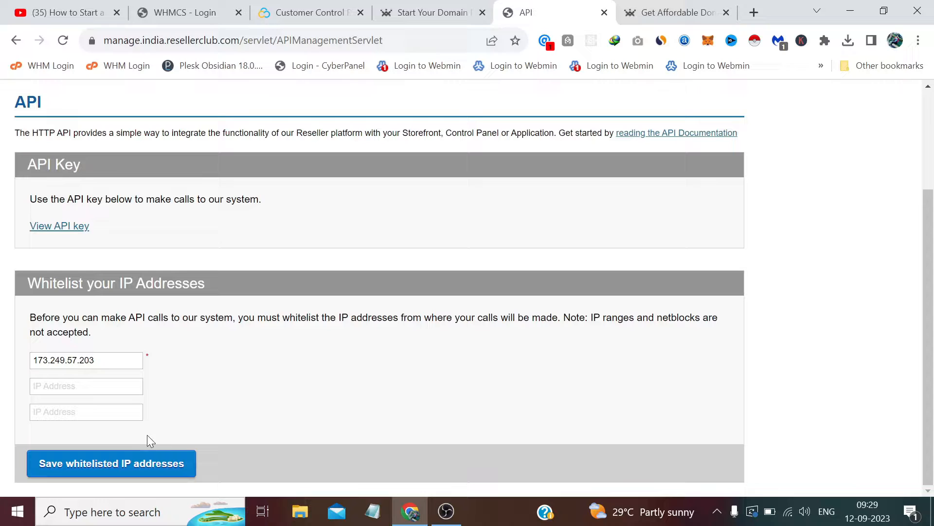
mouse_move(60, 225)
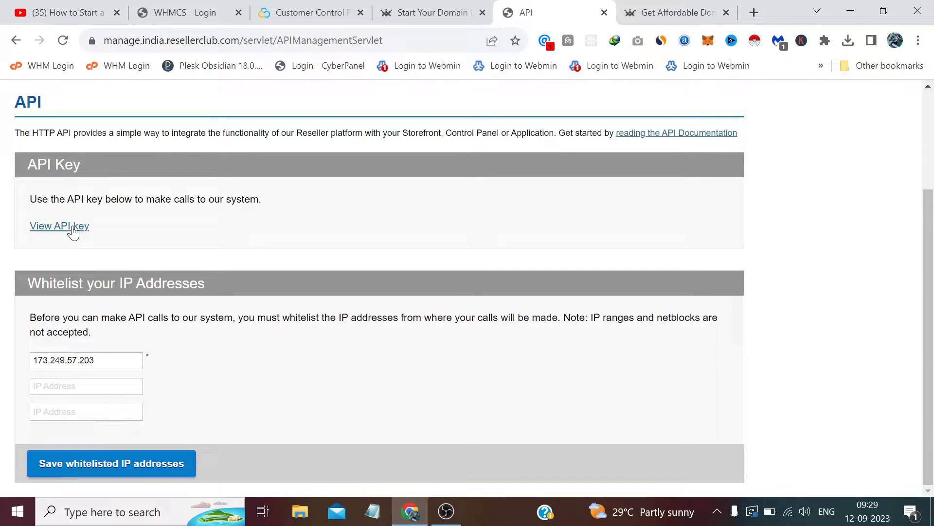
Reveal the account's API key and switch to the WHMCS admin login page.
click(59, 225)
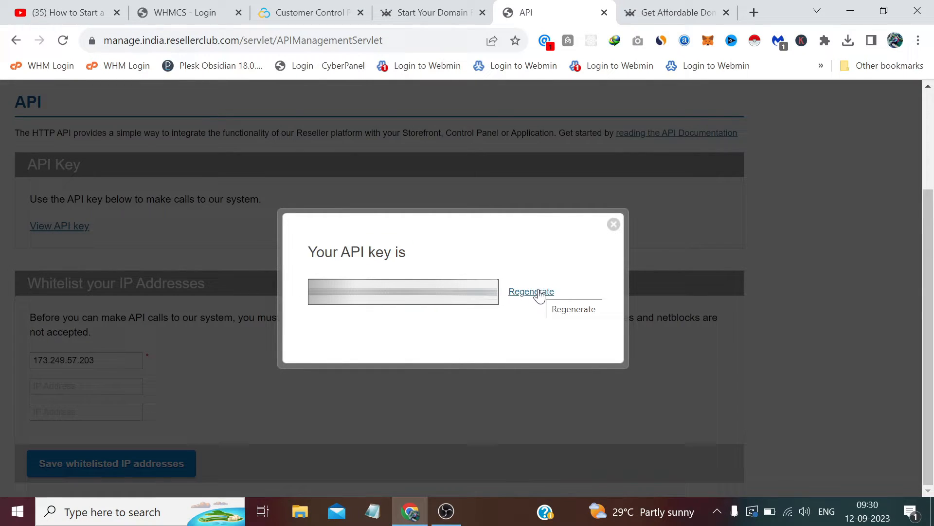
click(179, 12)
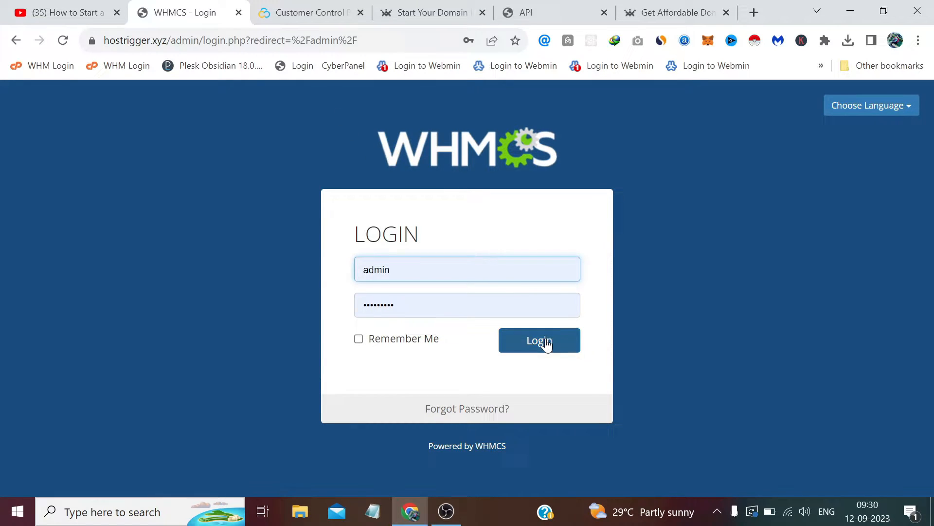
Log in to the WHMCS admin area and bring up the configuration options from the dashboard.
click(539, 340)
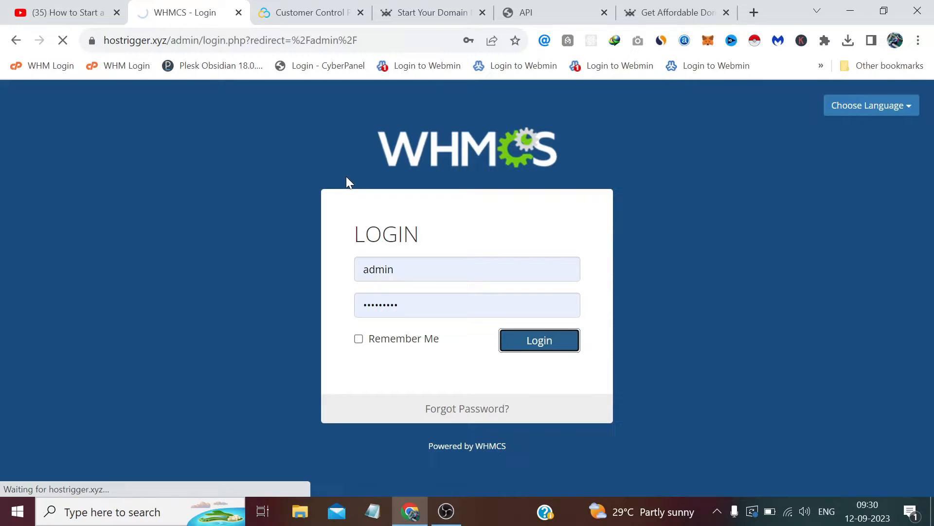
click(538, 340)
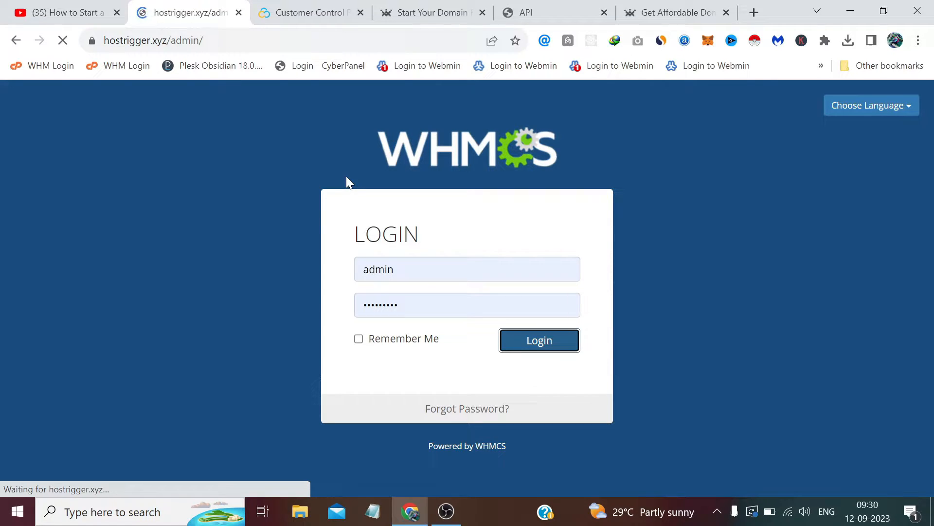
click(538, 339)
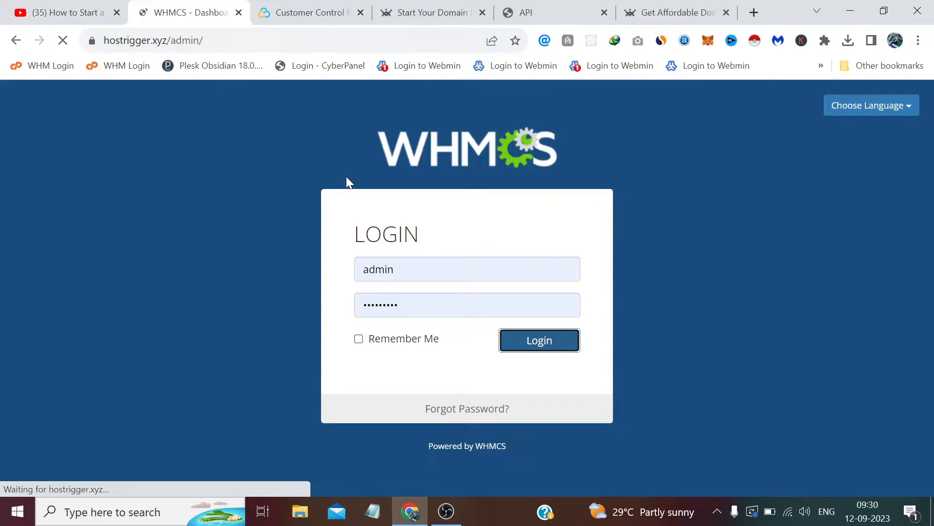
click(538, 340)
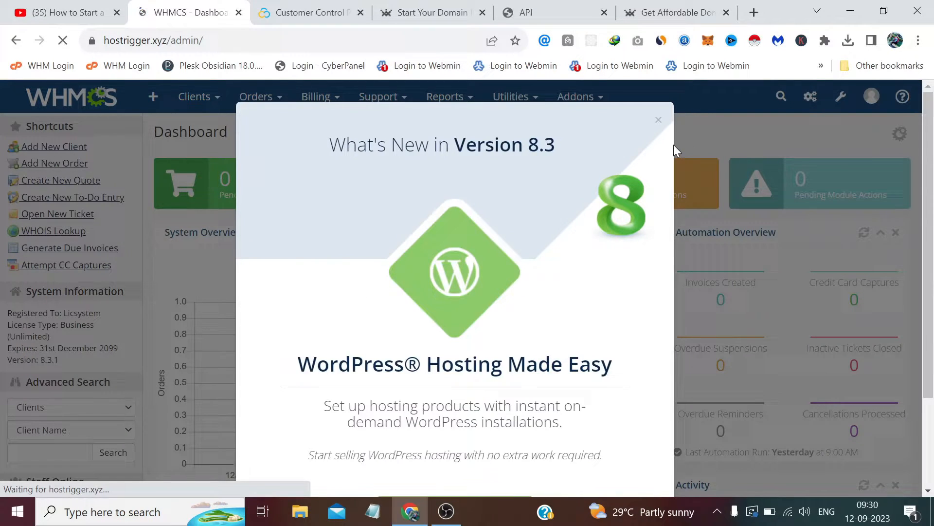
click(841, 96)
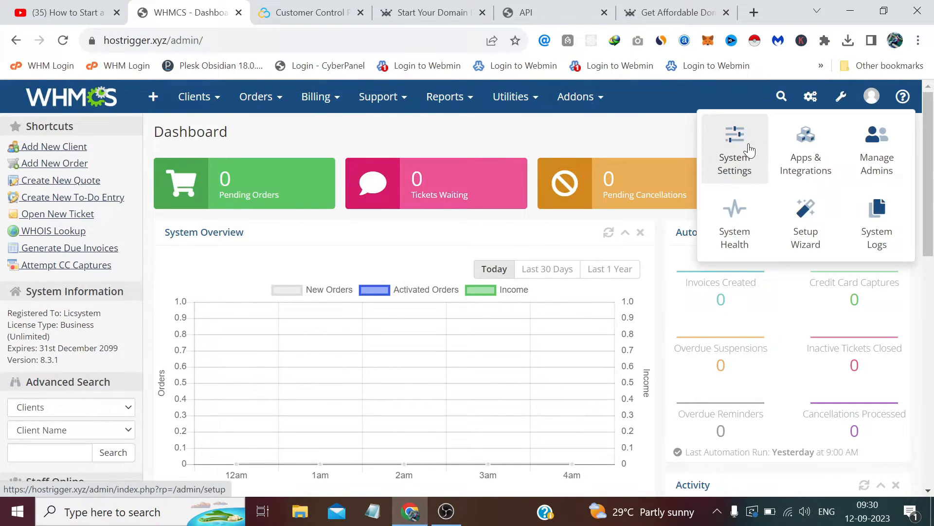
Search System Settings for 'domain' and go to the Domain Registrars configuration.
click(734, 148)
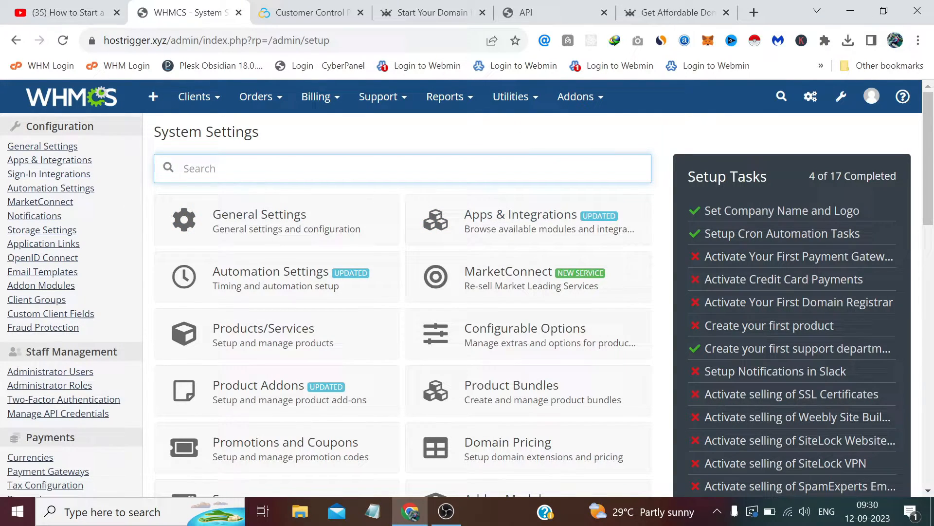
text(domain)
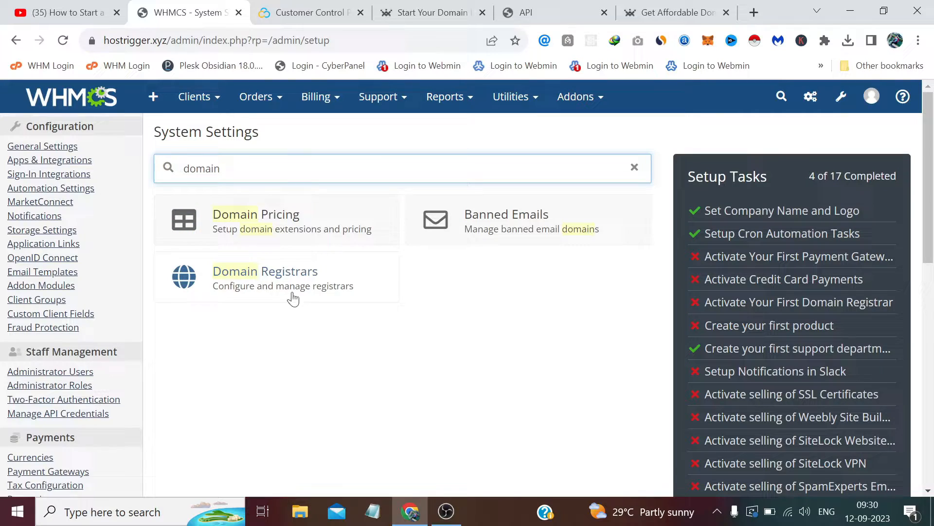
mouse_move(284, 286)
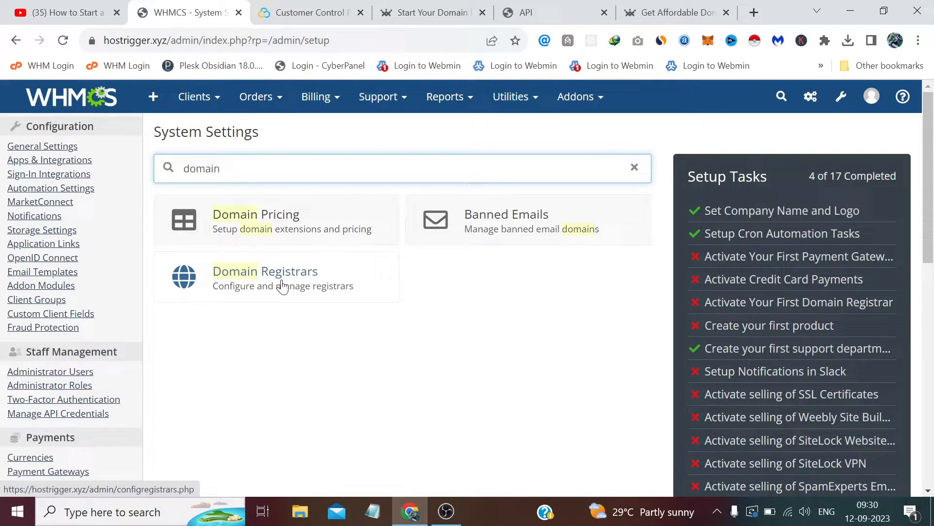
click(264, 272)
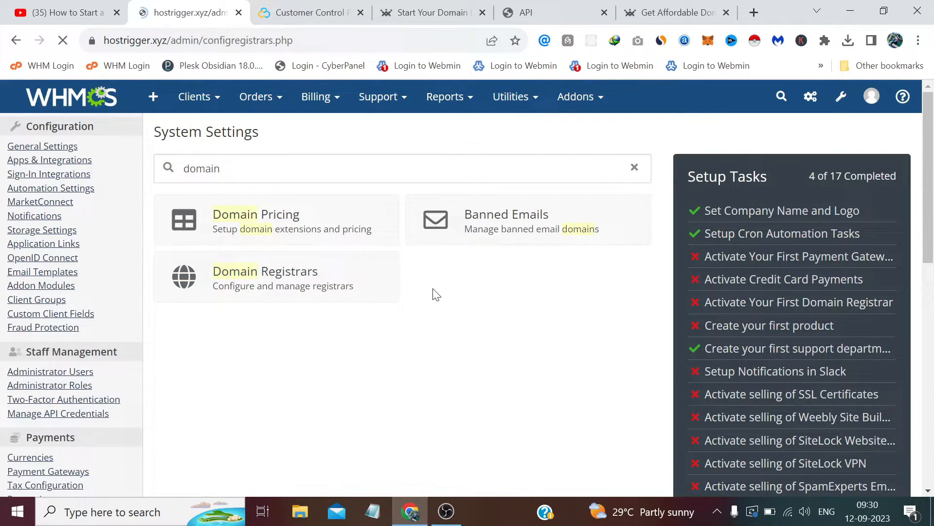
Locate ResellerClub in the Domain Registrars list and activate its module.
click(265, 271)
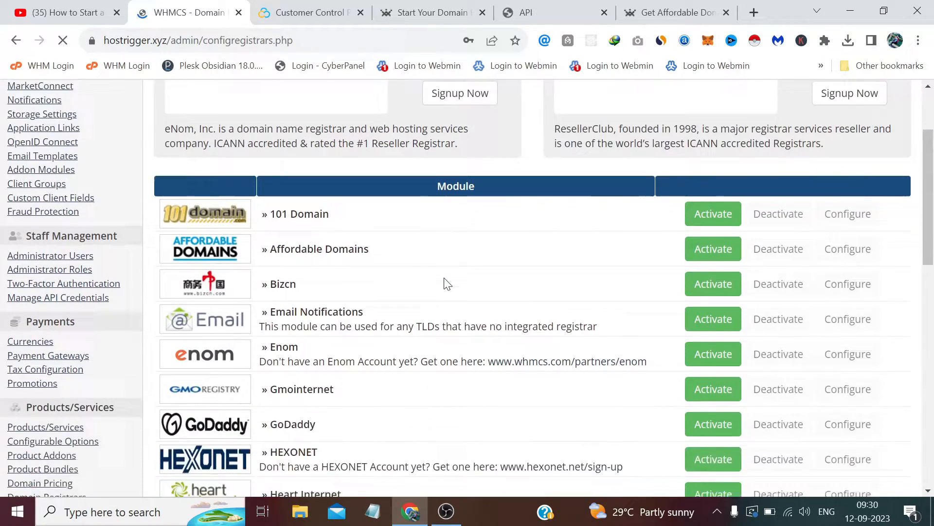
scroll(down, 3)
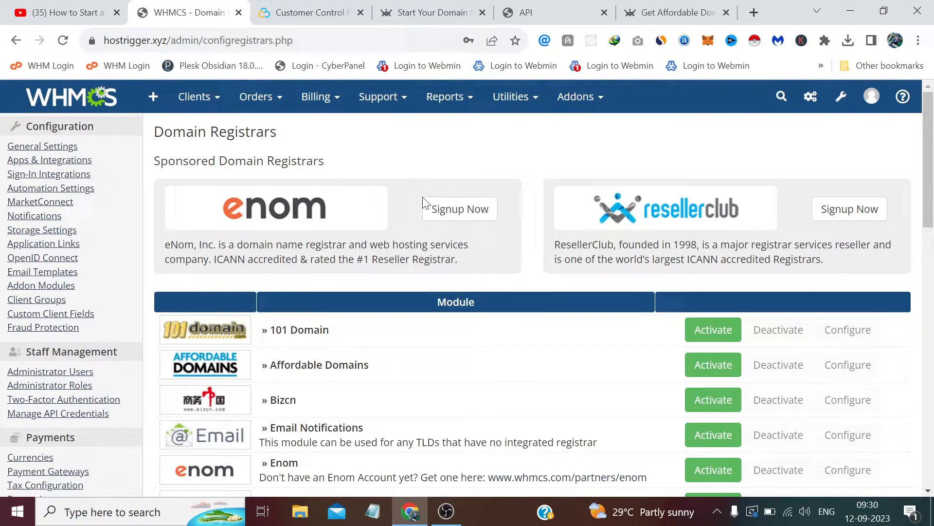
scroll(down, 3)
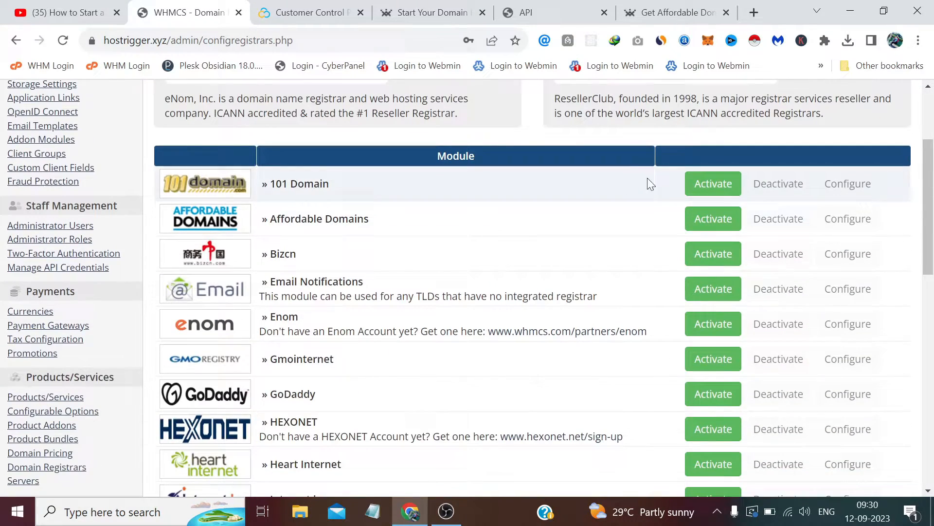
scroll(up, 3)
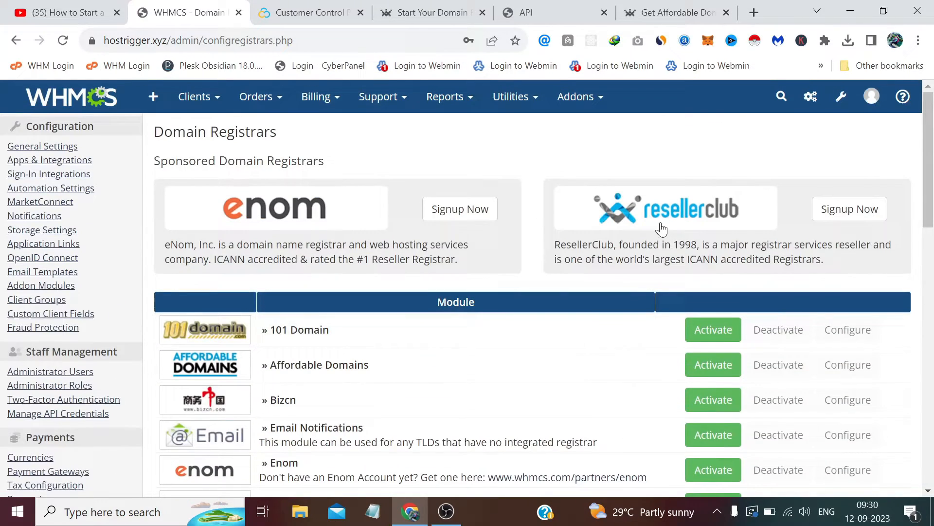
scroll(down, 3)
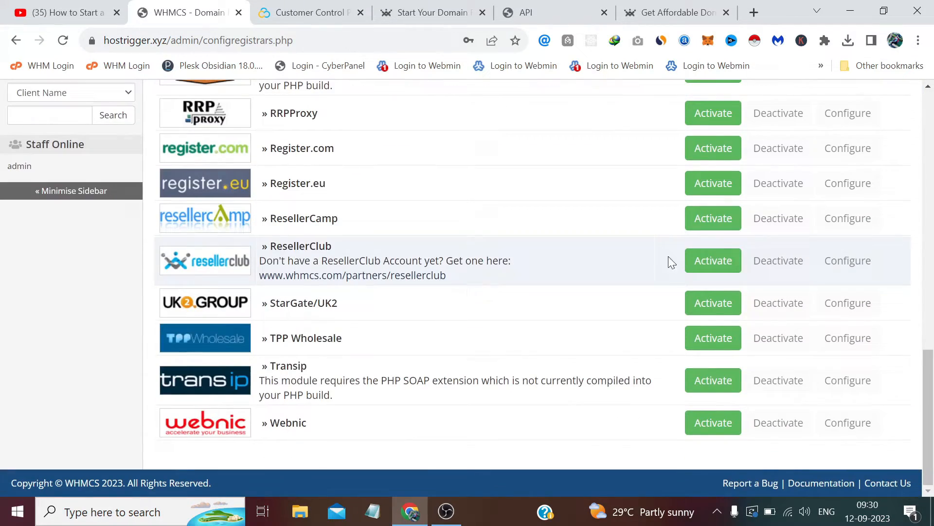
mouse_move(713, 260)
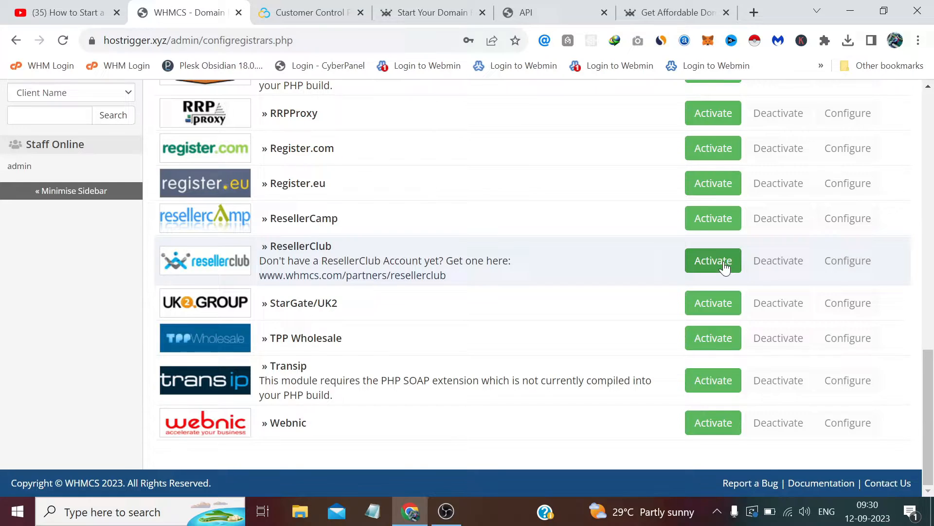
click(712, 261)
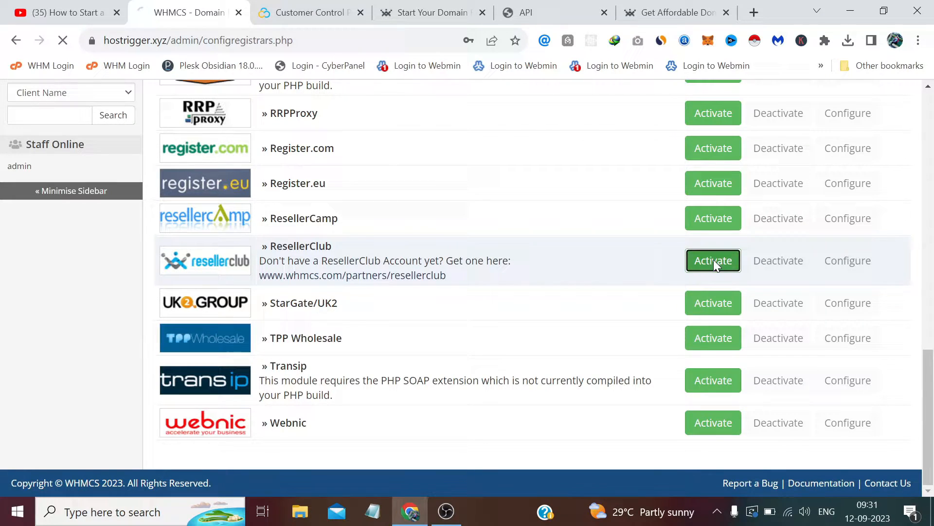
click(712, 260)
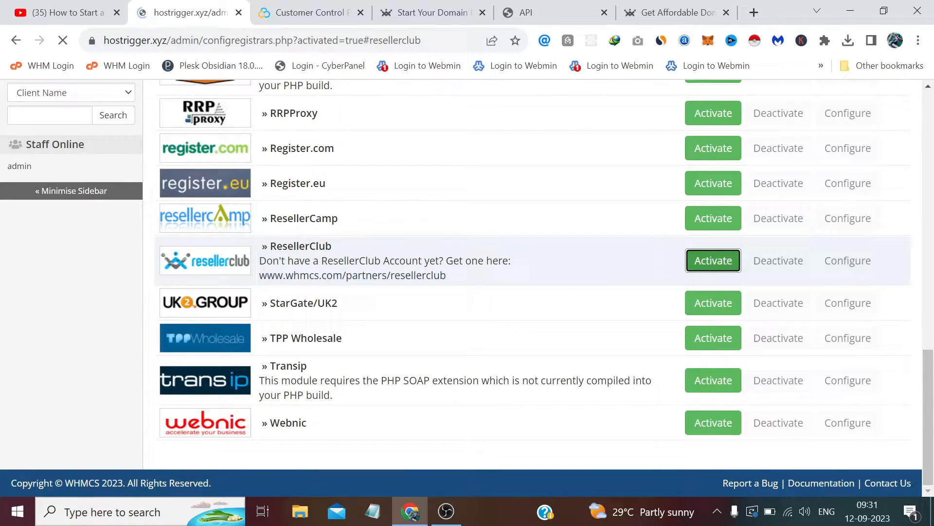
Clear the autofilled ResellerID and APIKey fields and paste the copied API key into APIKey.
click(713, 261)
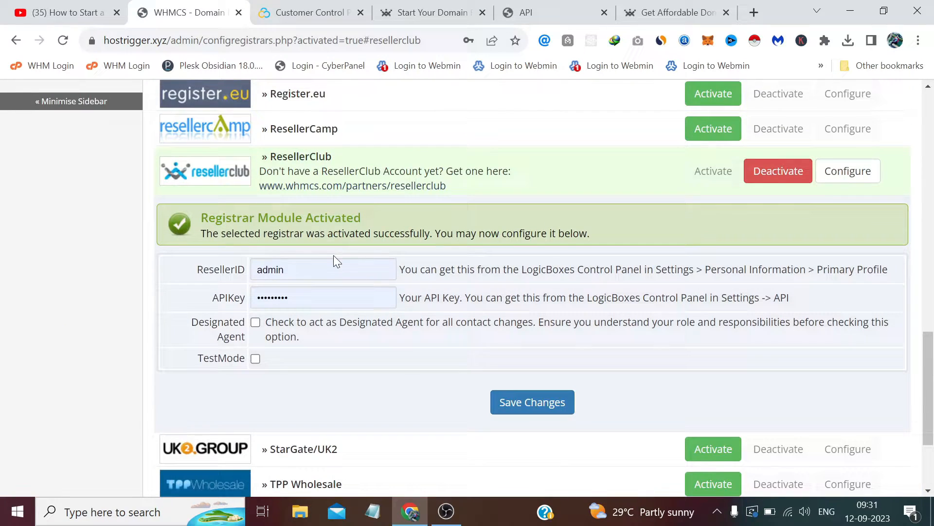
click(323, 269)
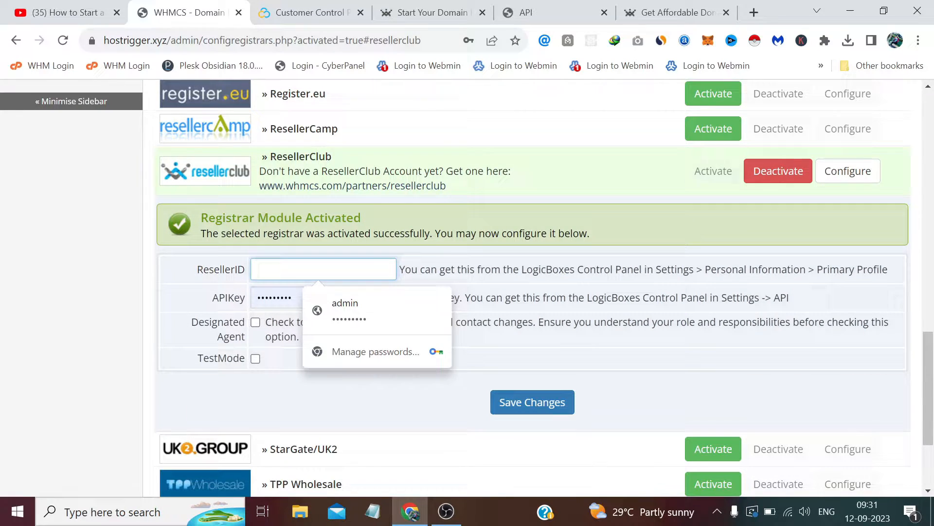
click(554, 11)
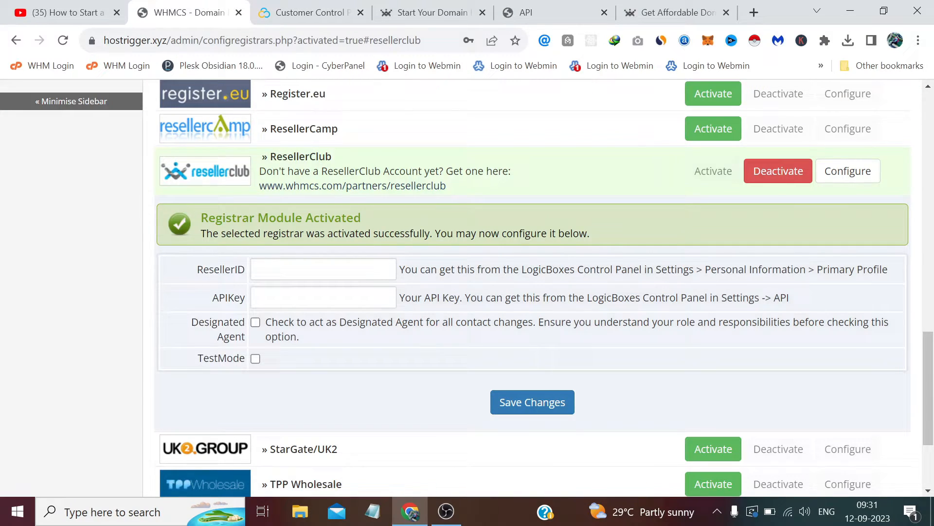
right_click(323, 298)
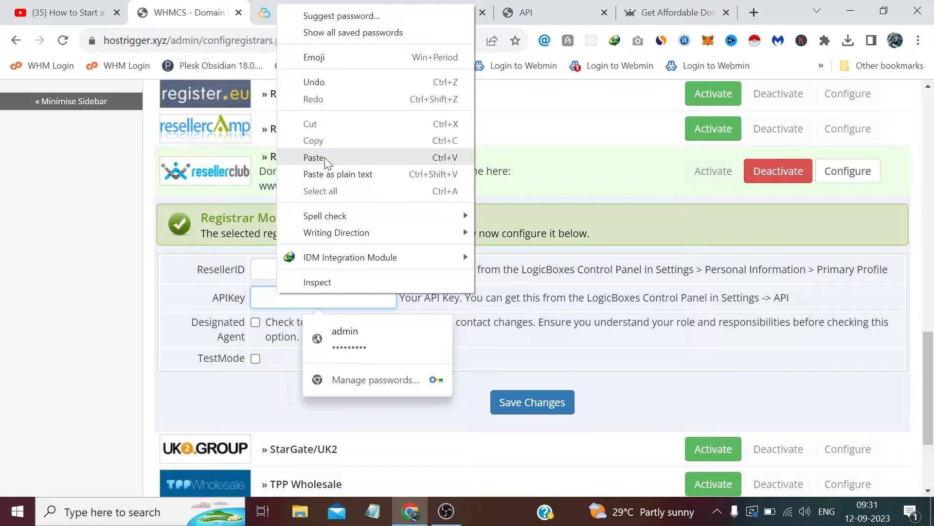
click(552, 12)
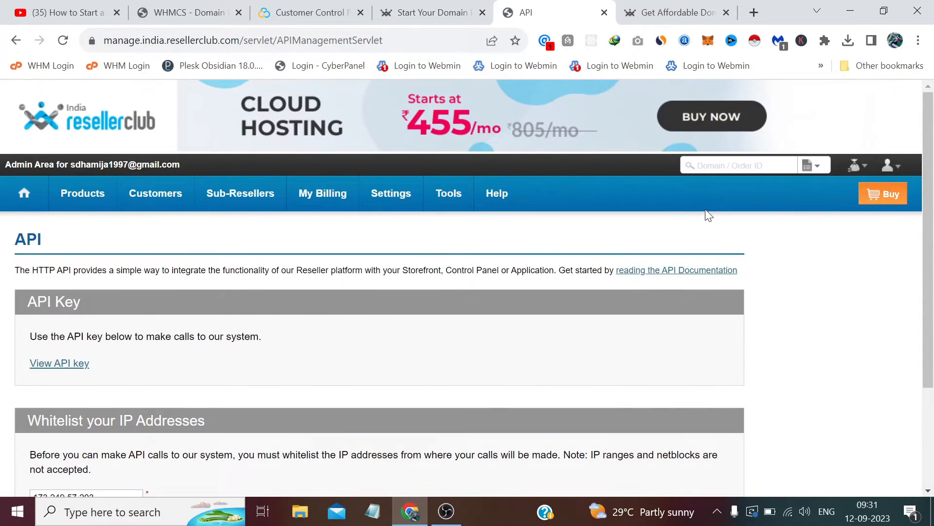
mouse_move(887, 166)
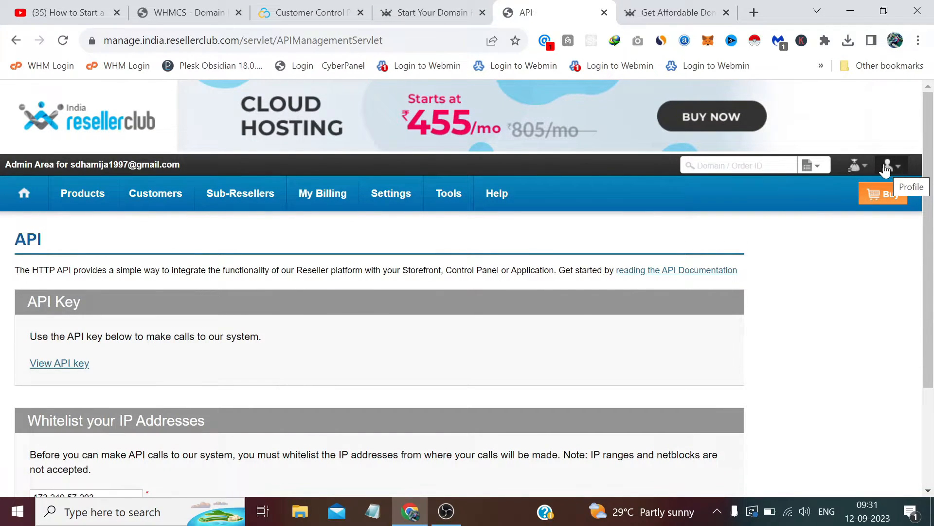
Copy the Reseller Id from the ResellerClub profile details and return to WHMCS.
click(887, 165)
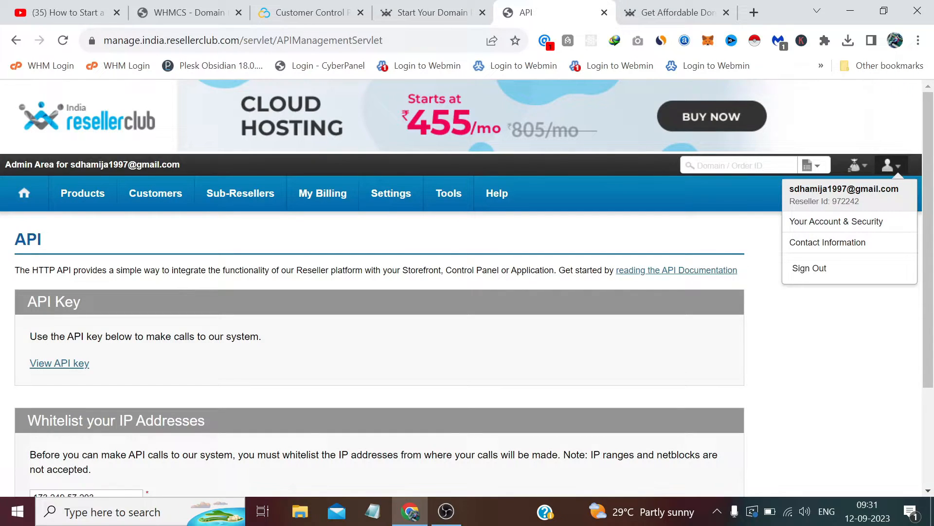
double_click(849, 200)
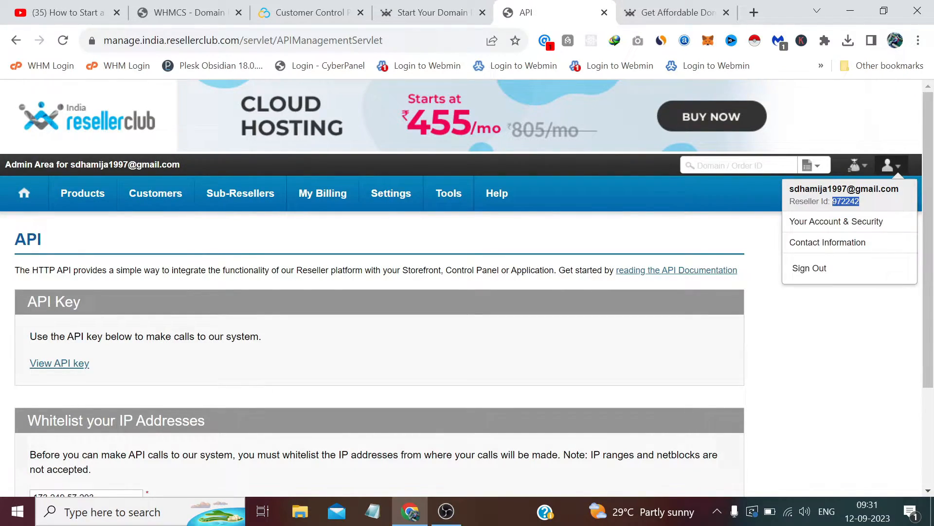
click(187, 12)
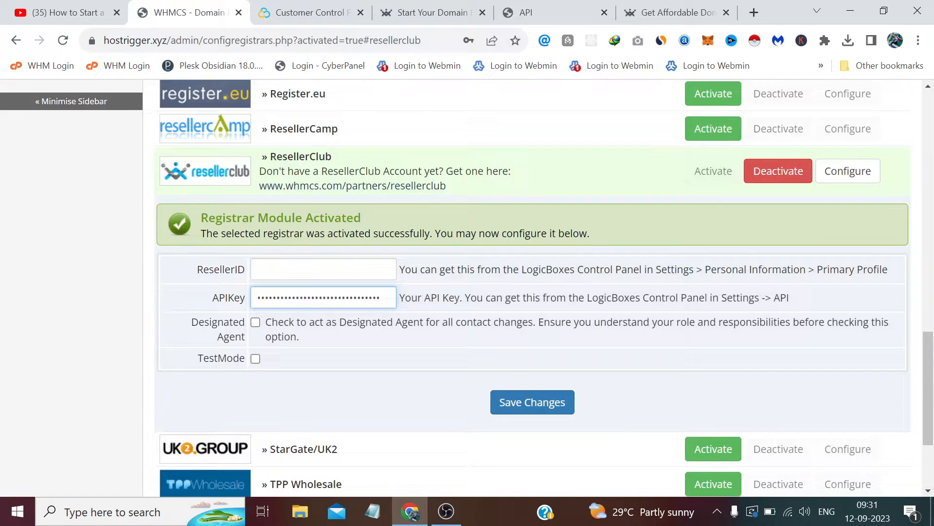
click(324, 268)
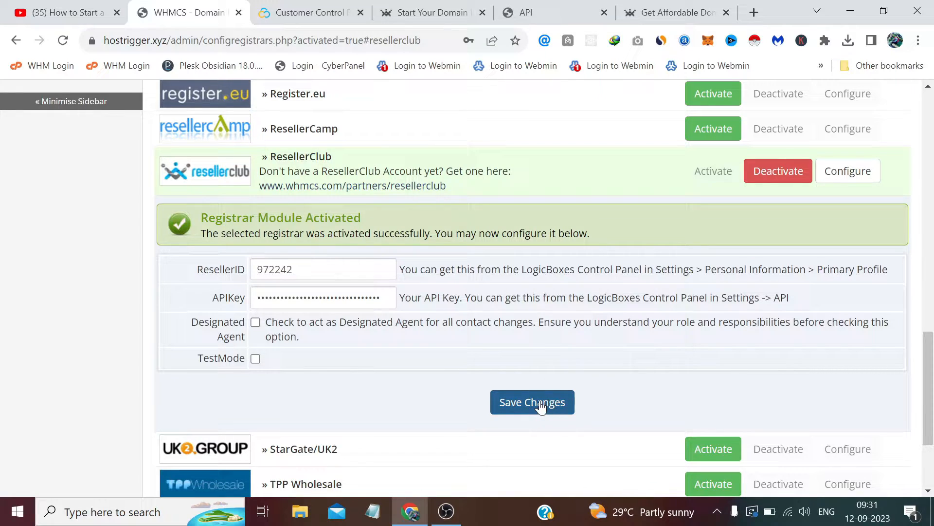
click(531, 402)
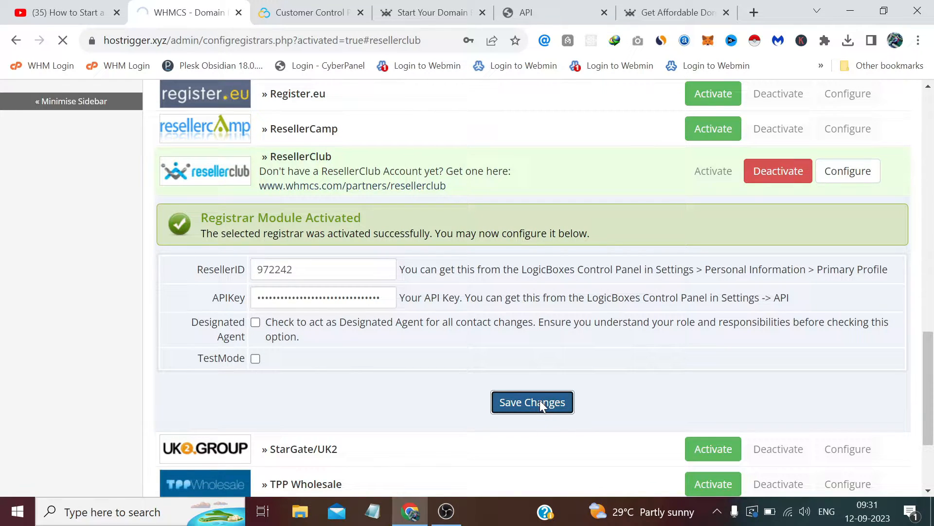
click(532, 402)
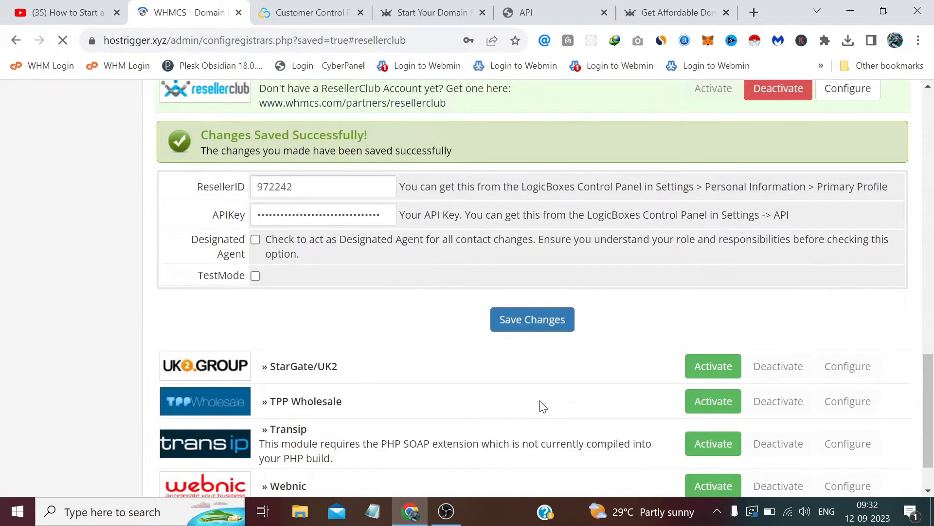
click(62, 40)
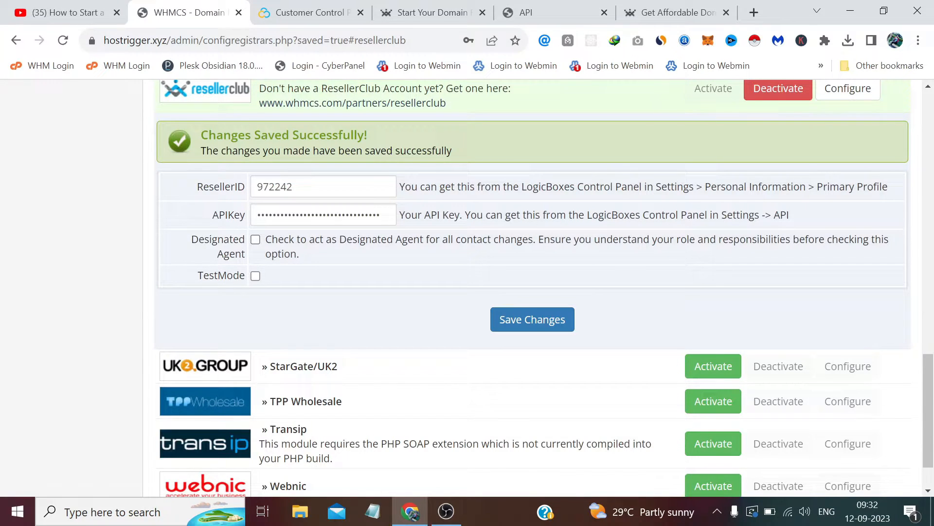
scroll(up, 3)
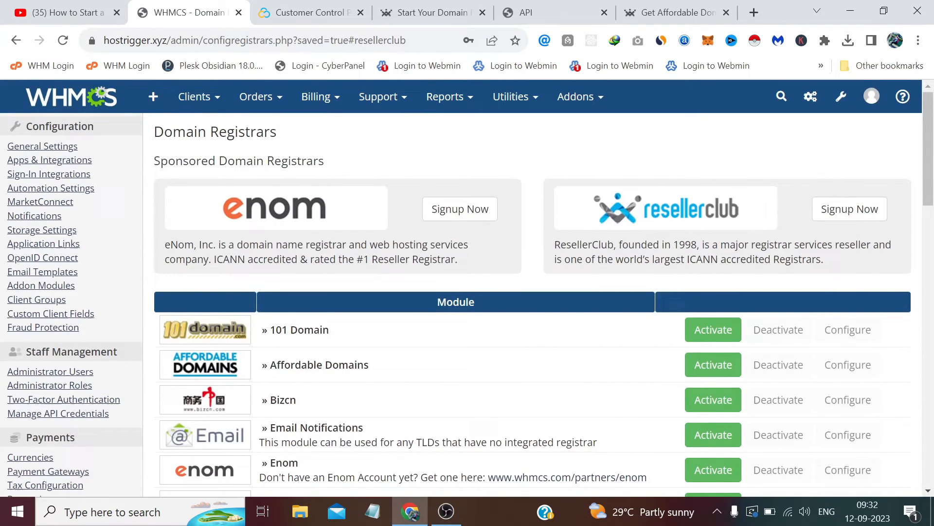
Find the Domain Pricing settings via System Settings search for 'domain'.
click(808, 97)
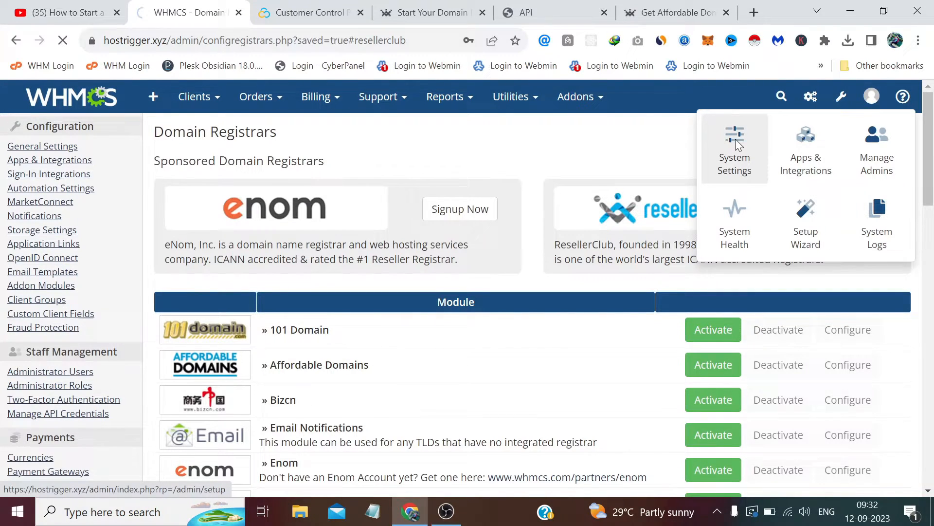
click(734, 149)
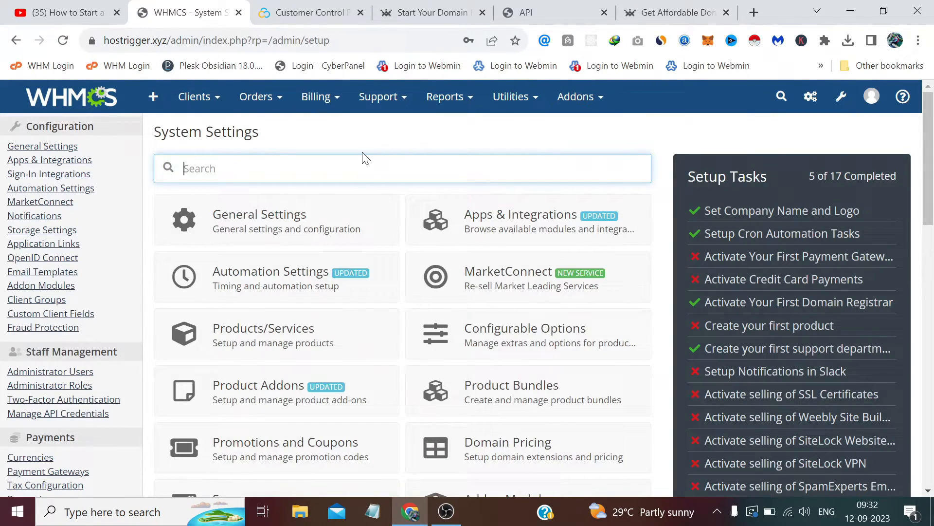
text(doma)
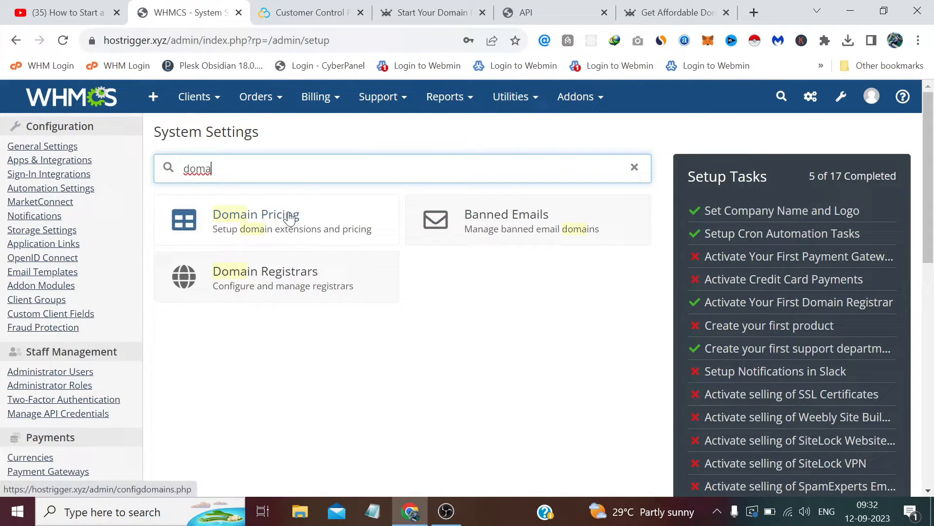
click(255, 214)
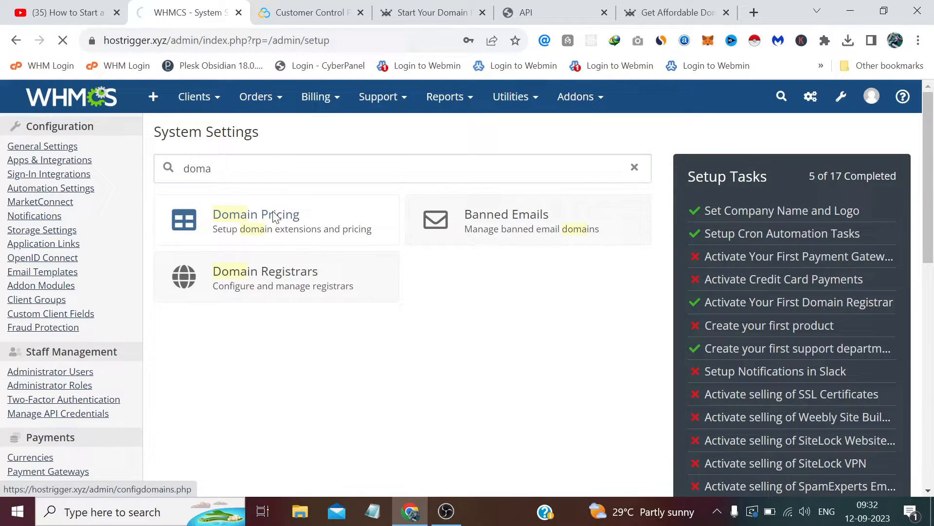
click(255, 214)
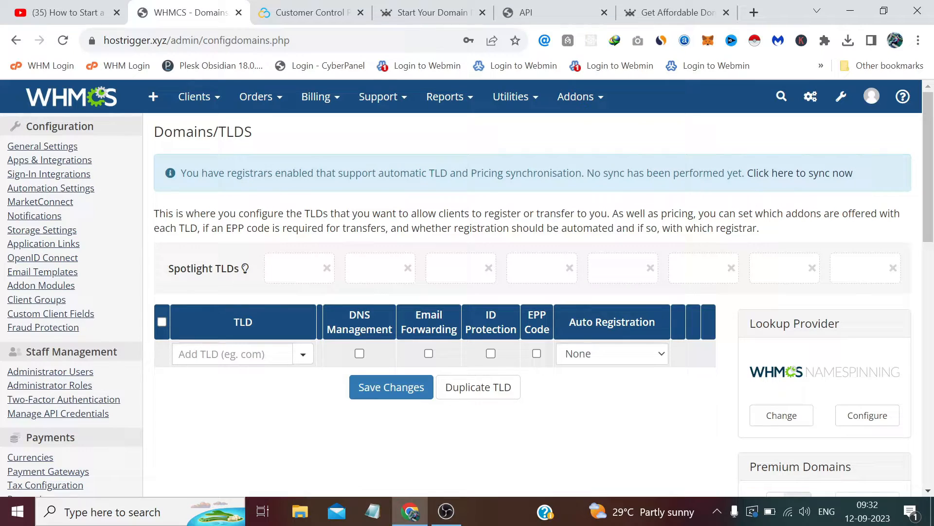
mouse_move(800, 174)
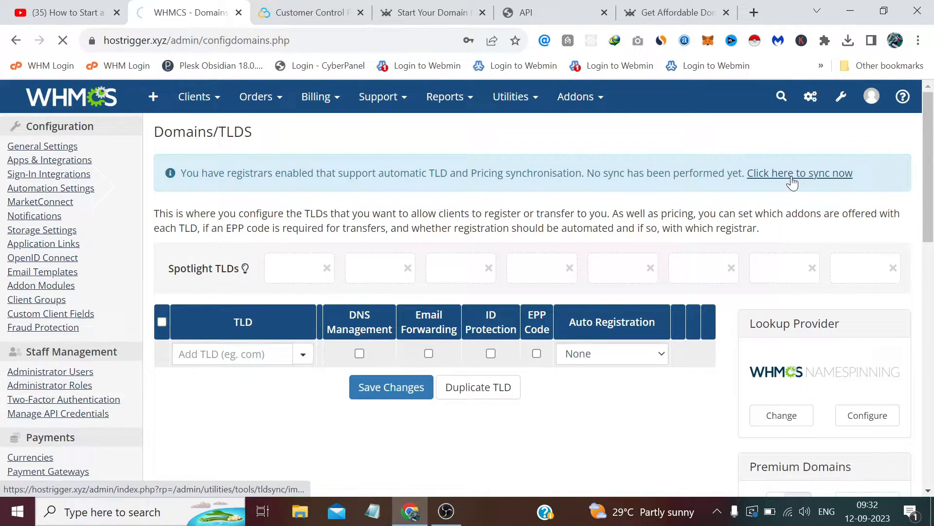
Start the TLD Import & Pricing Sync from the Domain Pricing page.
click(799, 173)
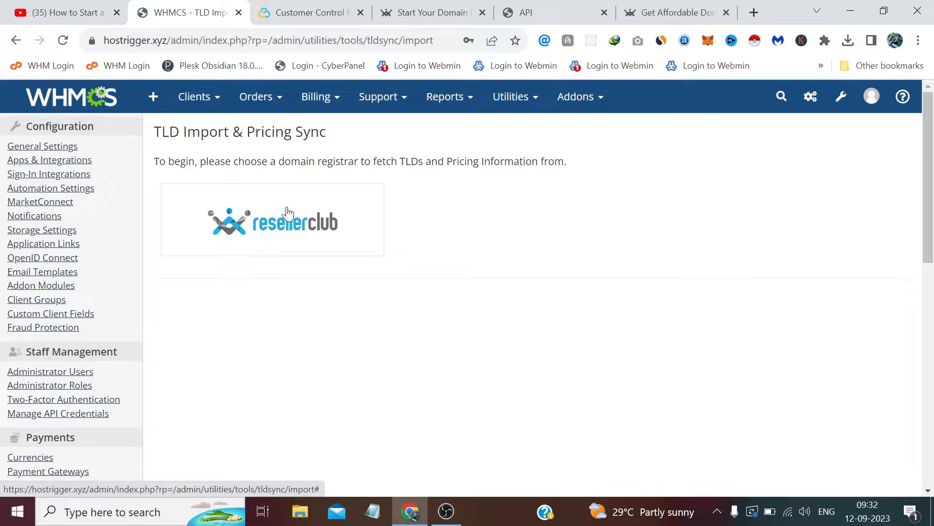
Choose ResellerClub as the registrar to fetch TLDs and pricing from.
click(272, 221)
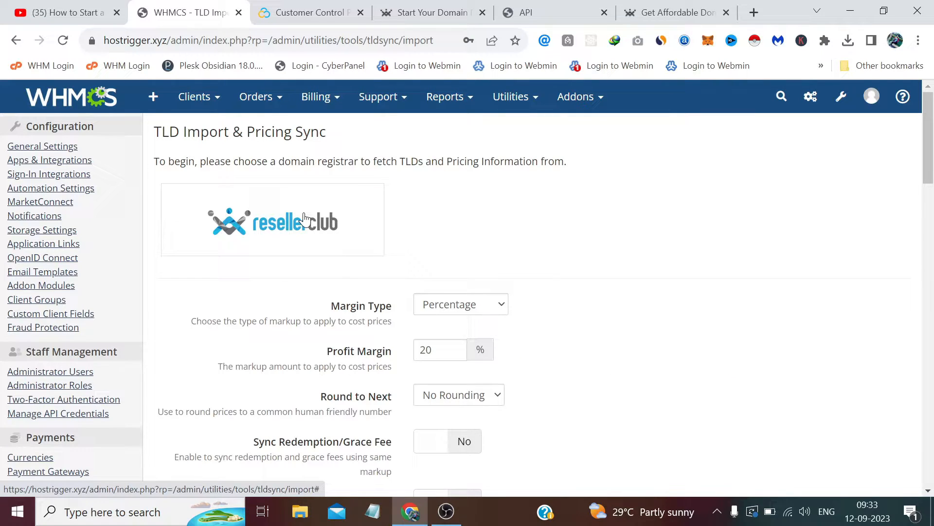
Set a Percentage margin of 10% with imported prices rounded to x.99.
scroll(down, 3)
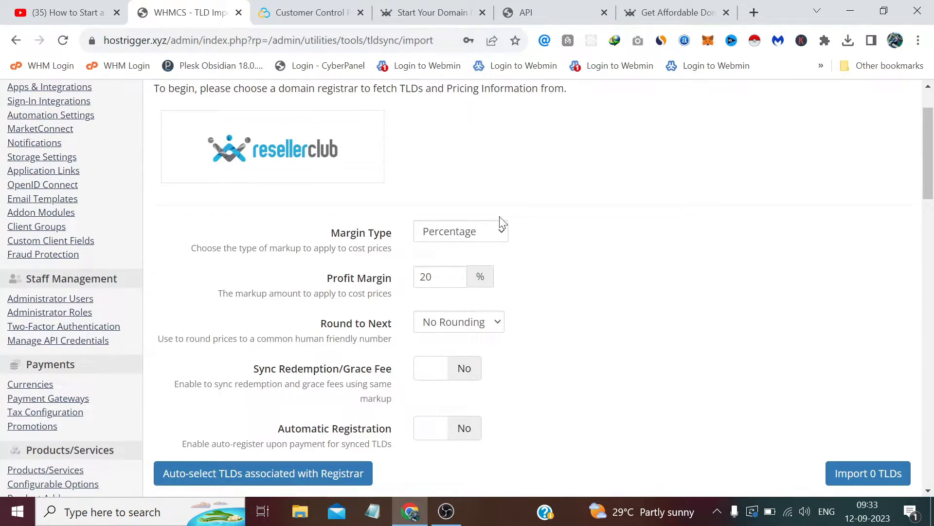
scroll(down, 3)
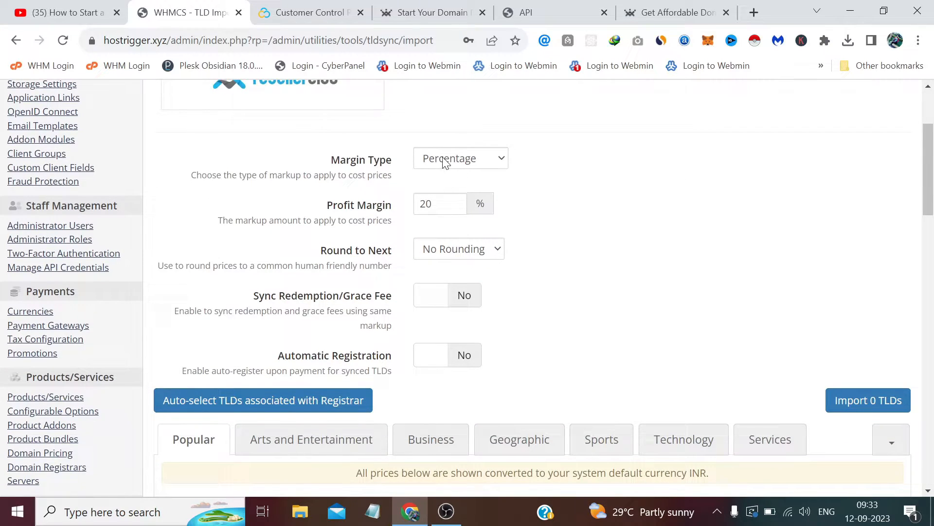
click(460, 158)
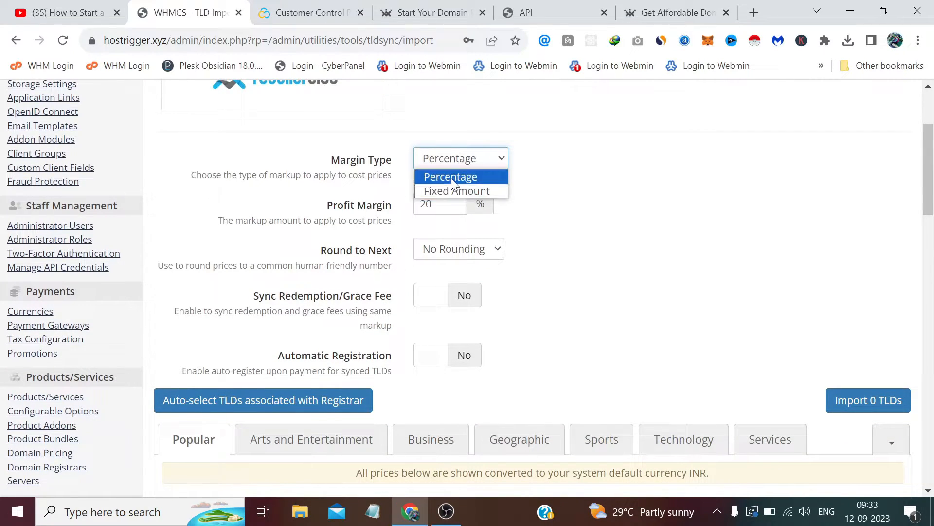
click(450, 176)
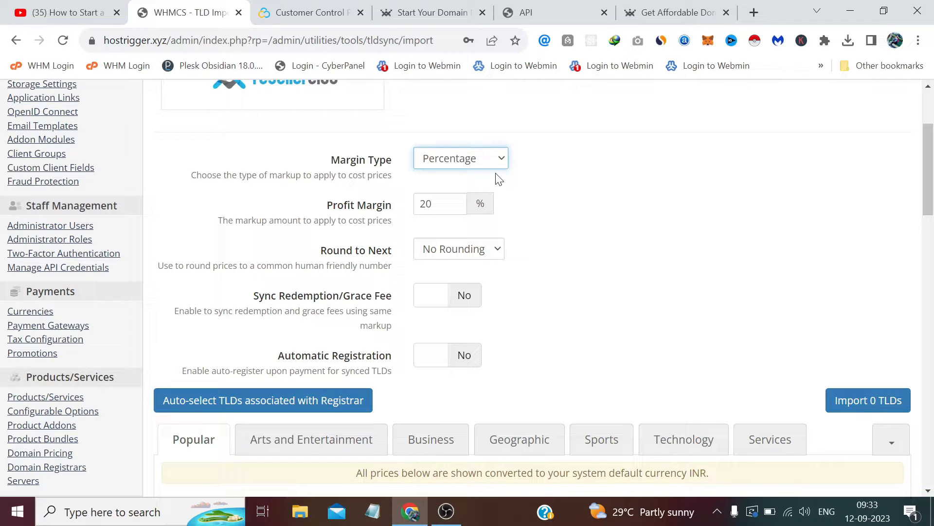
mouse_move(462, 167)
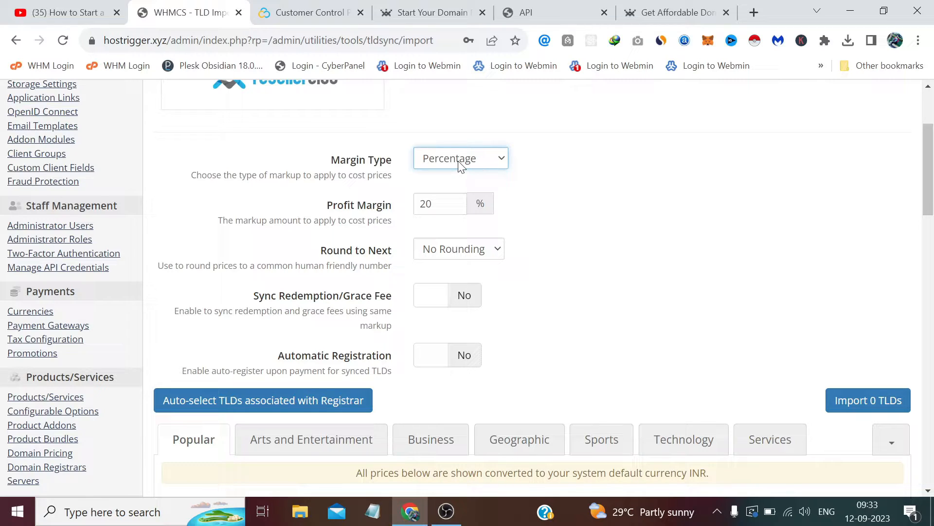
click(438, 203)
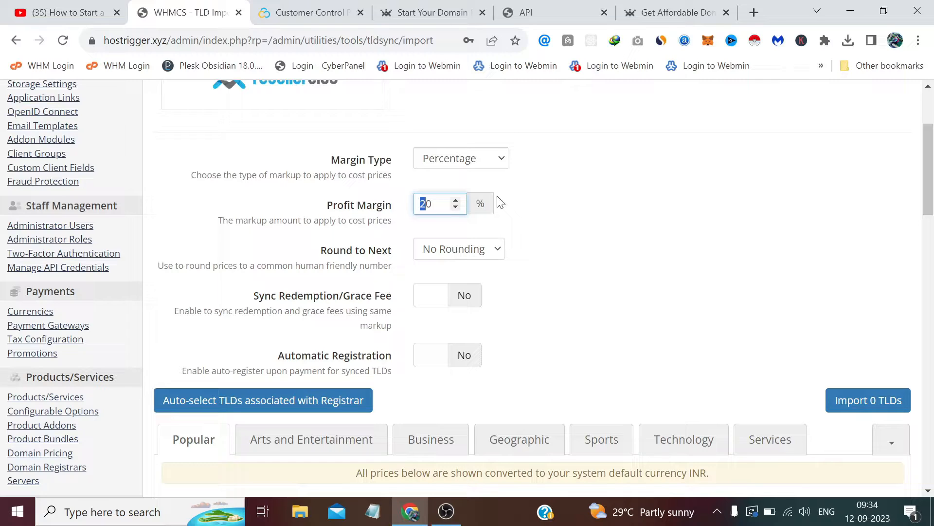
text(10)
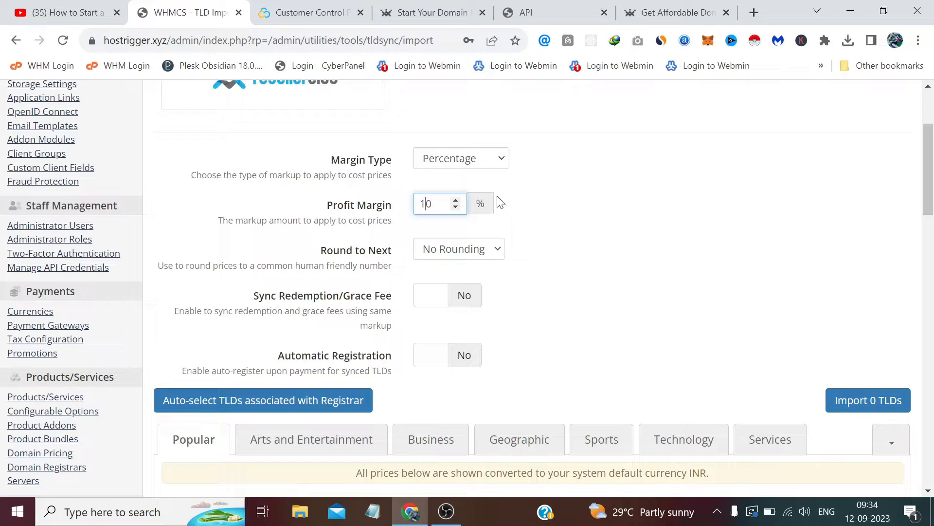
text(0)
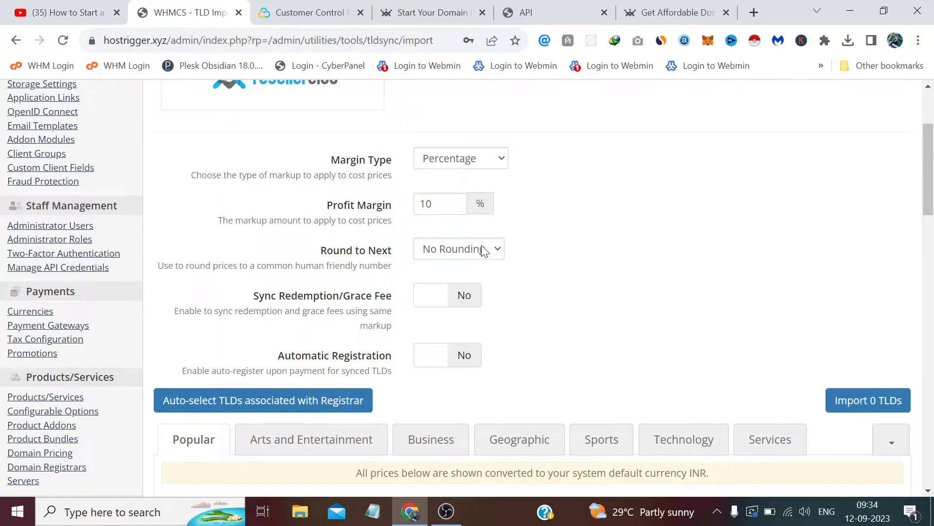
click(458, 248)
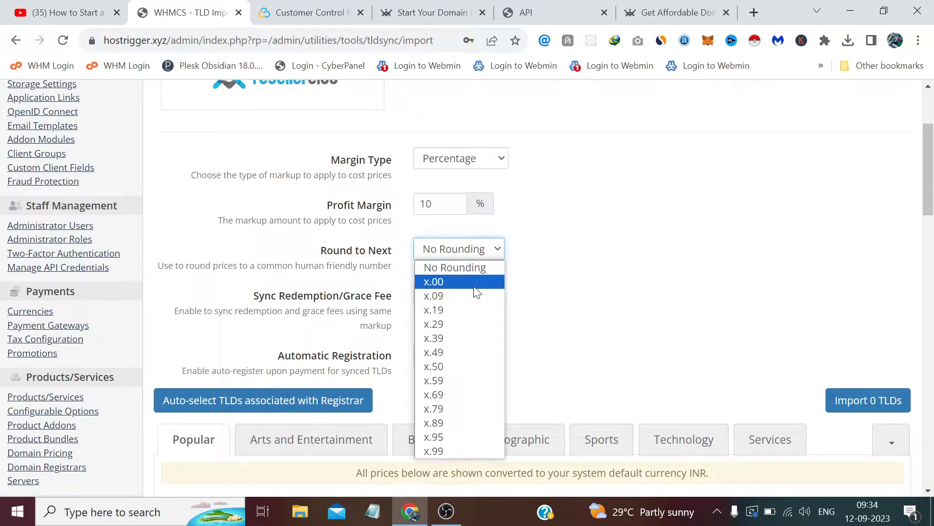
mouse_move(455, 286)
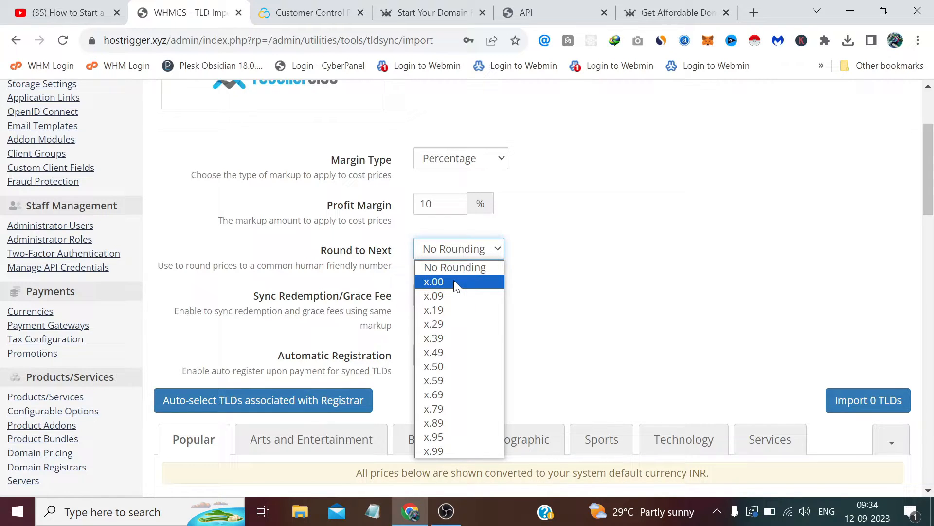
mouse_move(449, 284)
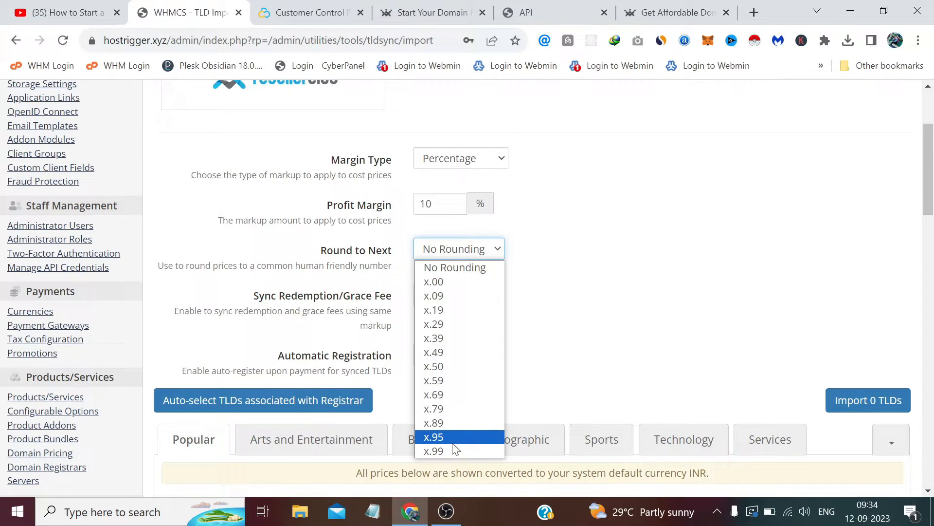
mouse_move(433, 450)
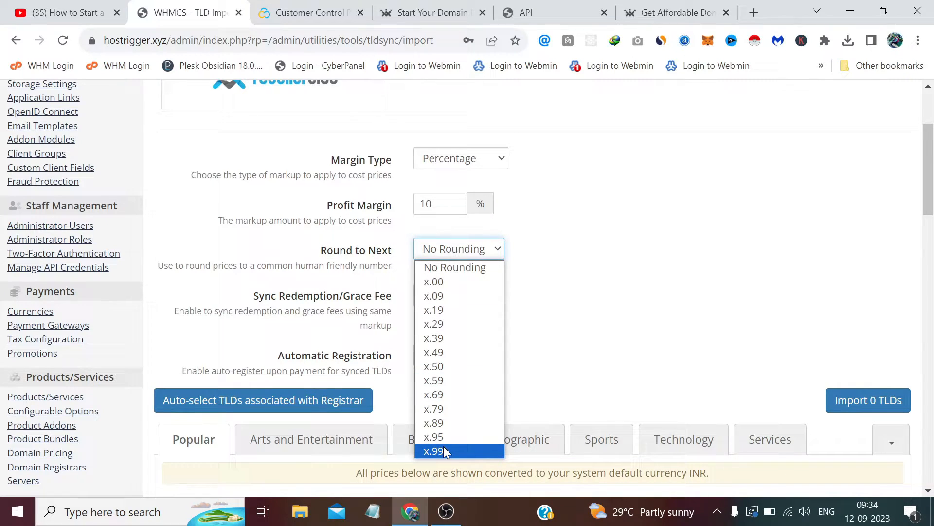
click(434, 450)
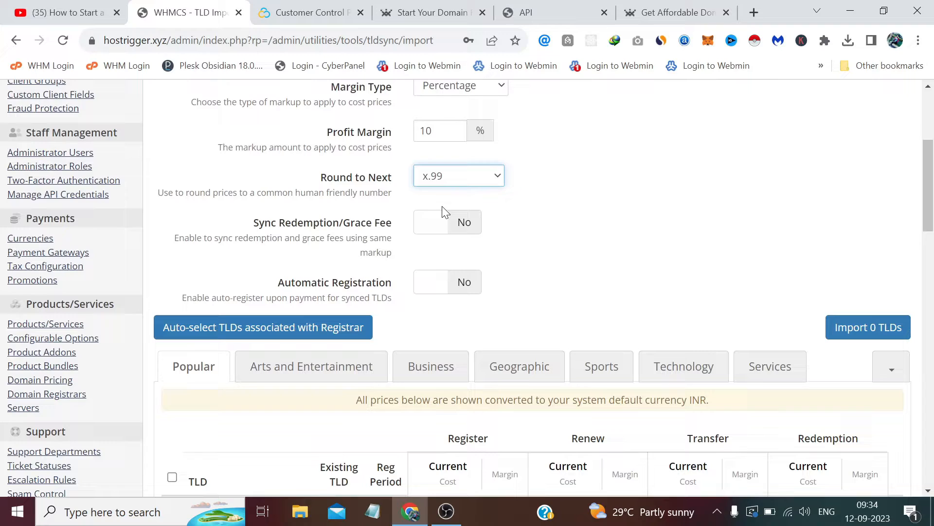
Enable Sync Redemption/Grace Fee and Automatic Registration.
click(447, 222)
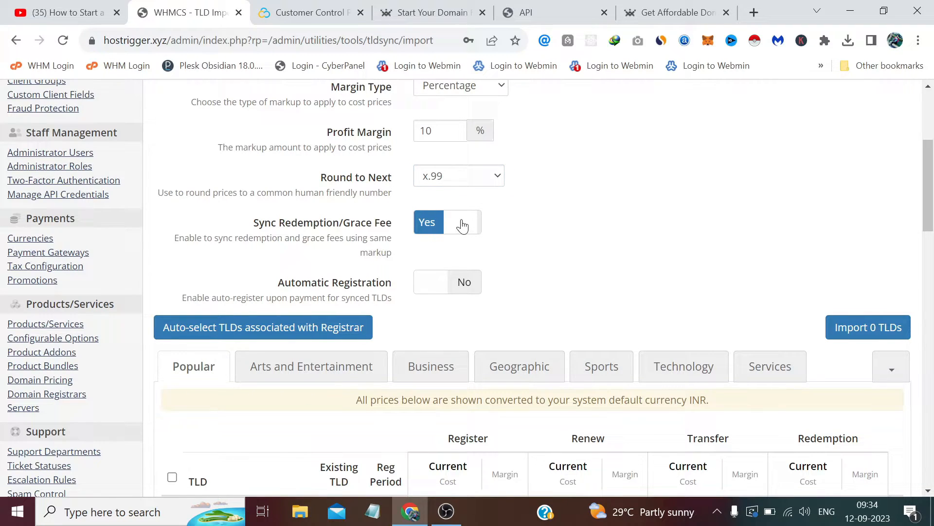
click(464, 222)
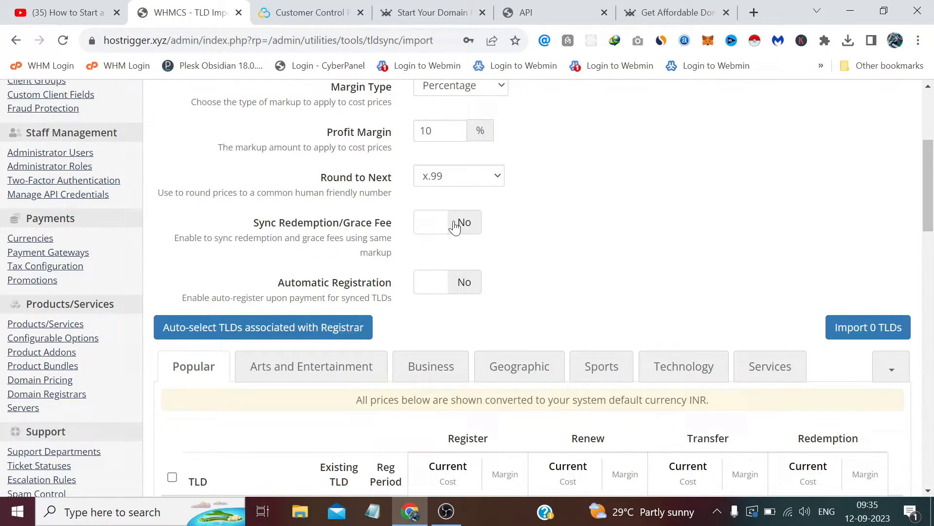
click(446, 222)
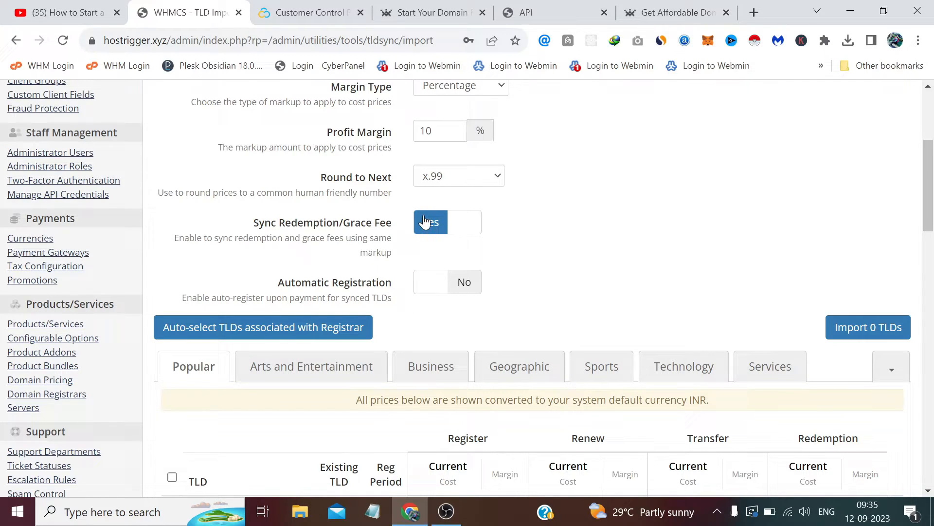
click(429, 222)
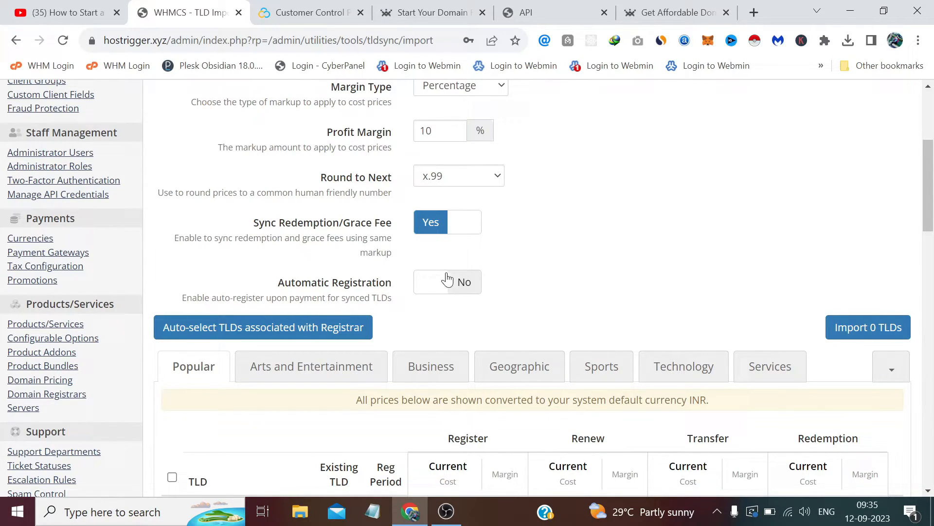
click(447, 282)
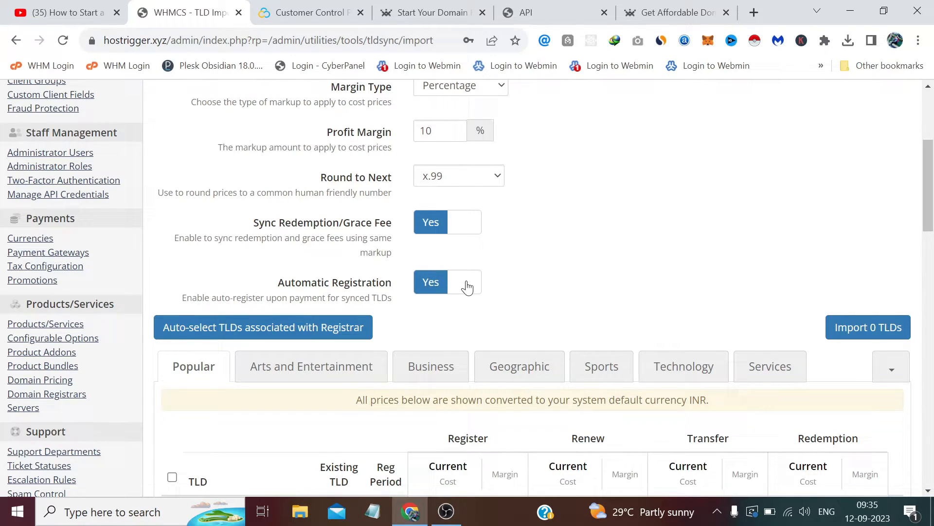
click(890, 293)
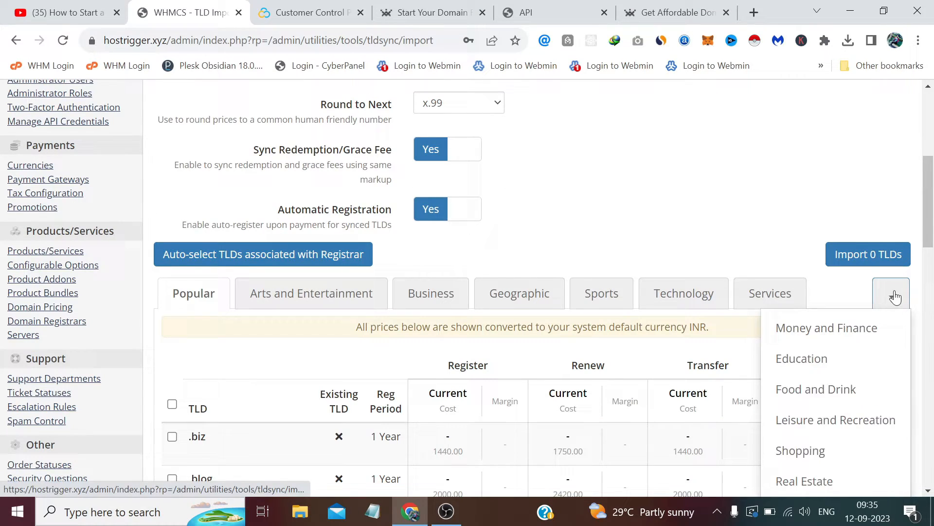
Show All TLD categories, select every TLD and start importing all 553.
scroll(down, 3)
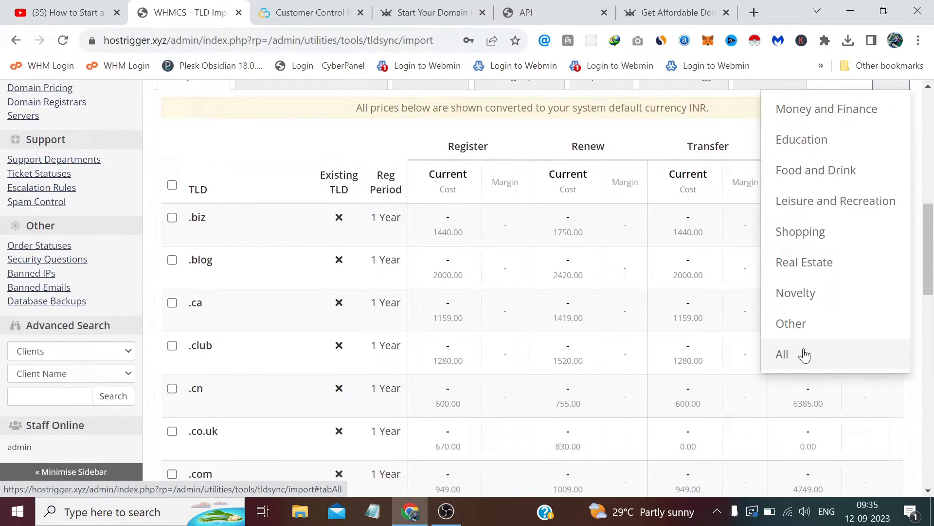
click(782, 353)
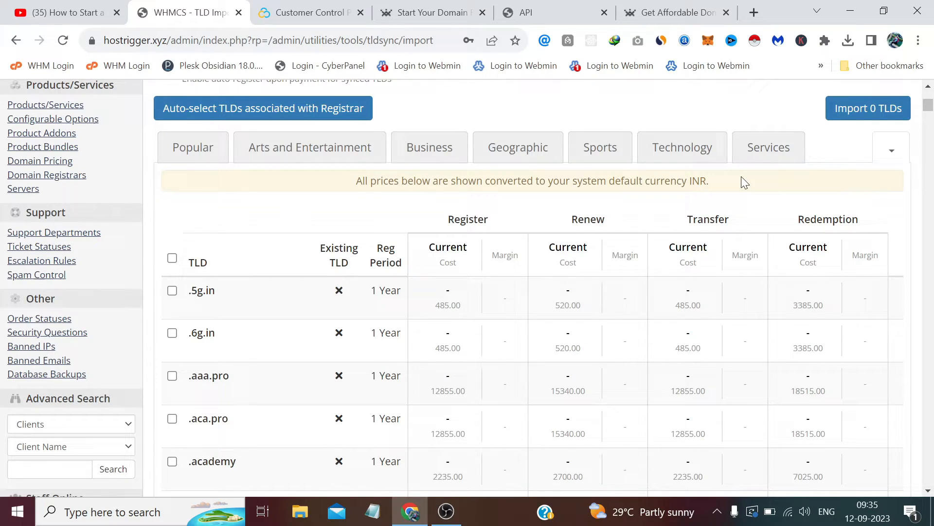
mouse_move(739, 181)
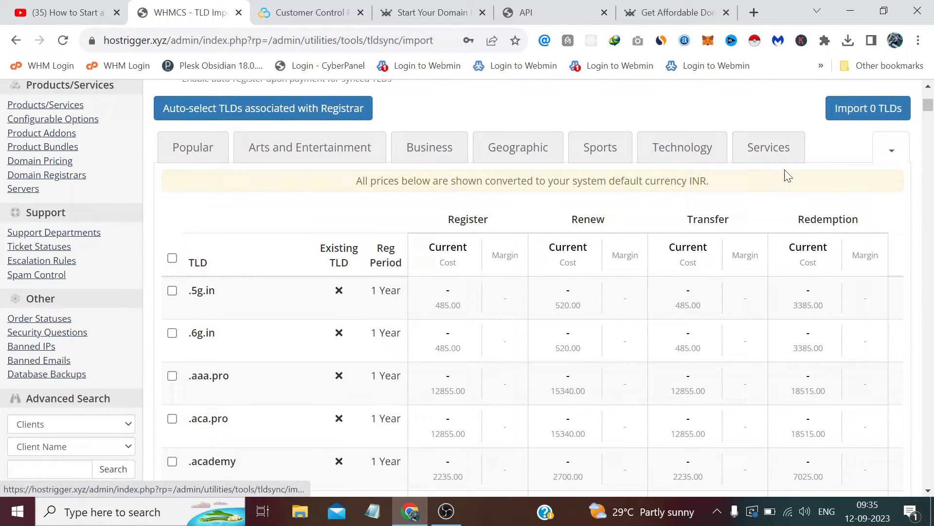
click(891, 150)
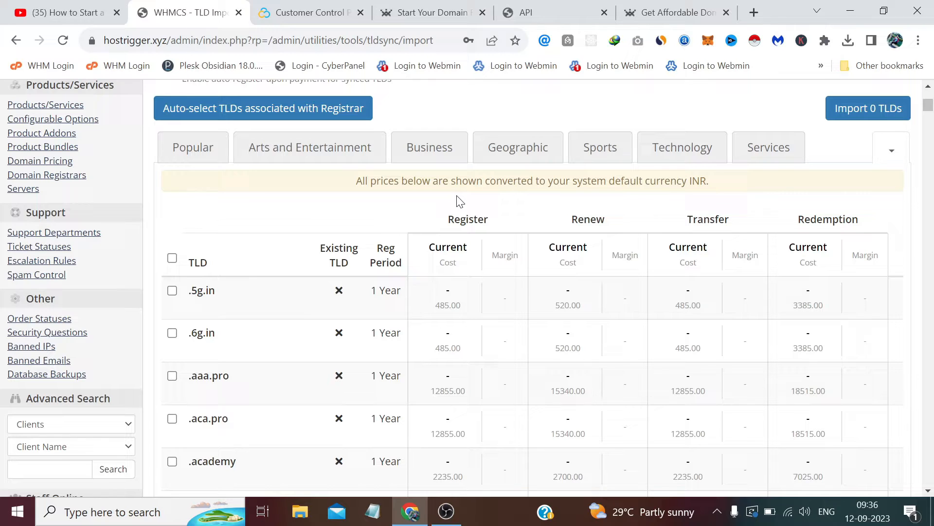
scroll(down, 3)
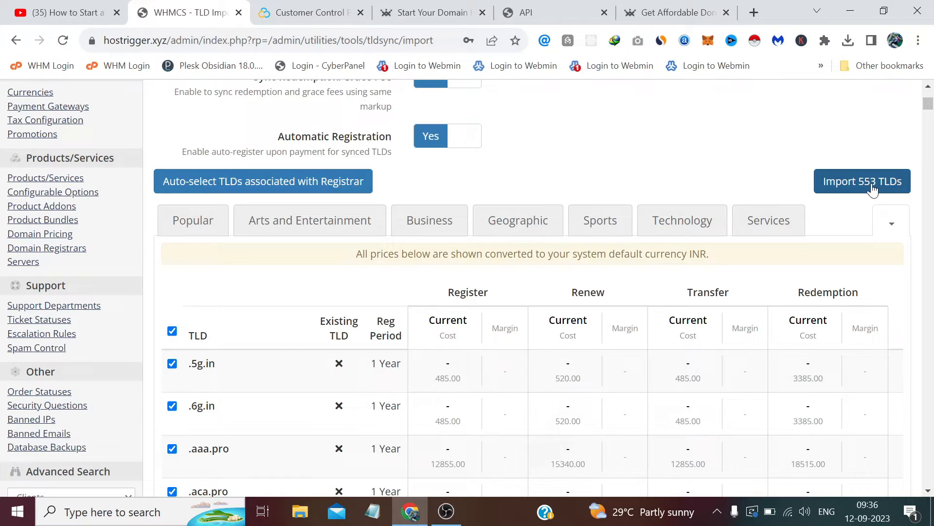
click(862, 181)
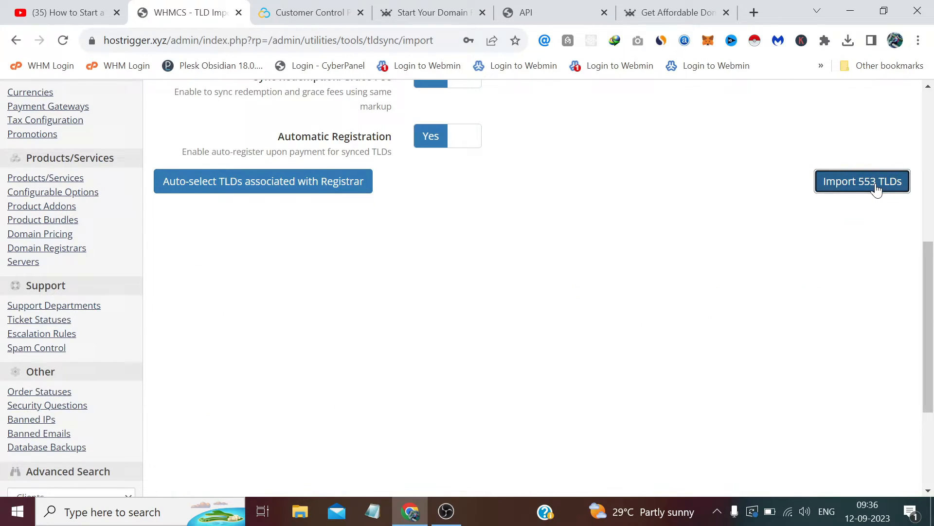
Let the import complete, review the synced TLD list against ResellerClub's price tab.
click(862, 181)
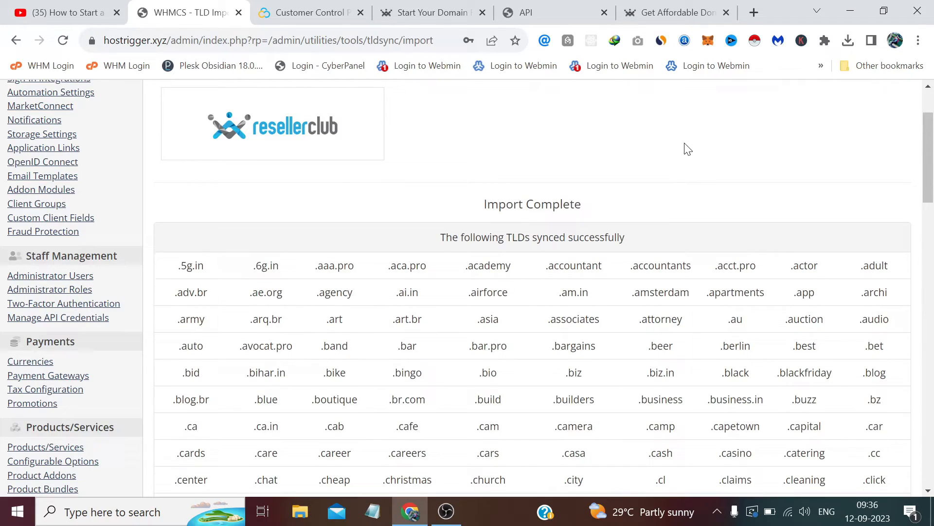
scroll(down, 3)
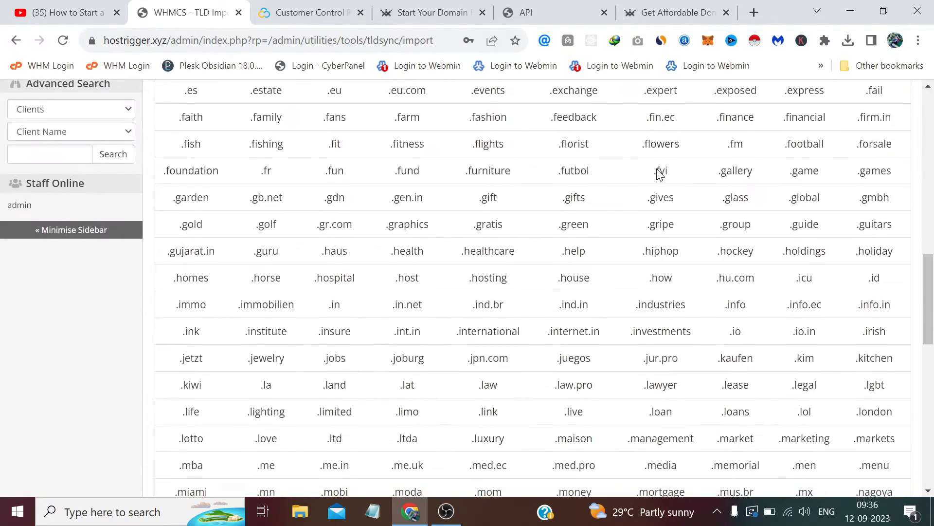
scroll(down, 3)
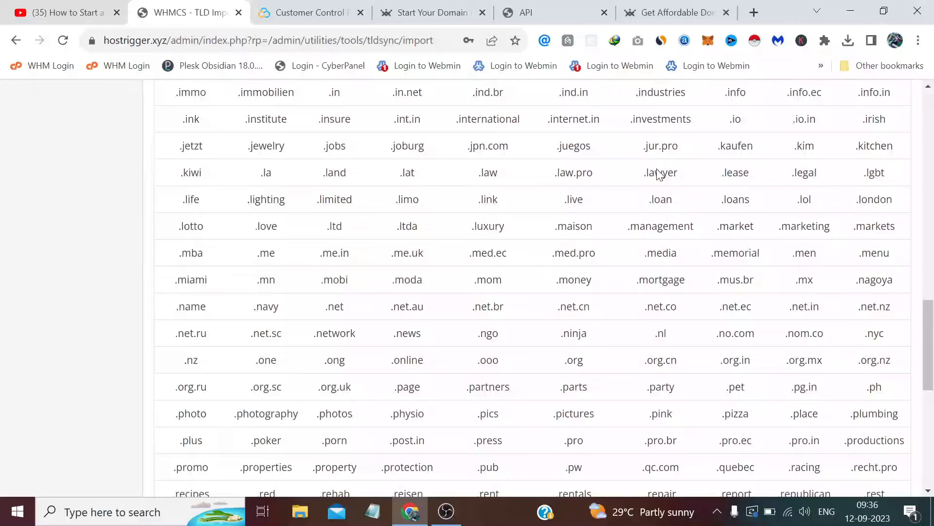
scroll(down, 3)
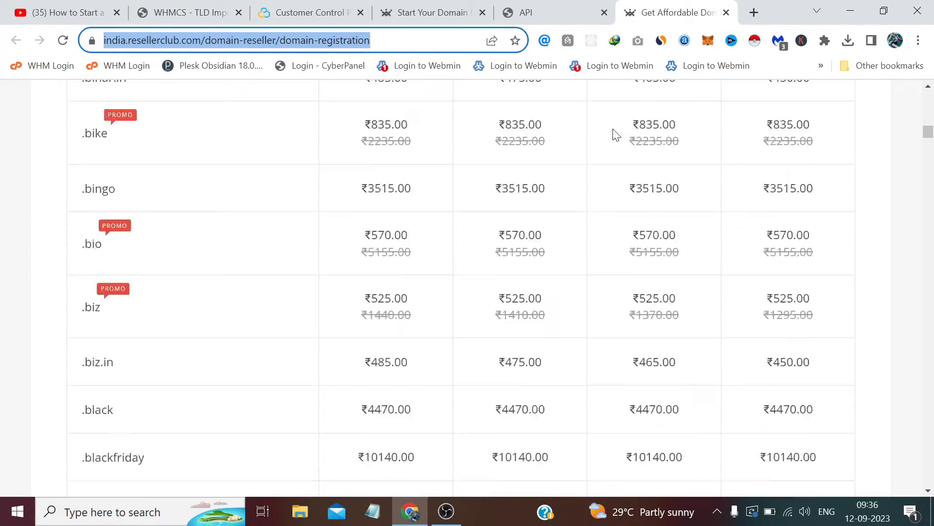
click(185, 12)
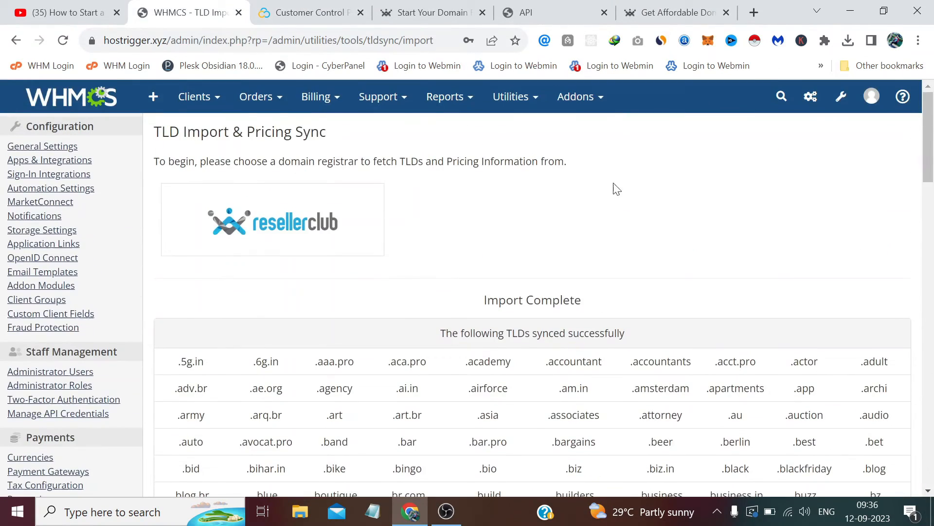
Return to the Domain Pricing settings listing the imported extensions.
click(810, 96)
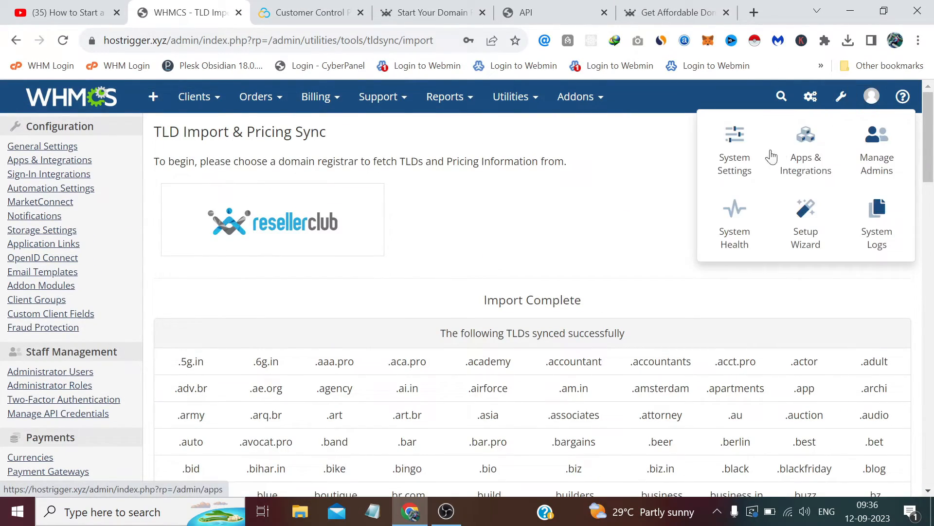
click(734, 149)
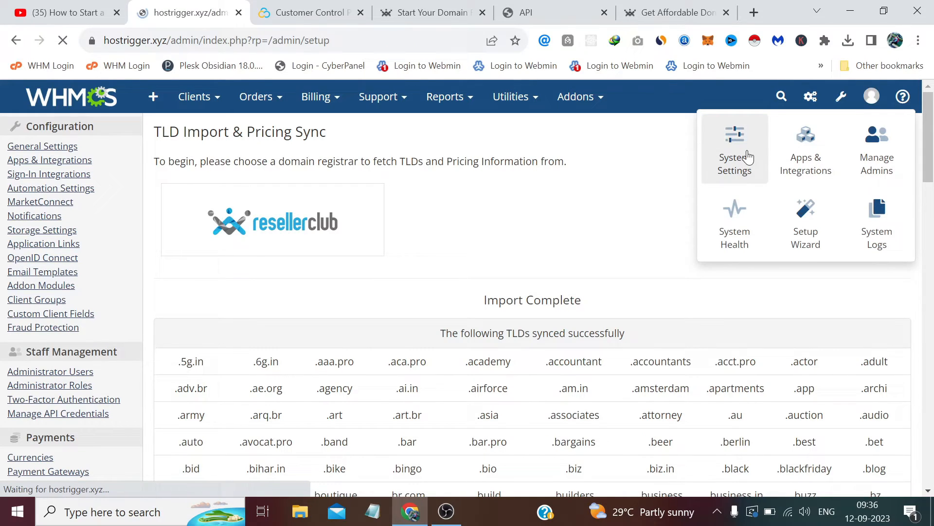
click(734, 149)
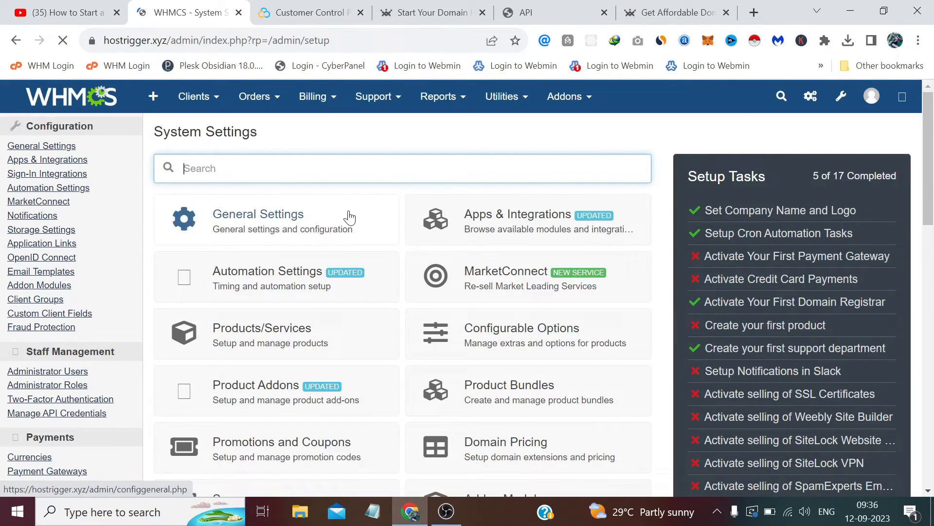
text(dom)
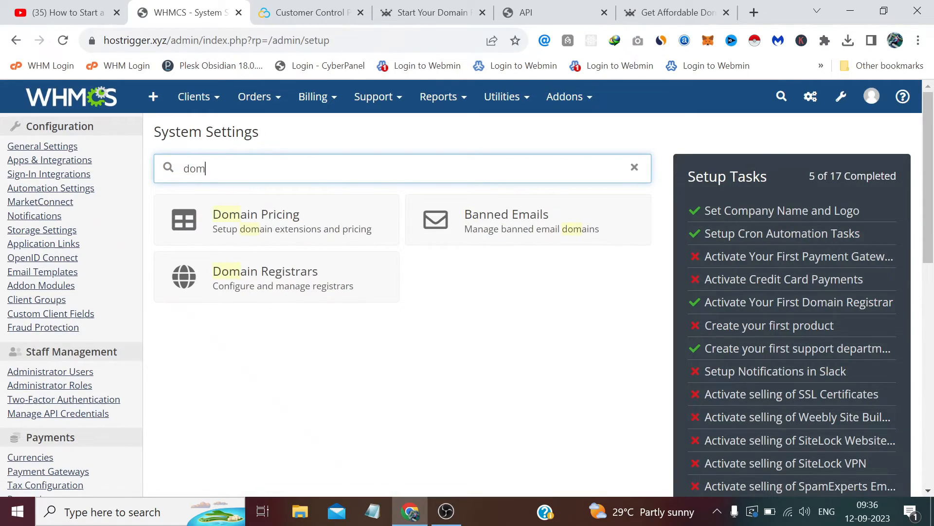
click(255, 214)
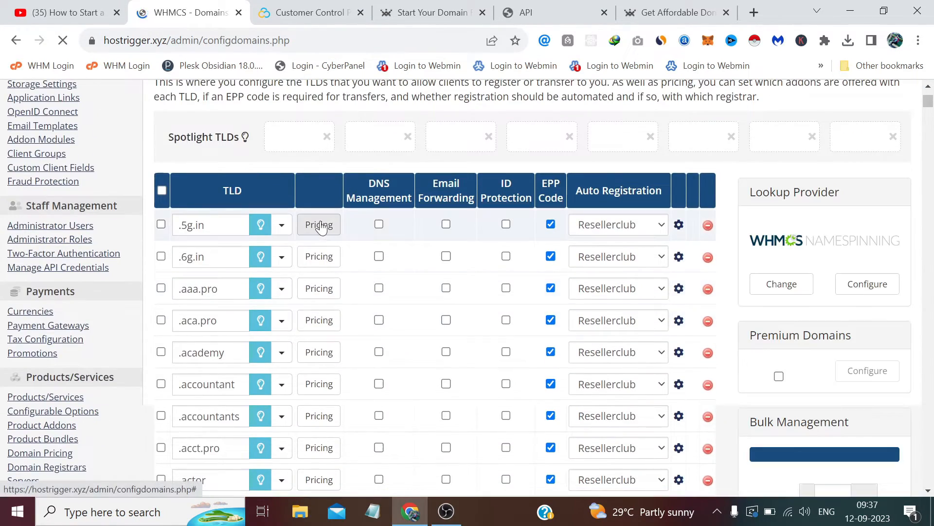
Review .5g.in's multi-year register, transfer and renewal INR prices, then close the popup.
click(319, 225)
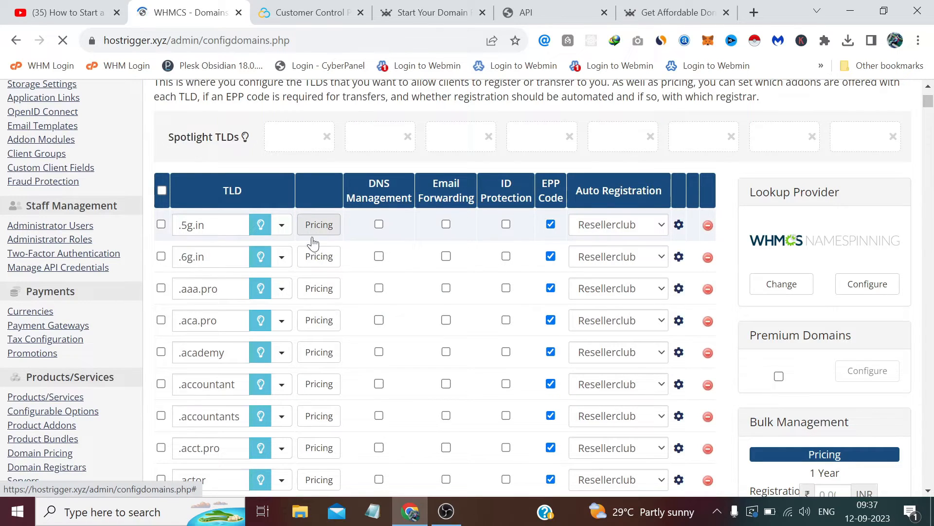
click(318, 224)
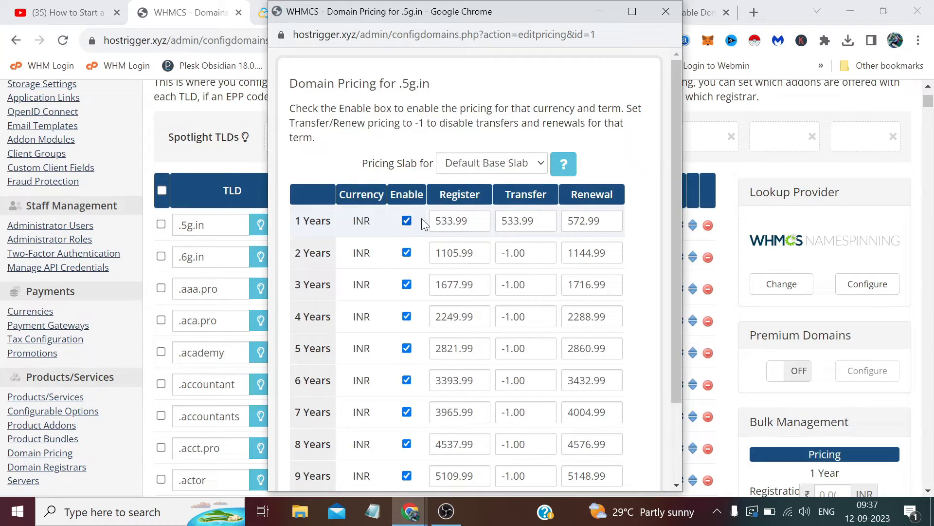
scroll(down, 3)
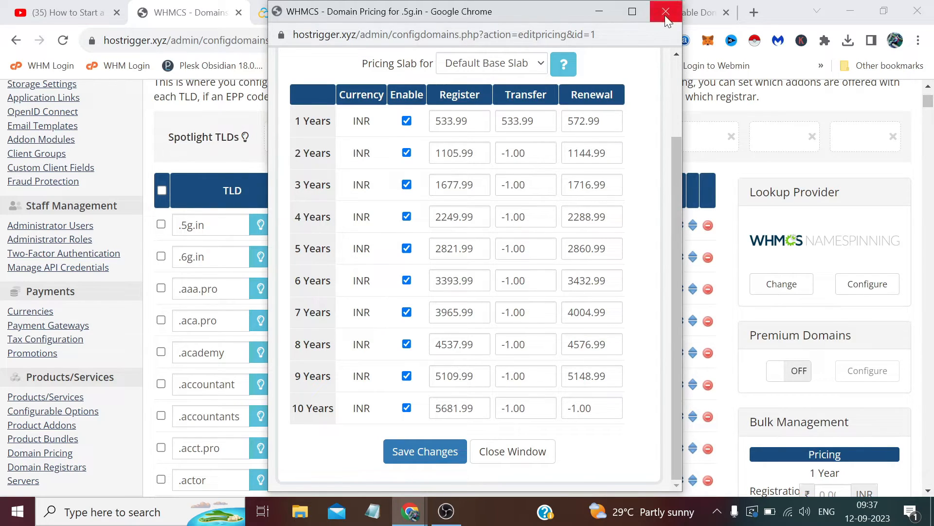
click(665, 12)
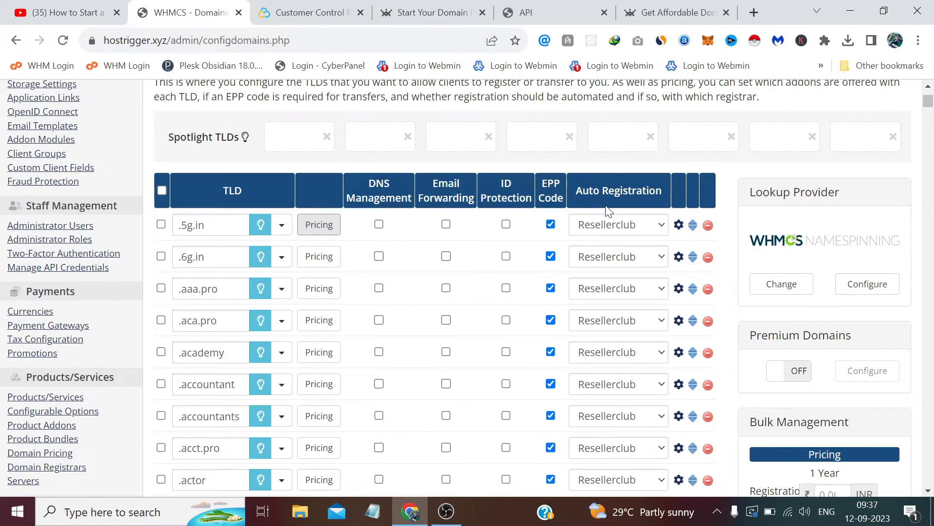
scroll(down, 3)
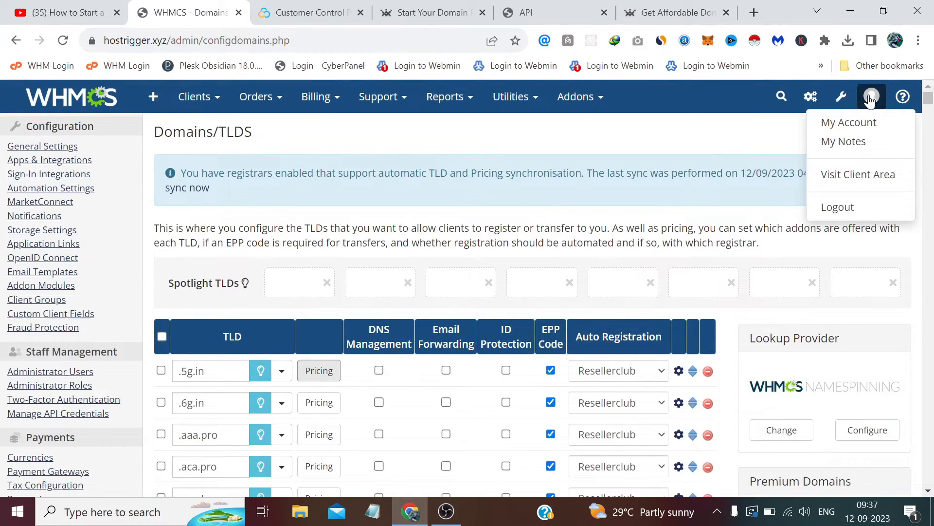
Visit the client area storefront and go to Register a New Domain.
click(857, 175)
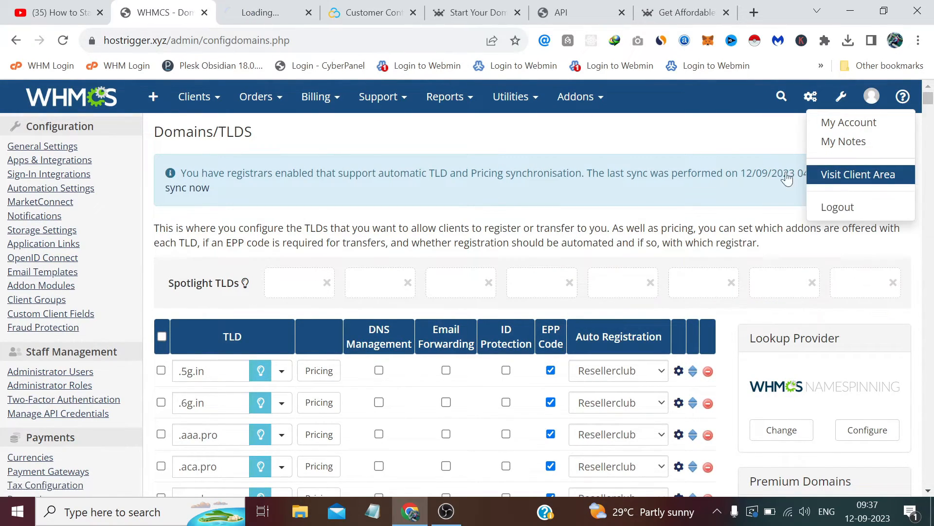
click(858, 174)
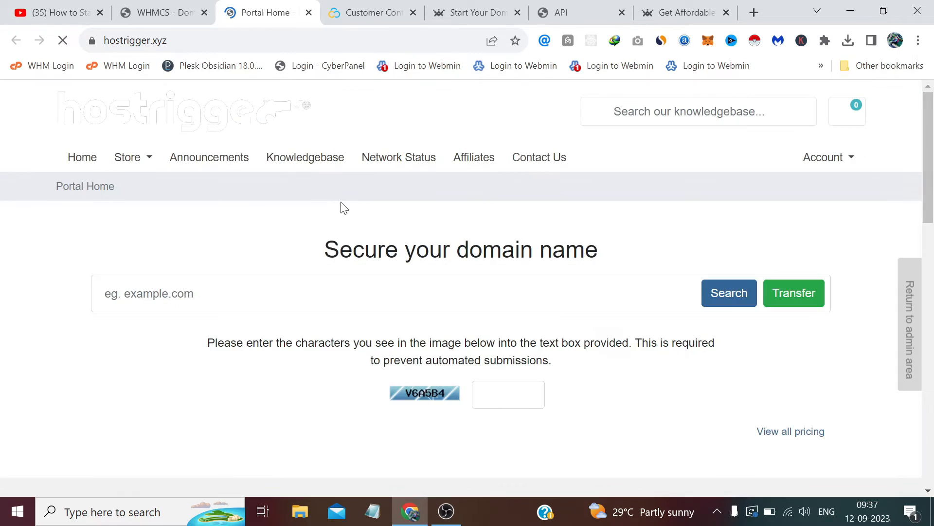
click(128, 158)
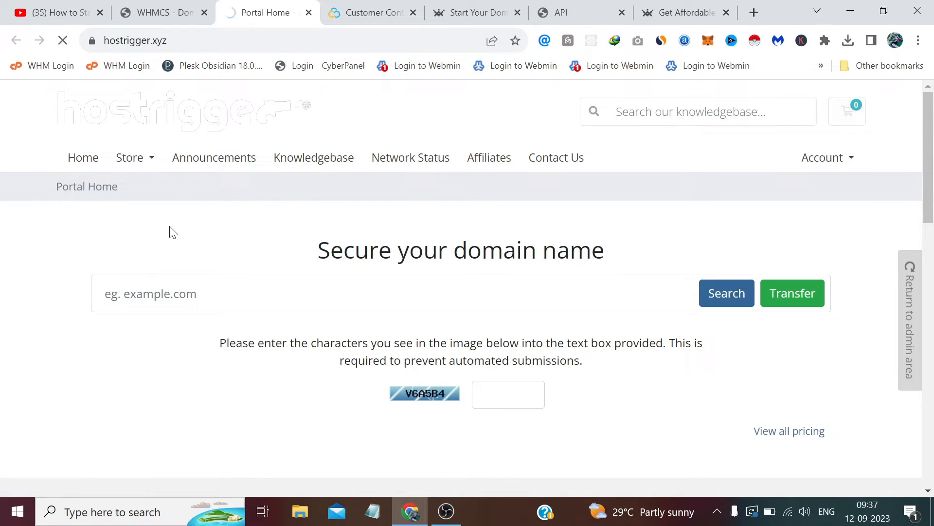
click(726, 293)
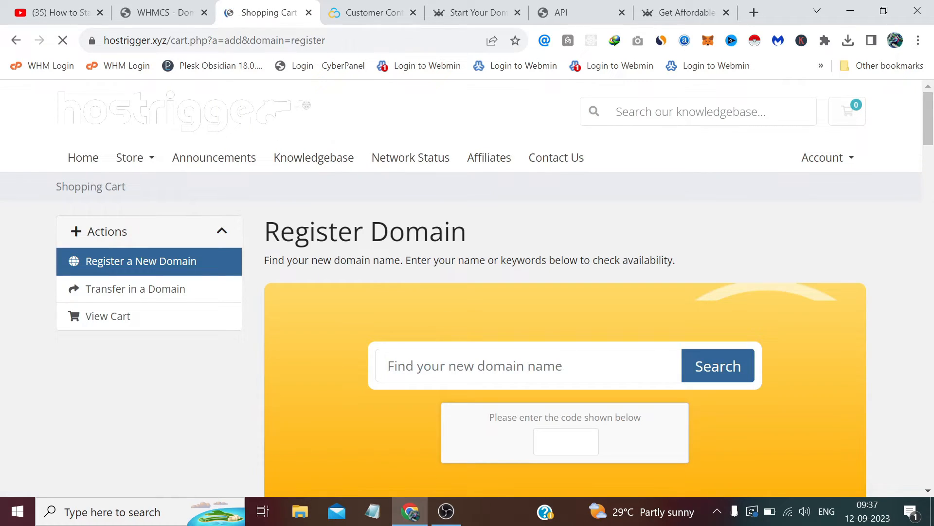
Enter technicalsahil.com and the captcha verification code.
text(t)
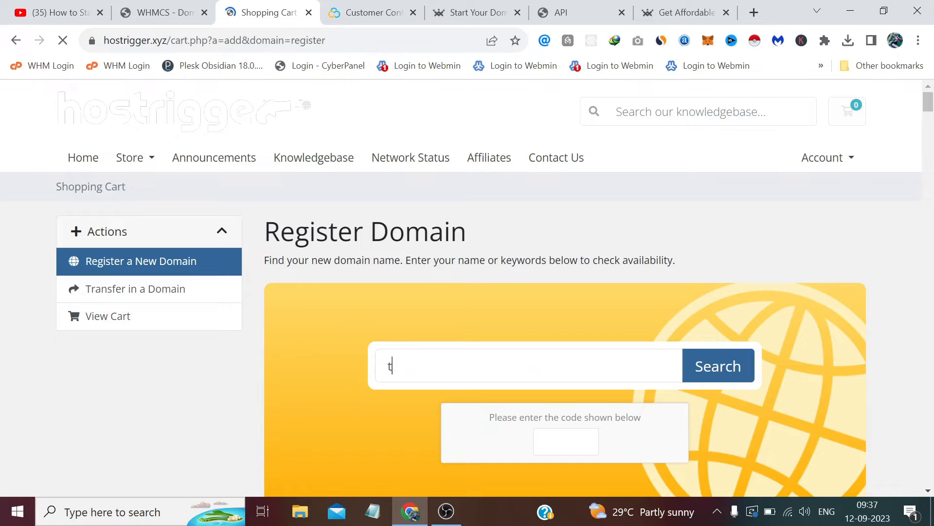
text(echnica)
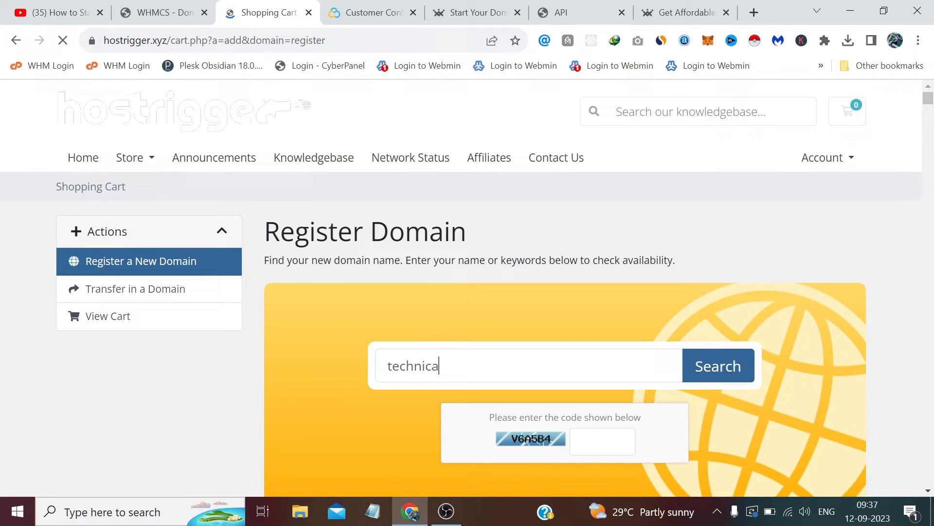
text(lsahil.com)
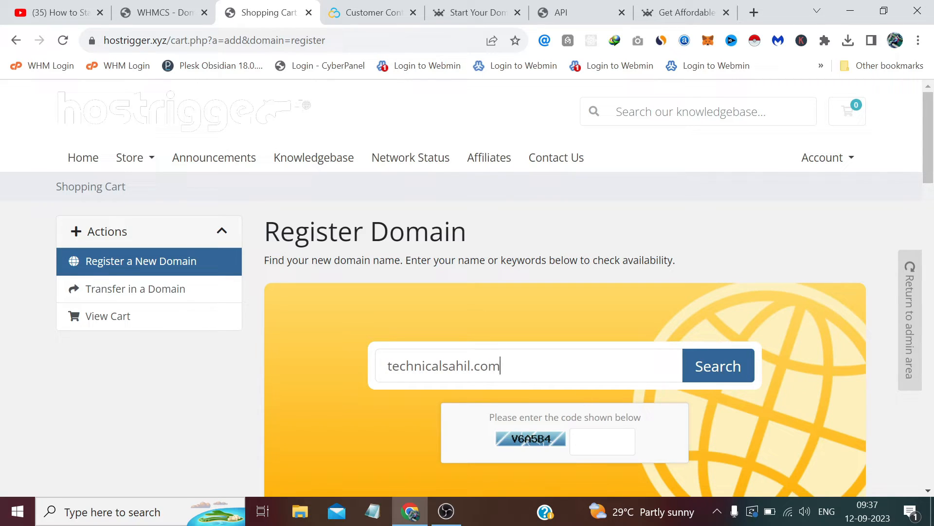
text(V6A584)
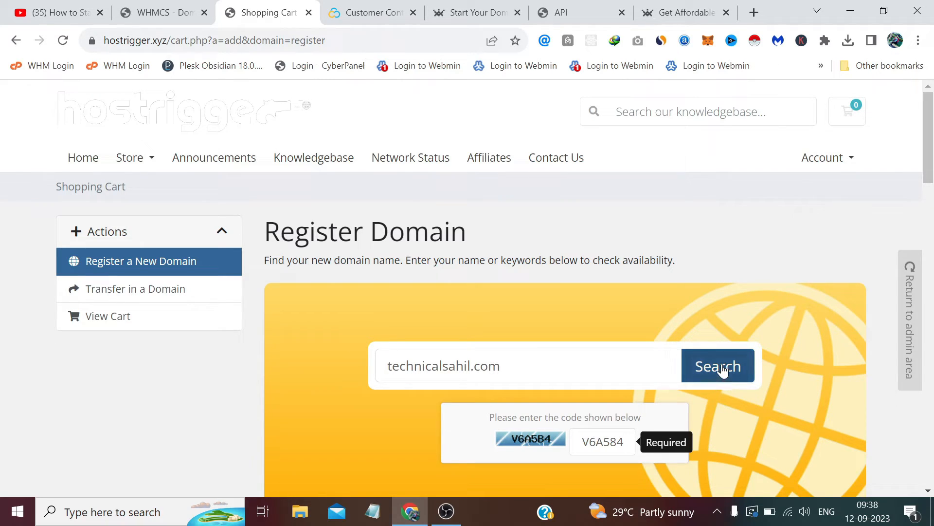
Search technicalsahil.com with a corrected captcha, finding it unavailable.
click(717, 365)
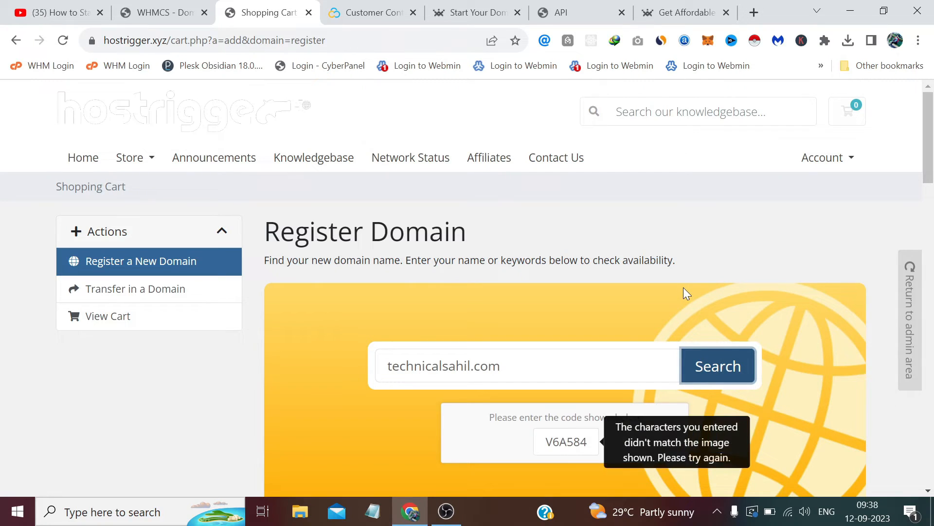
scroll(down, 3)
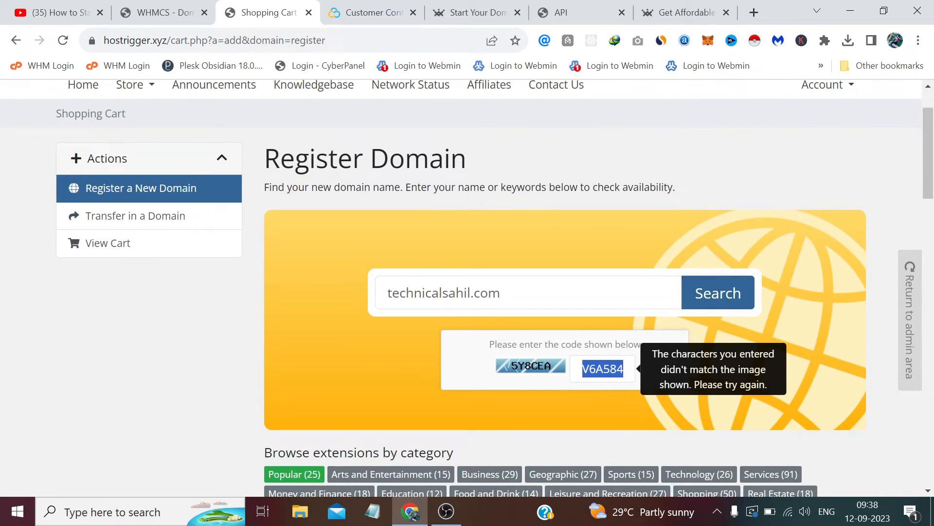
text(5Y8C)
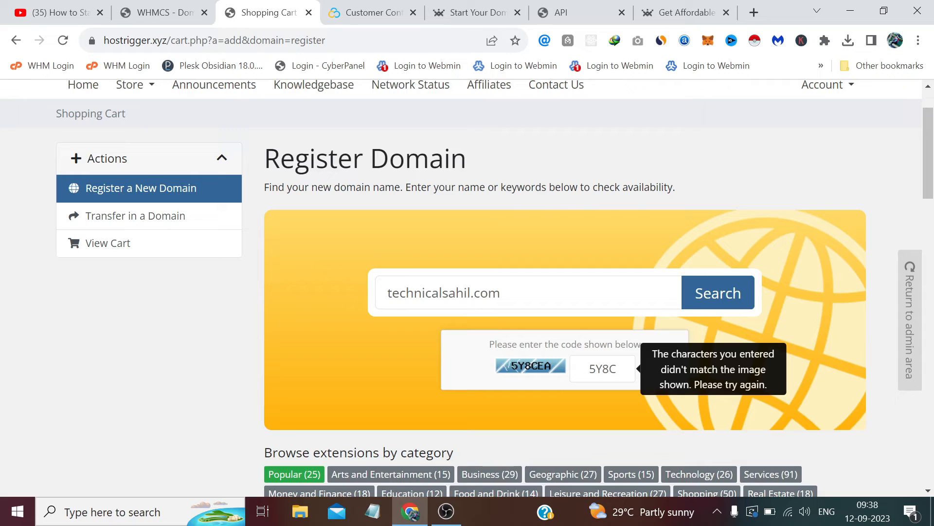
text(E)
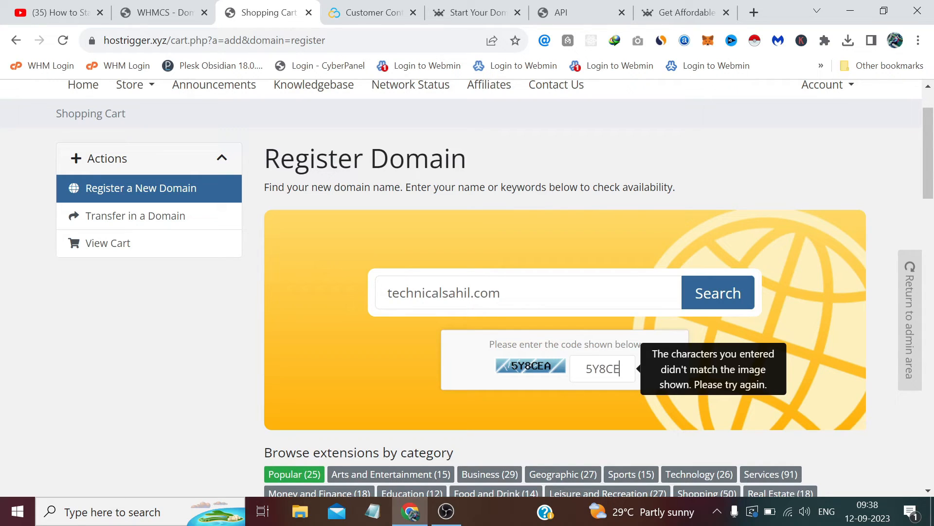
text(A)
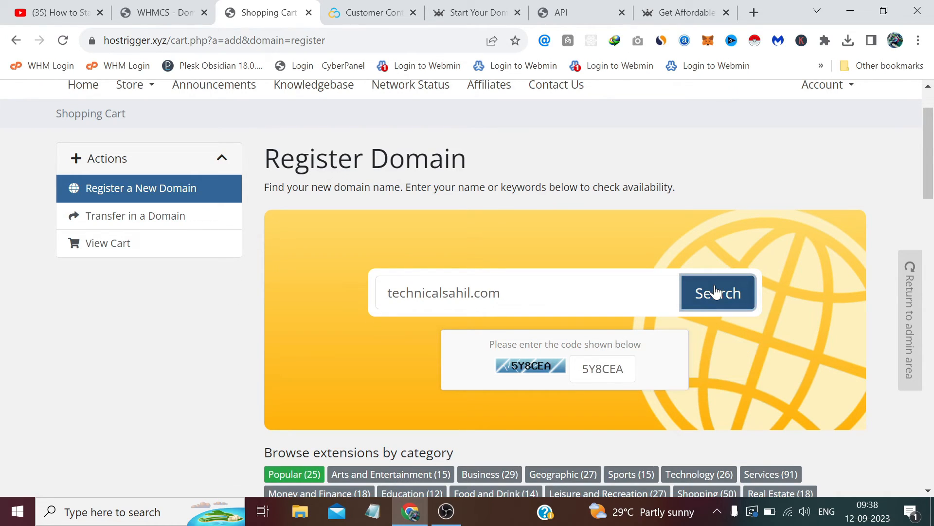
click(718, 293)
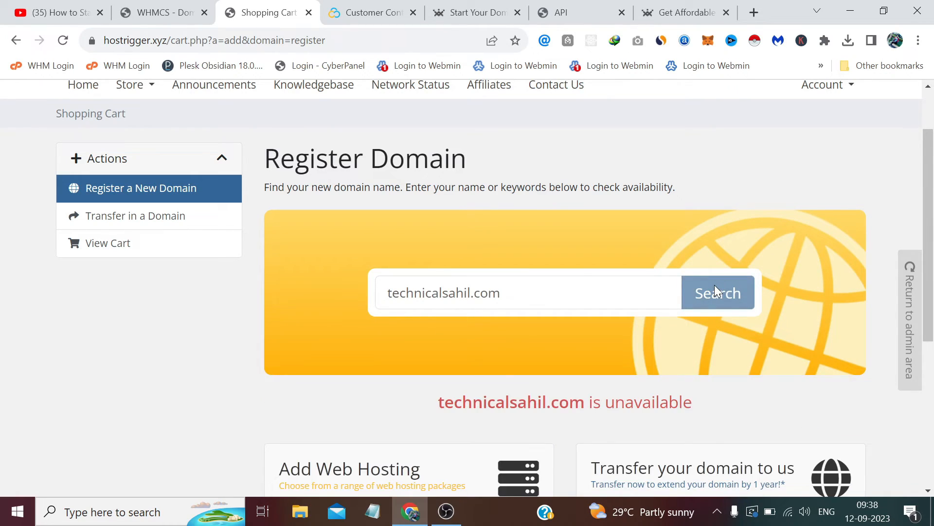
scroll(down, 3)
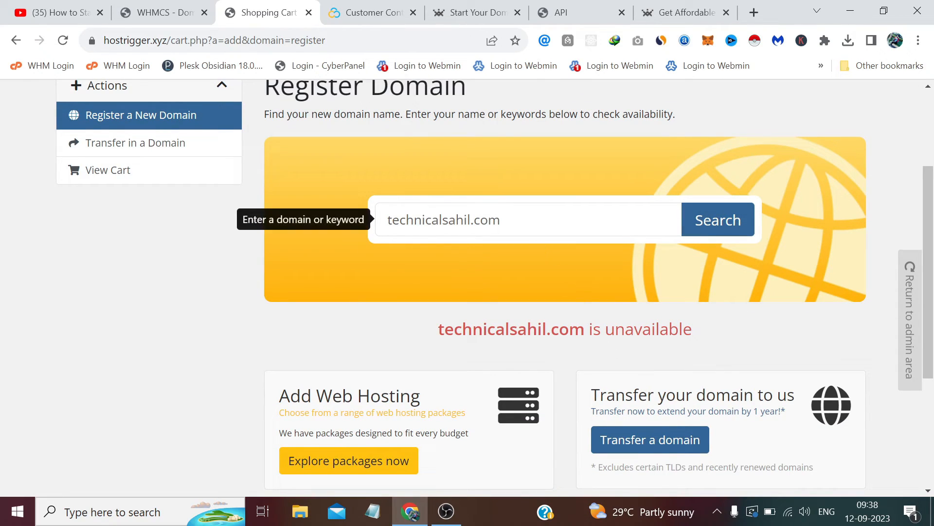
Search technicalsahil.net, available at ₹1,204.99 INR, and compare with ResellerClub's price list.
double_click(491, 219)
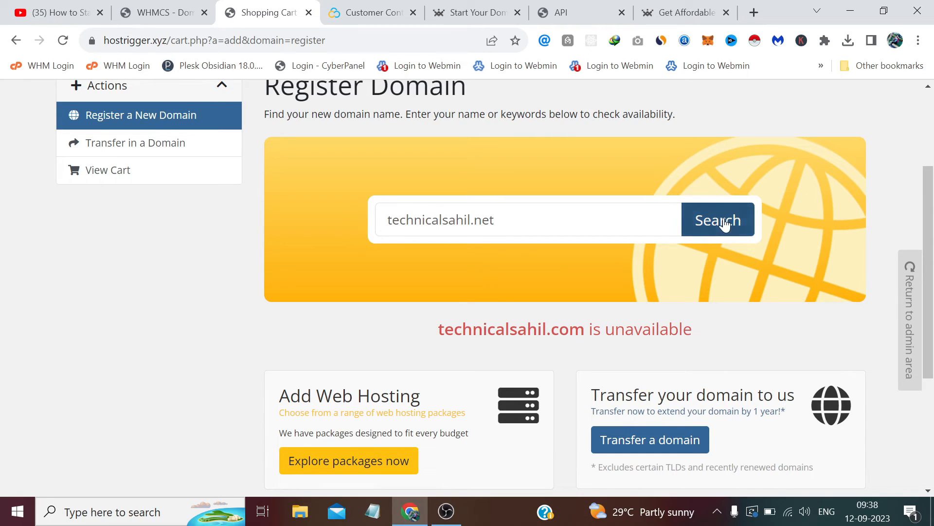
click(718, 219)
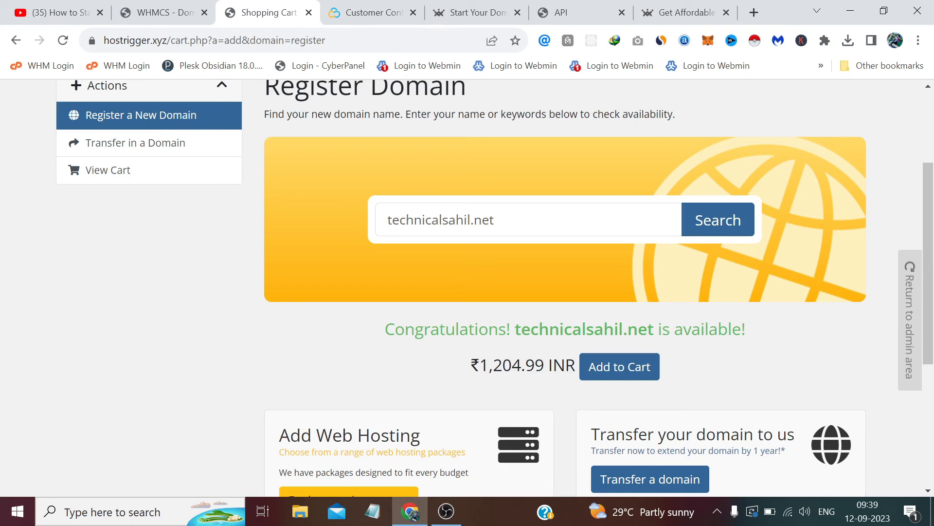
click(685, 12)
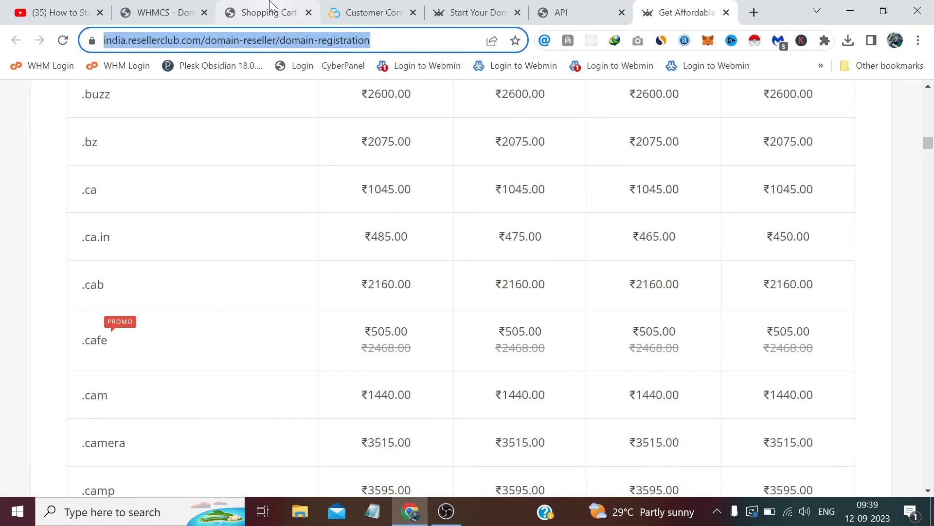
click(268, 11)
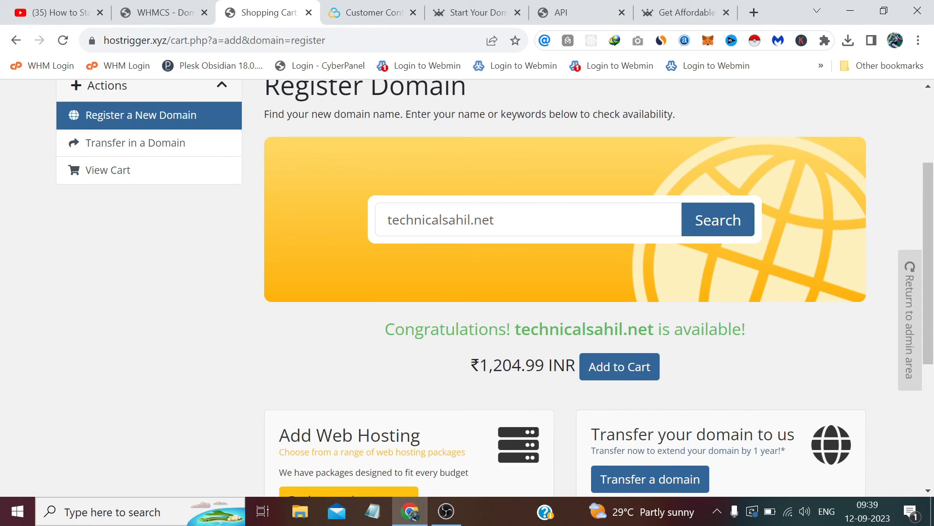